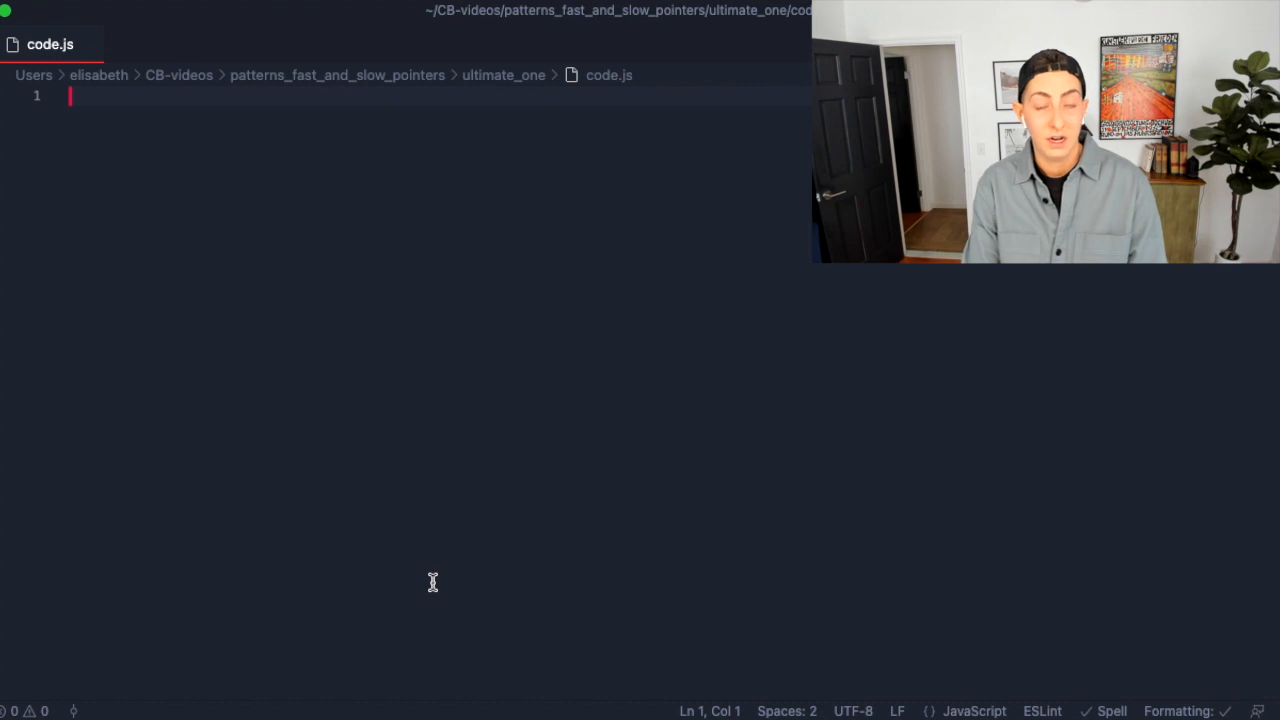
# At the top of code.js, write an empty function findUltimateOne(num) stub.
pyautogui.press('Enter')
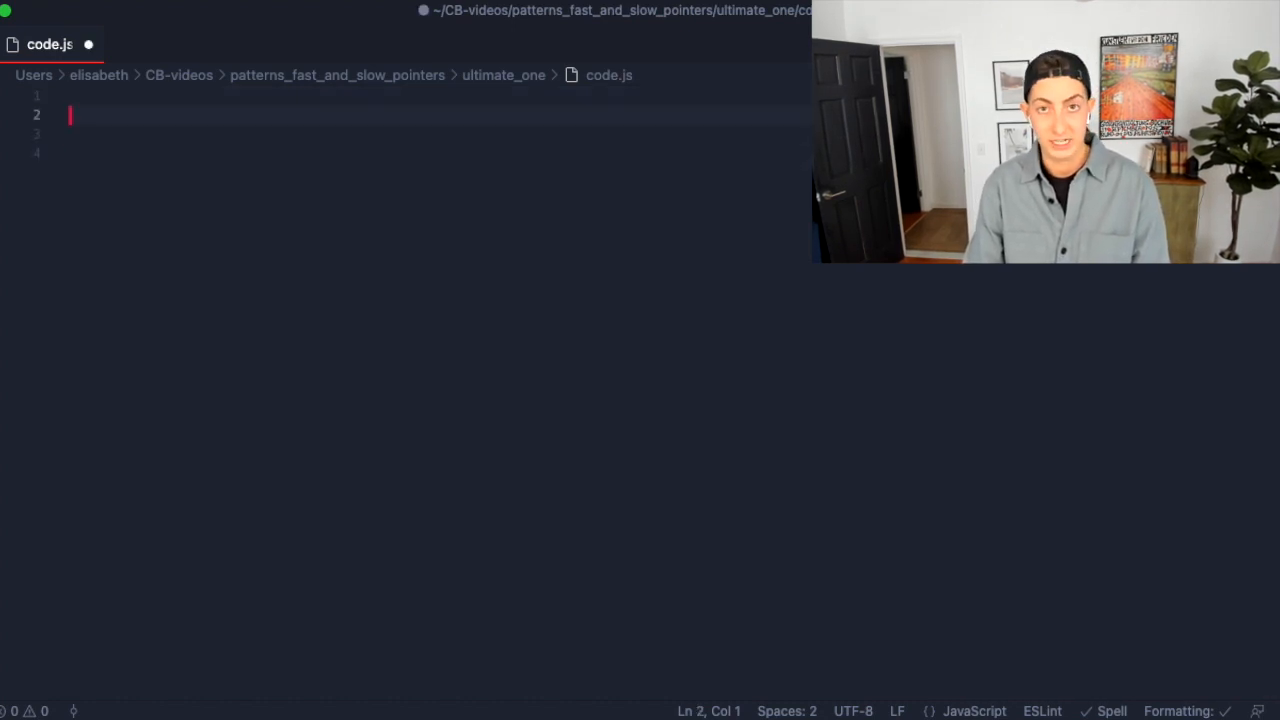
pyautogui.write('function find_')
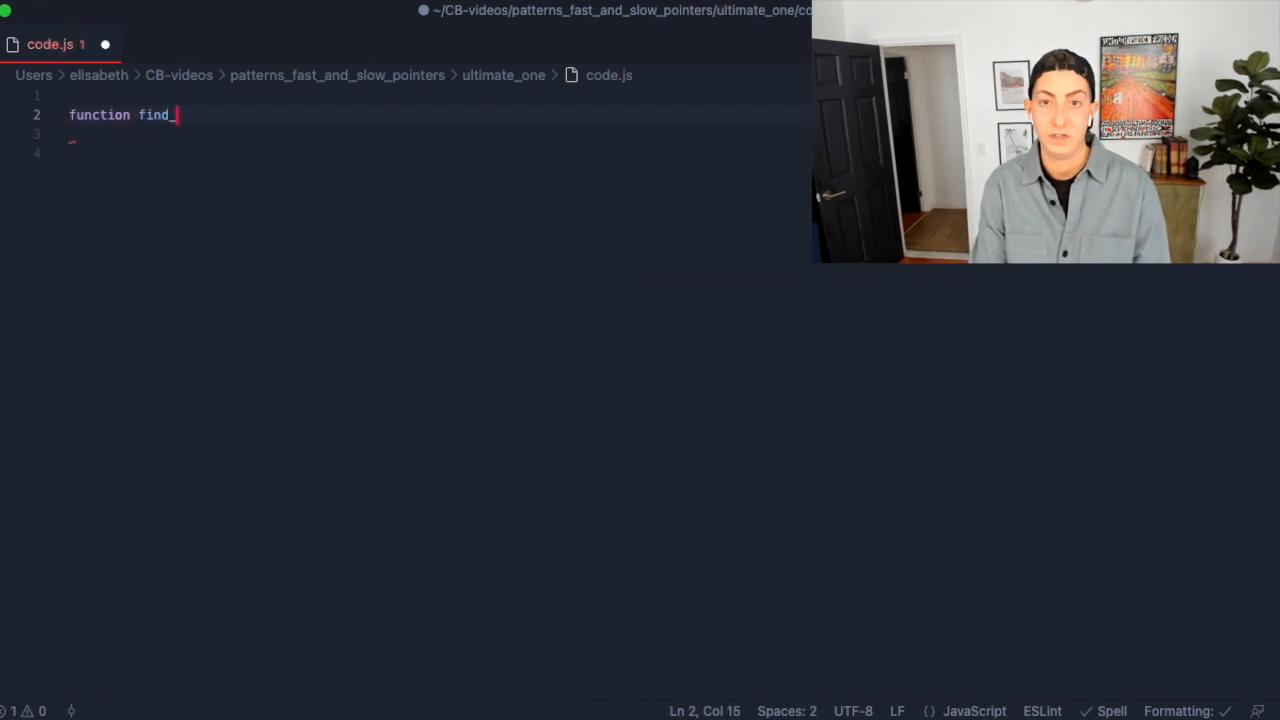
pyautogui.write('Ultimate')
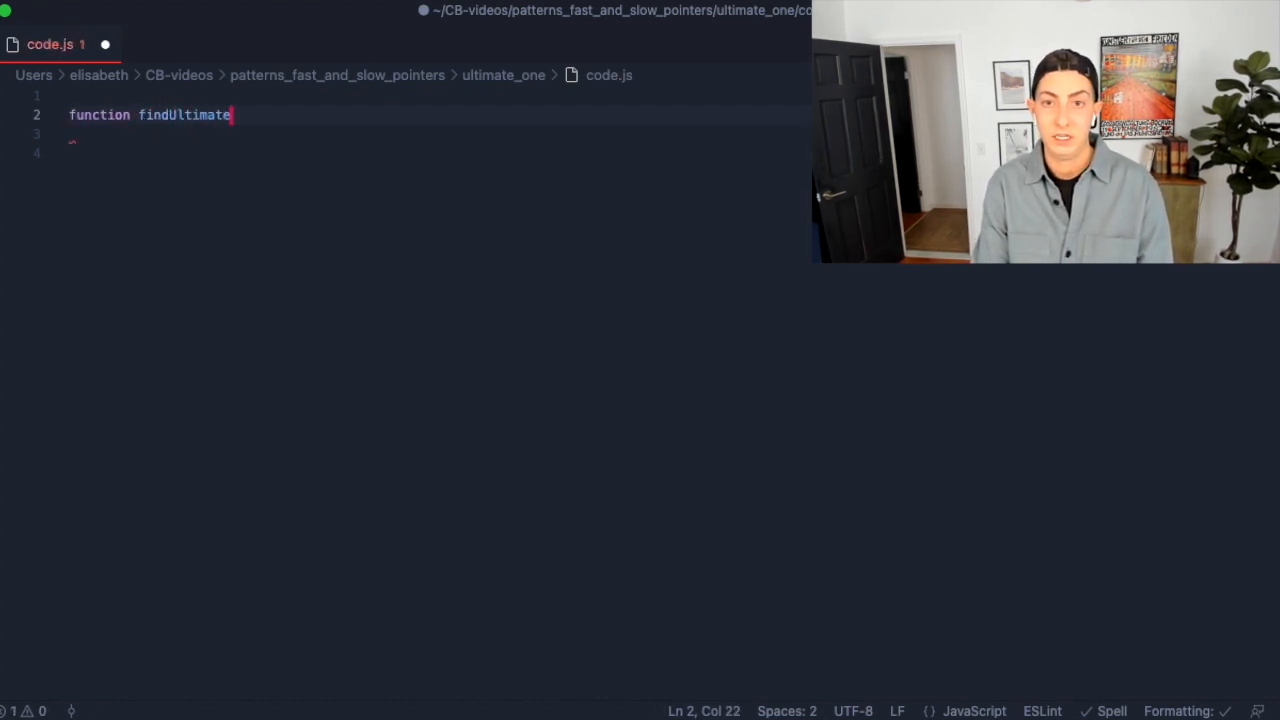
pyautogui.write('One')
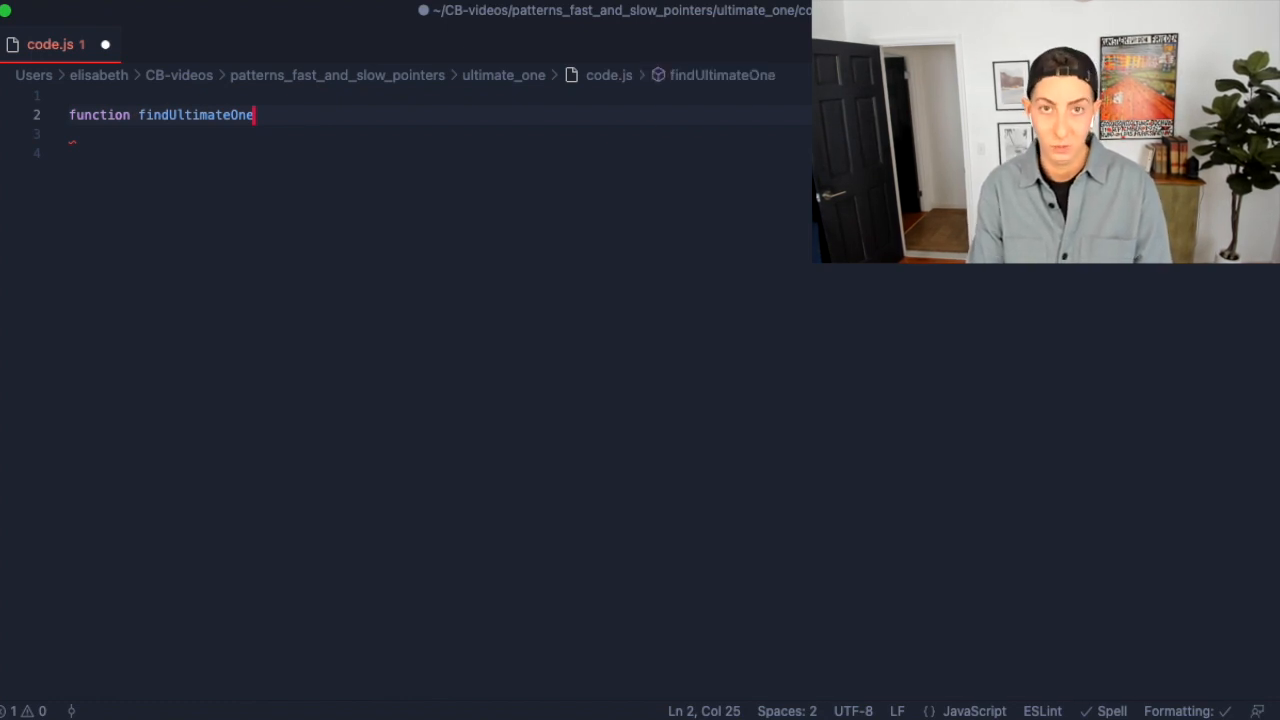
pyautogui.write('()')
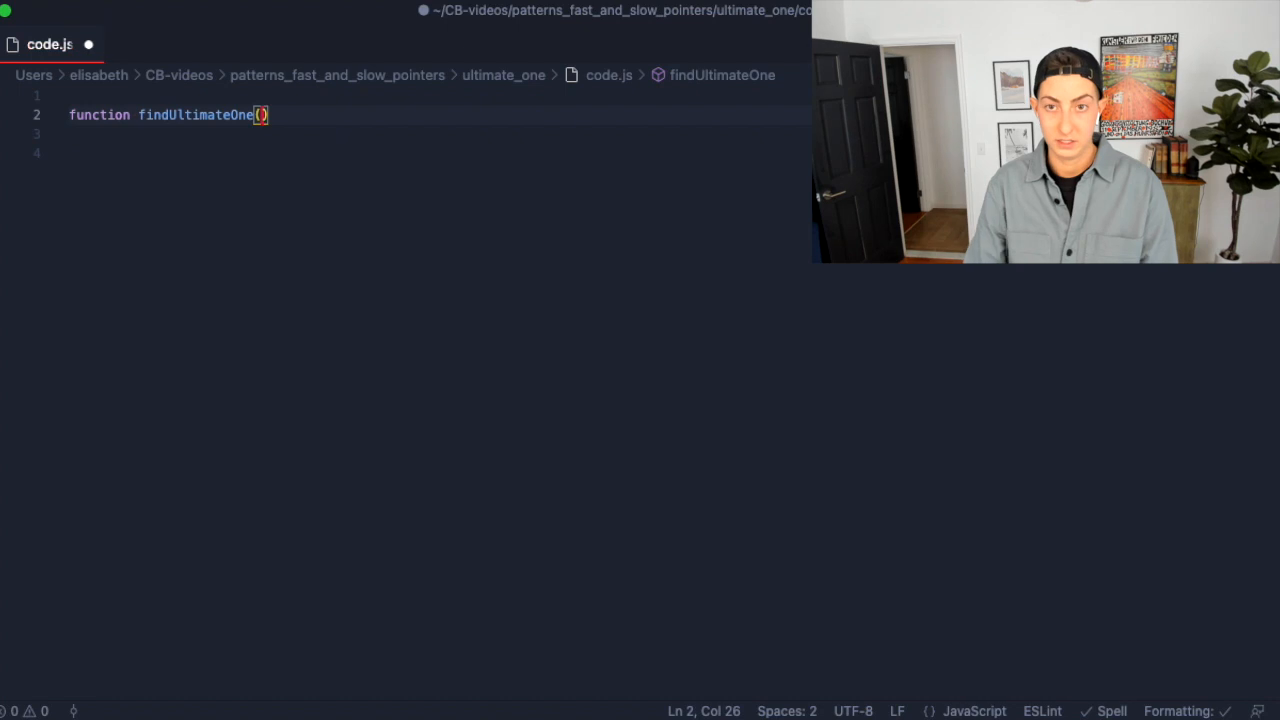
pyautogui.write('num')
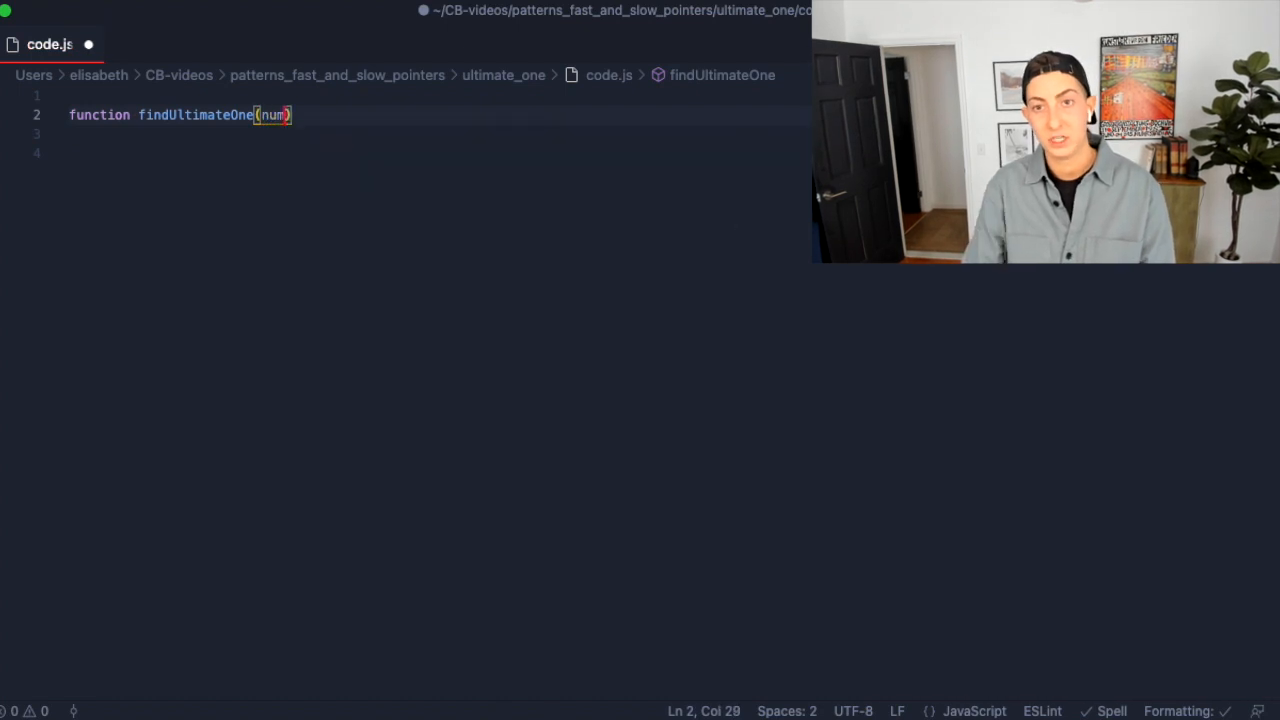
pyautogui.write('{')
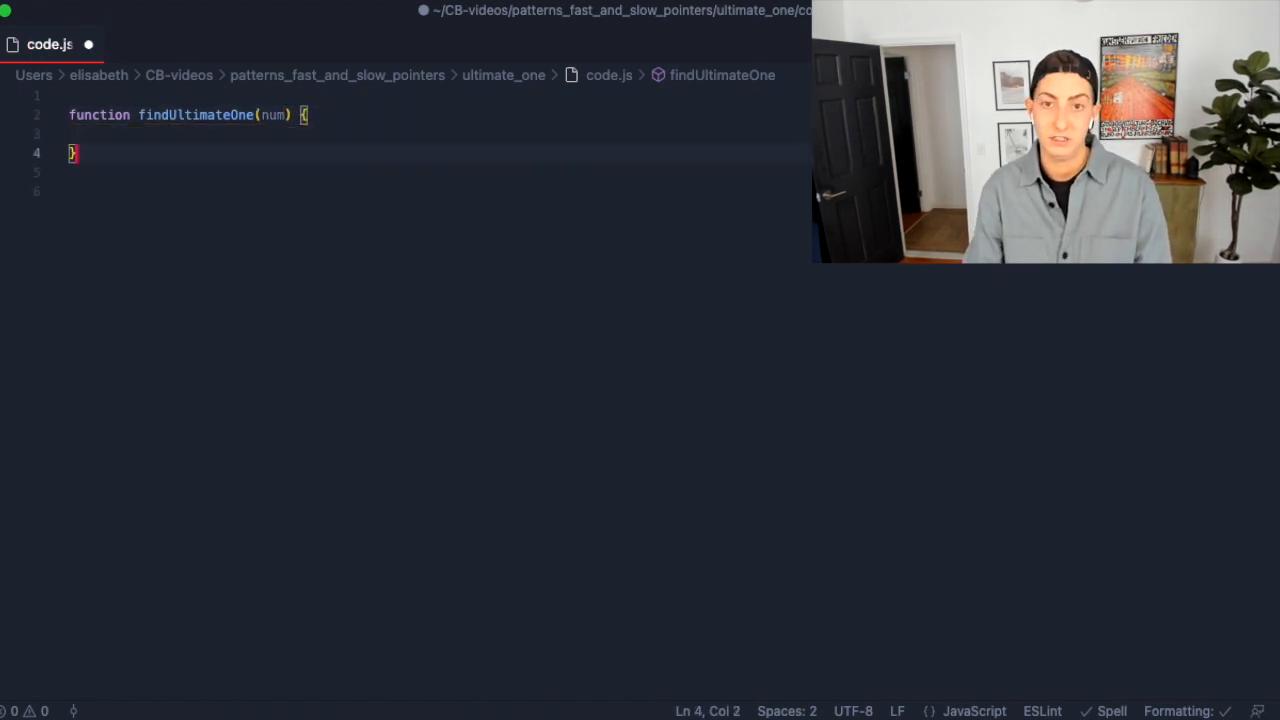
# Log findUltimateOne(23) // true and findUltimateOne(12) // false to the console.
pyautogui.write('console.log(')
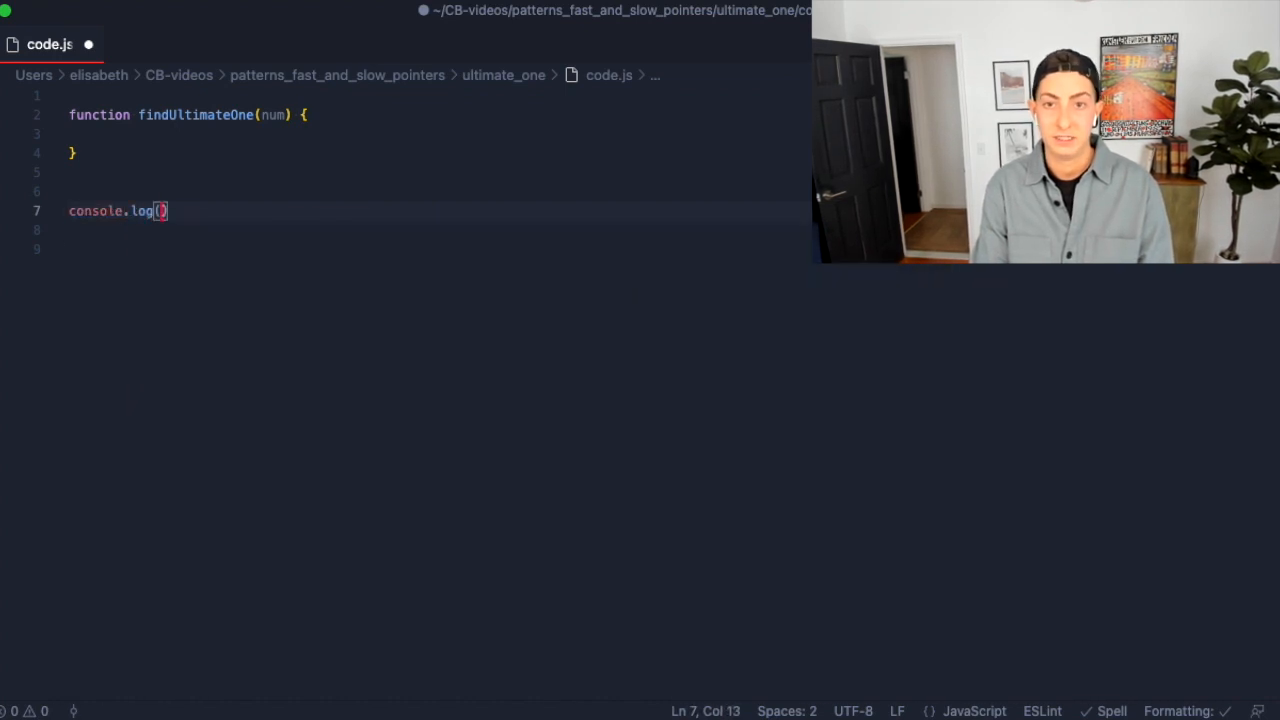
pyautogui.write('findUltimateOne')
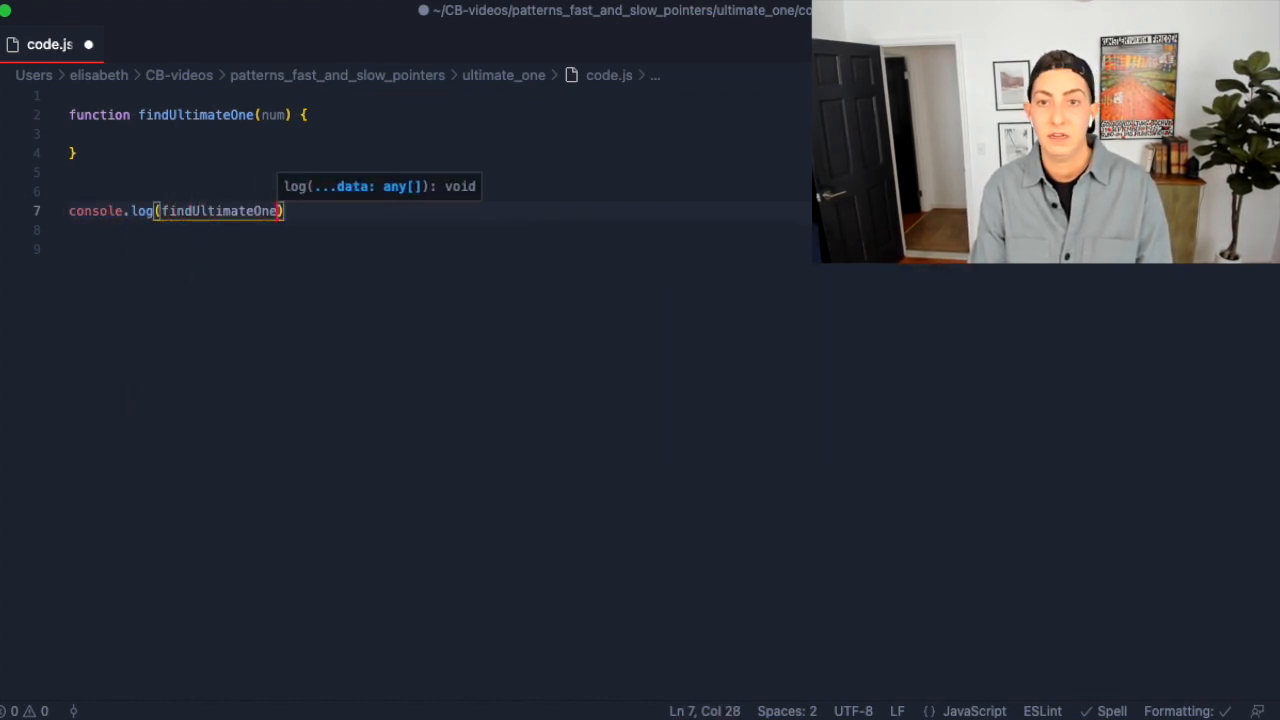
pyautogui.write('23')
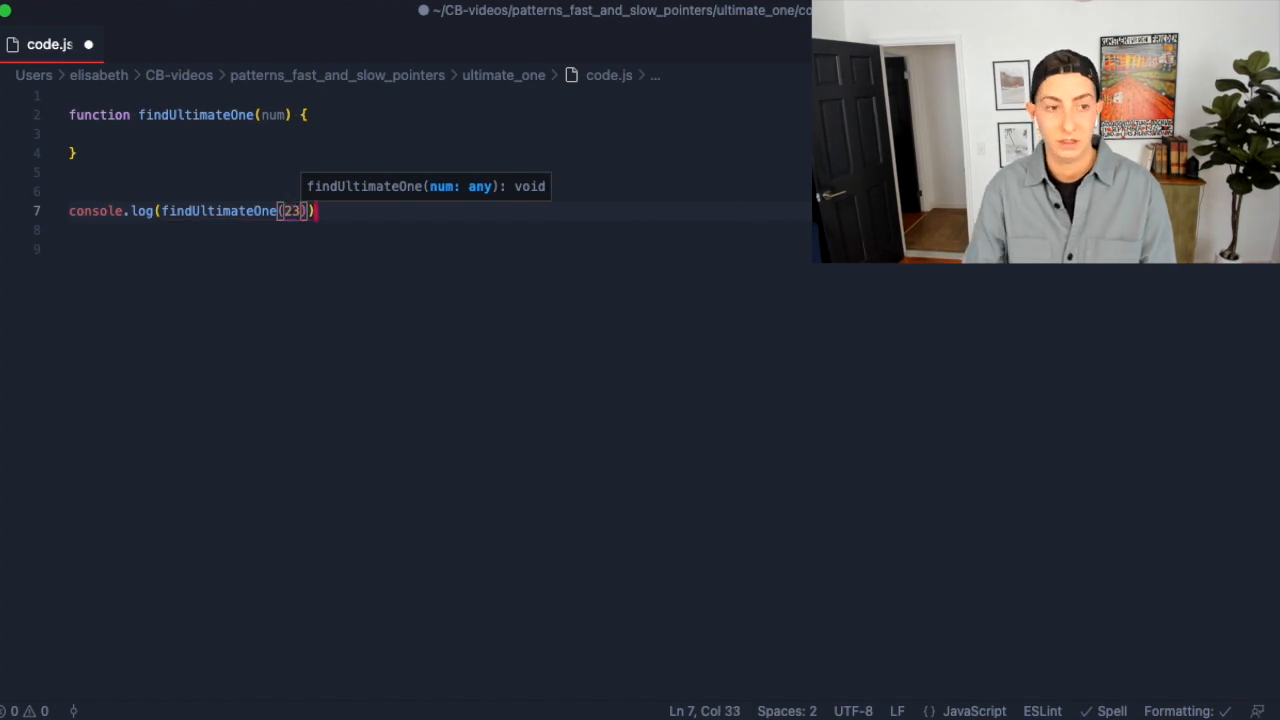
pyautogui.write('console.log(findUltimateOne(')
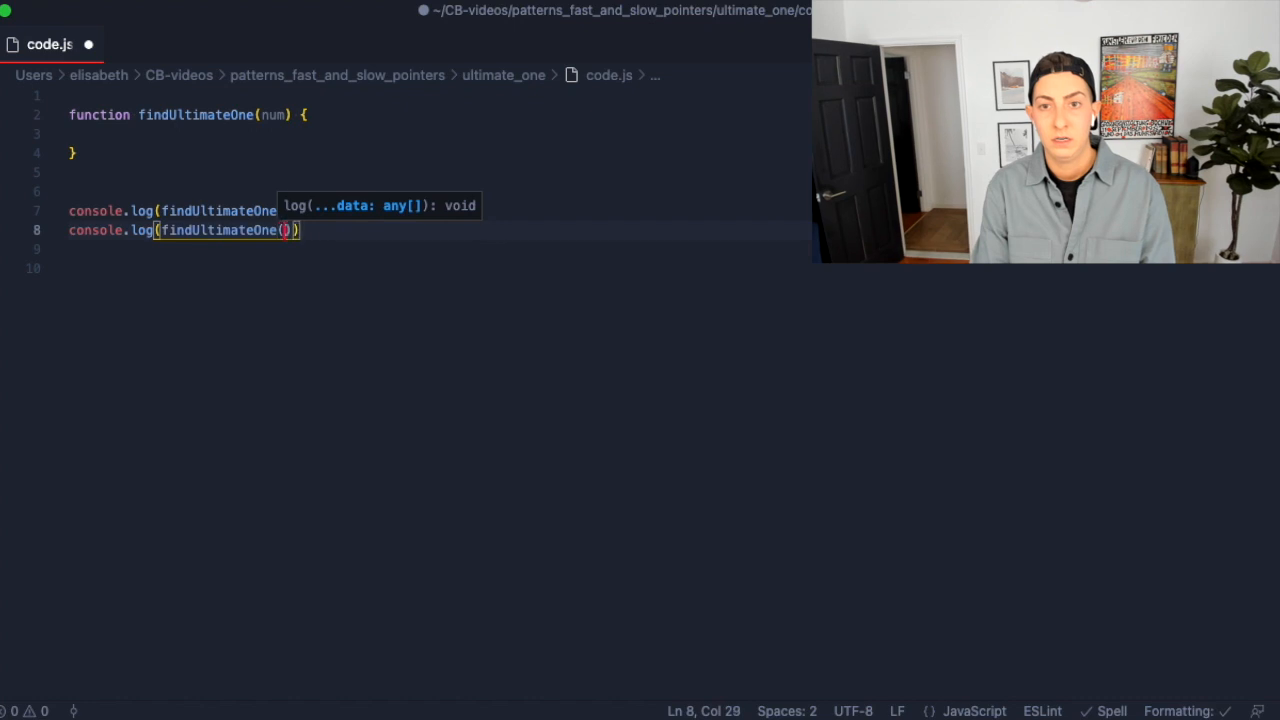
pyautogui.write('12')
pyautogui.click(435, 210)
pyautogui.write(' // t')
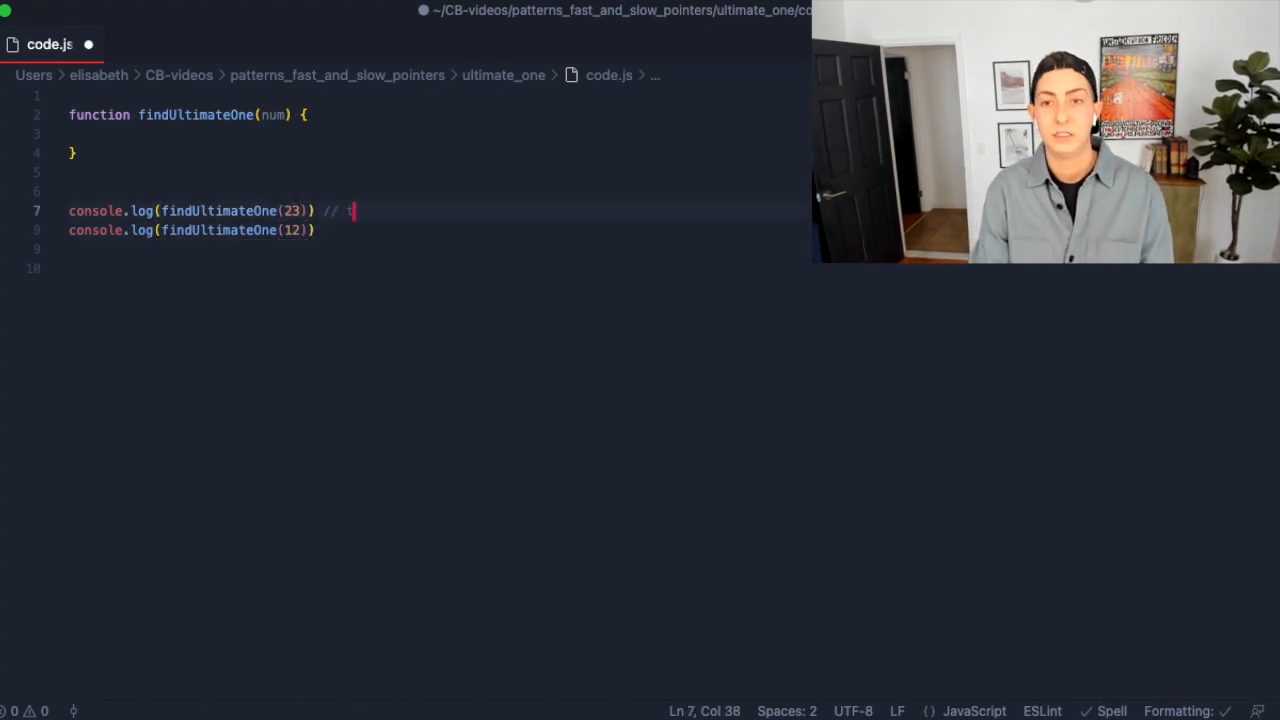
pyautogui.write('rue')
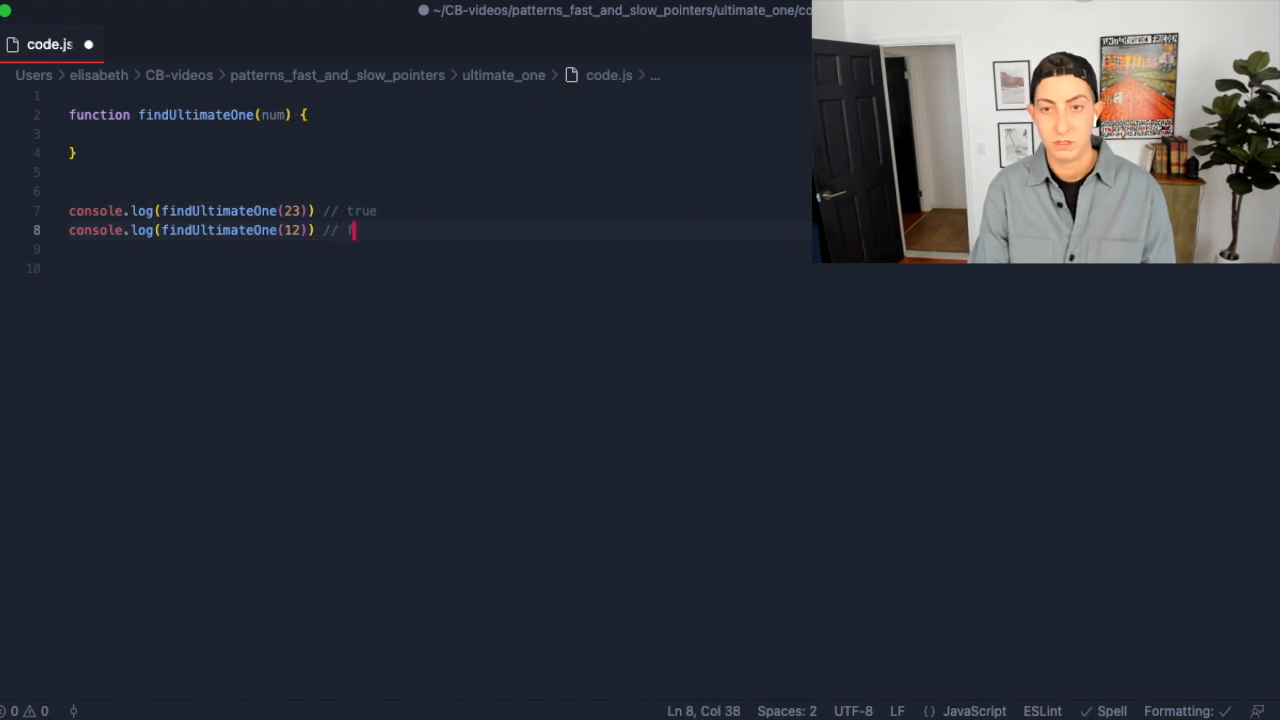
pyautogui.write('alse')
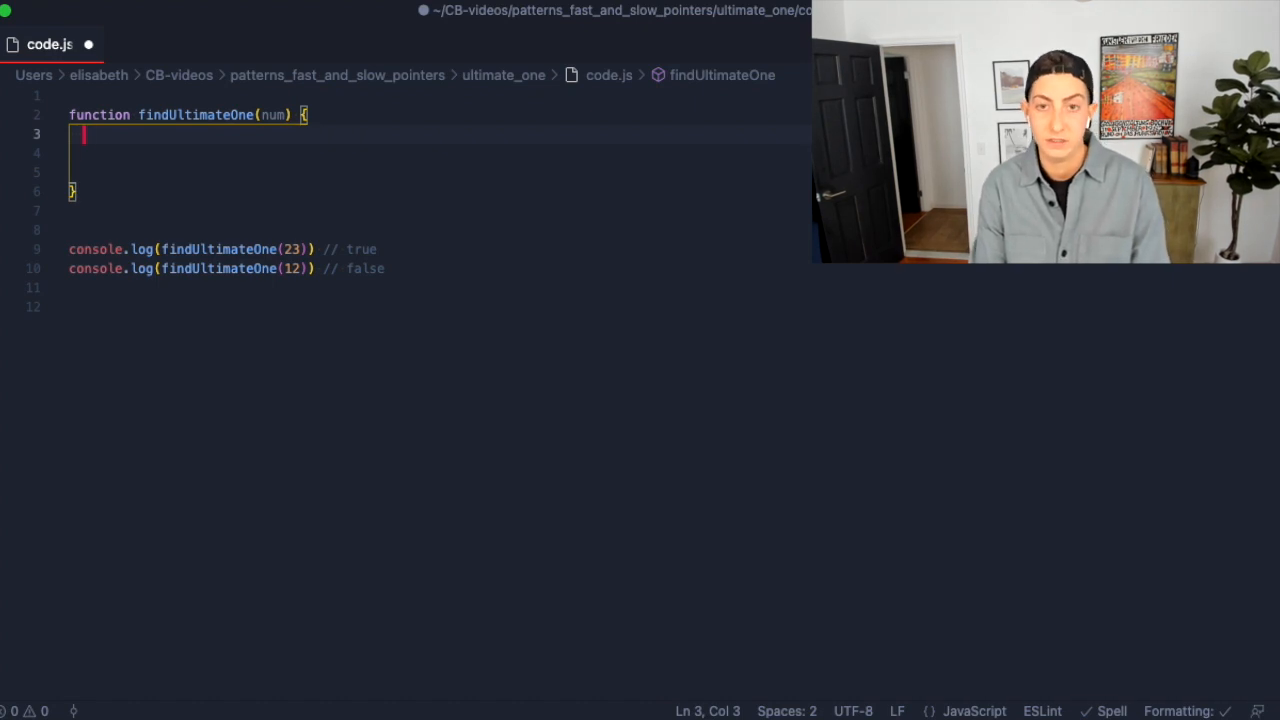
# Declare let slowPointer = num, fastPointer = num inside findUltimateOne and add blank lines.
pyautogui.write('let slow')
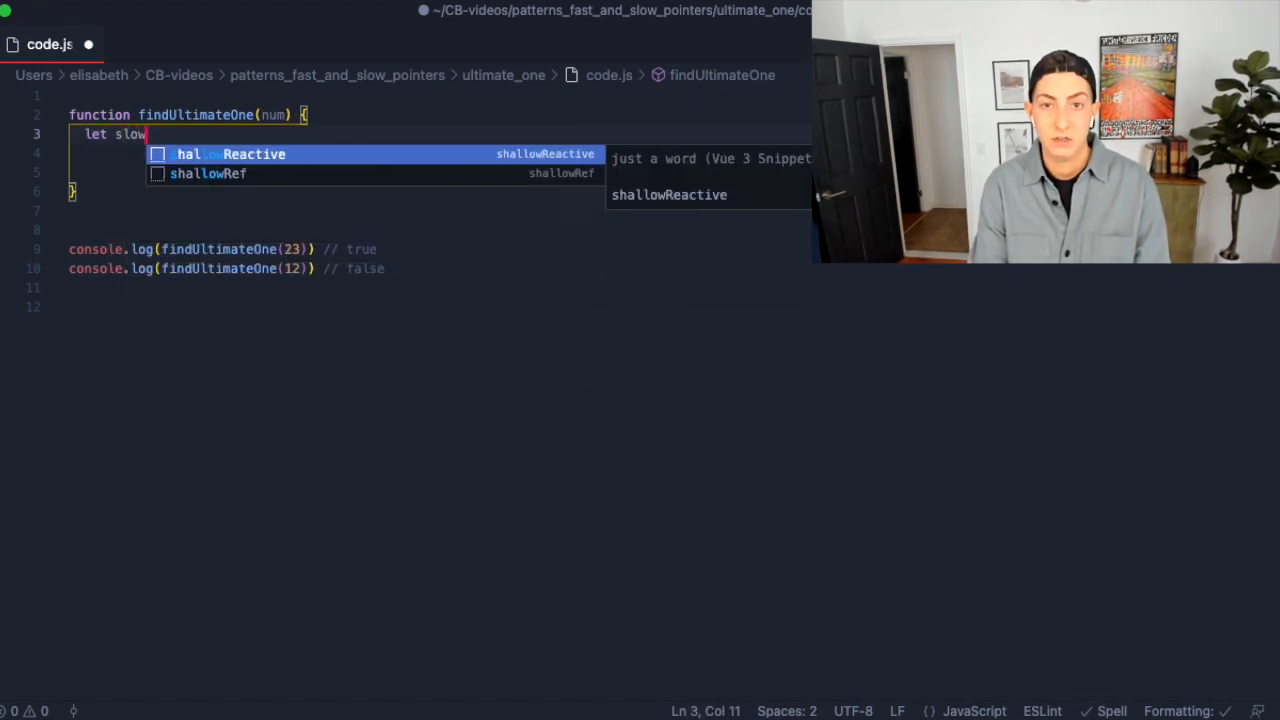
pyautogui.write('Pointer = num,')
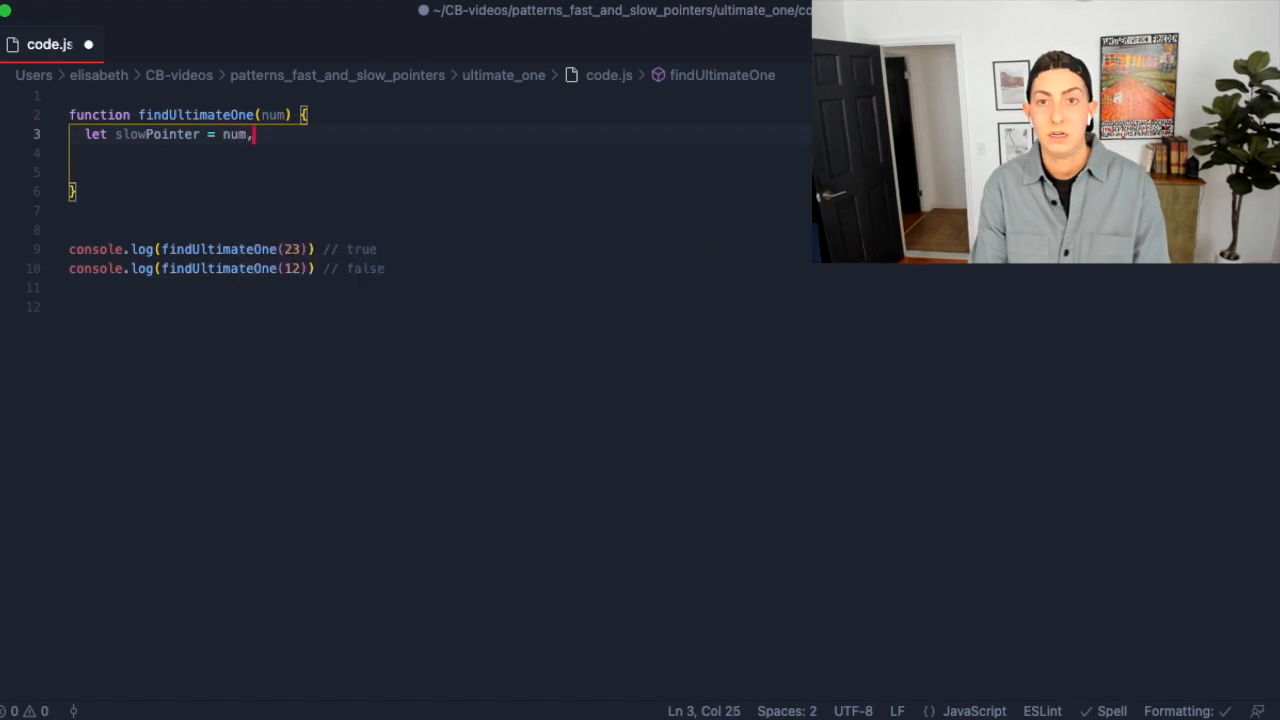
pyautogui.write('fastPo')
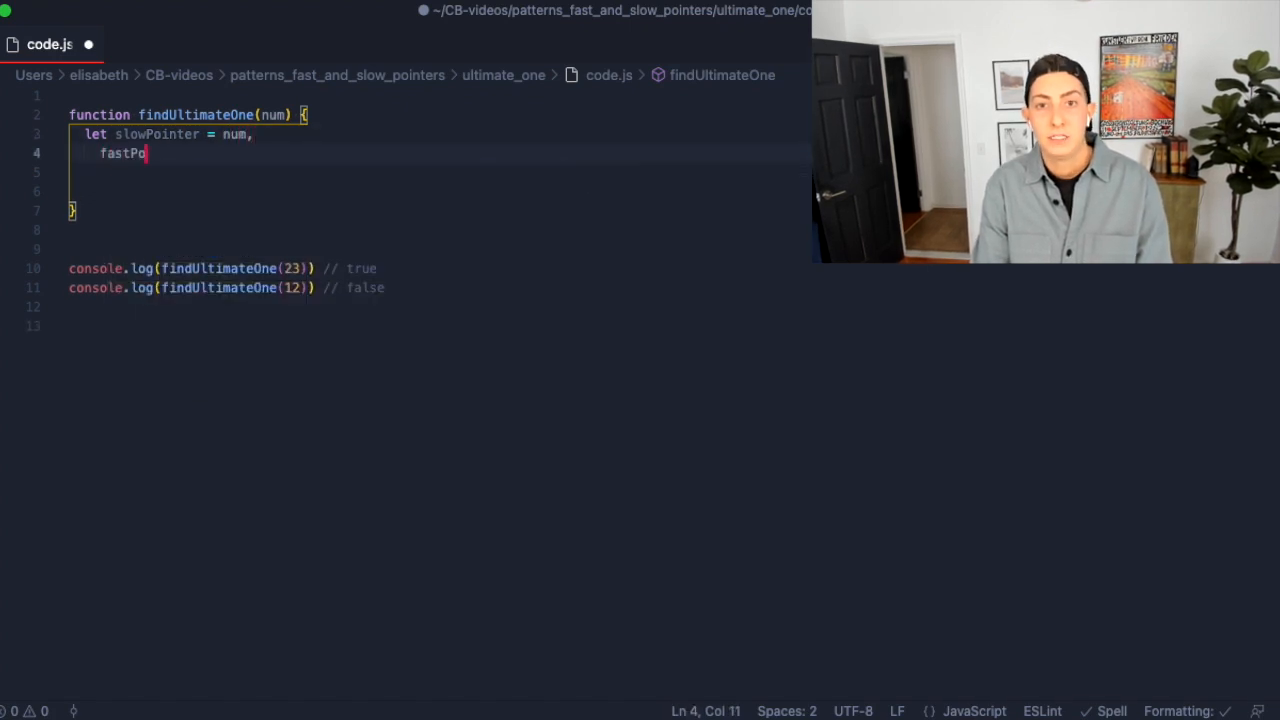
pyautogui.write('inter = num')
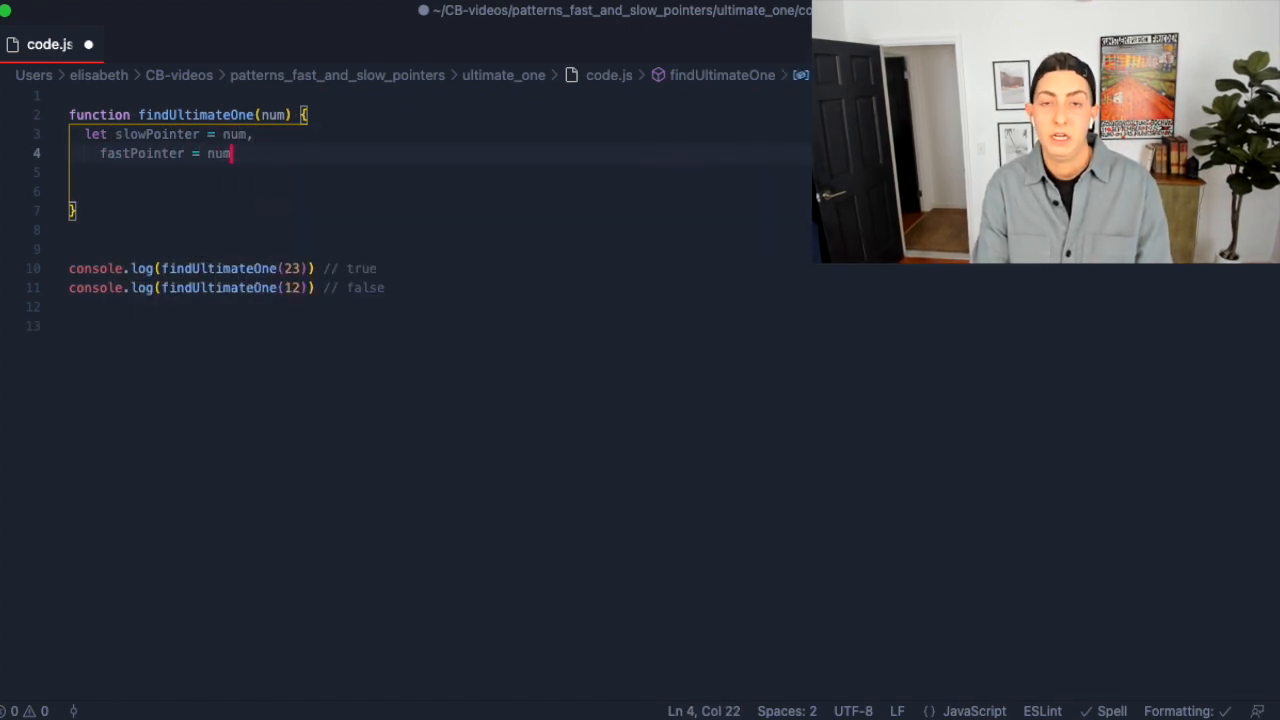
pyautogui.press('Enter')
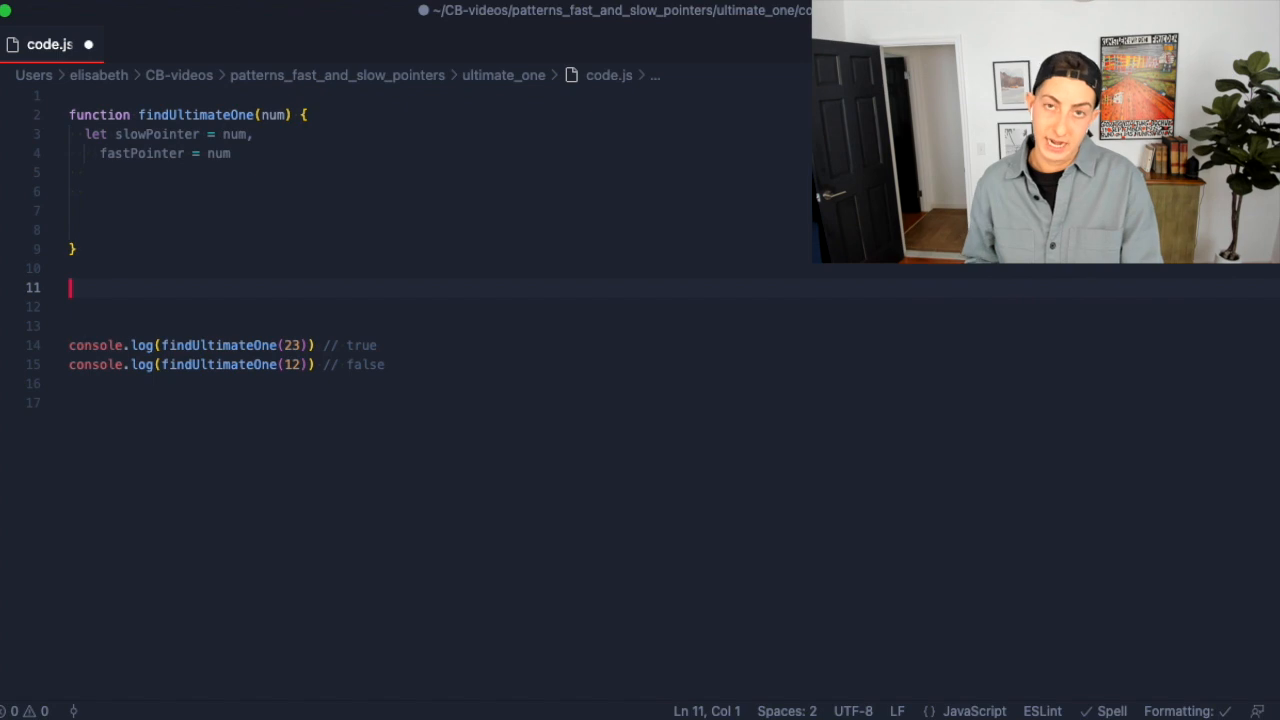
# Add a findSquareSum(num) function whose body starts with let sum = 0.
pyautogui.write('f')
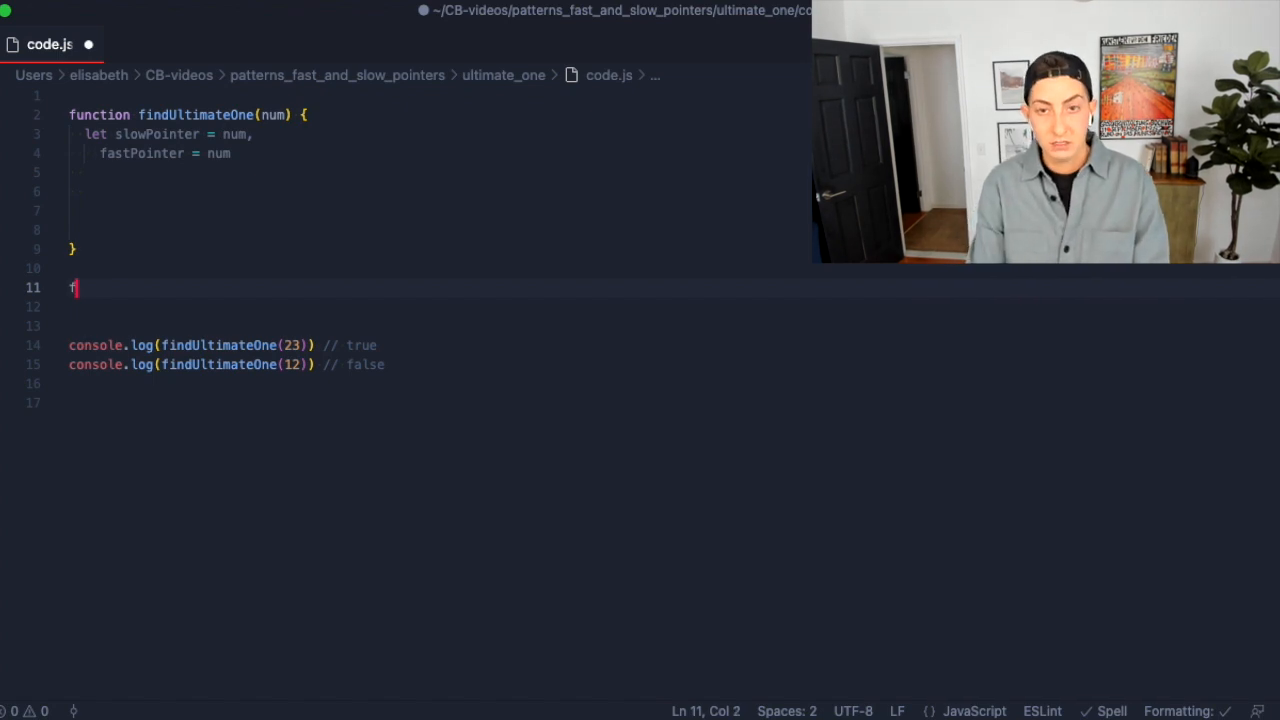
pyautogui.write('unction find')
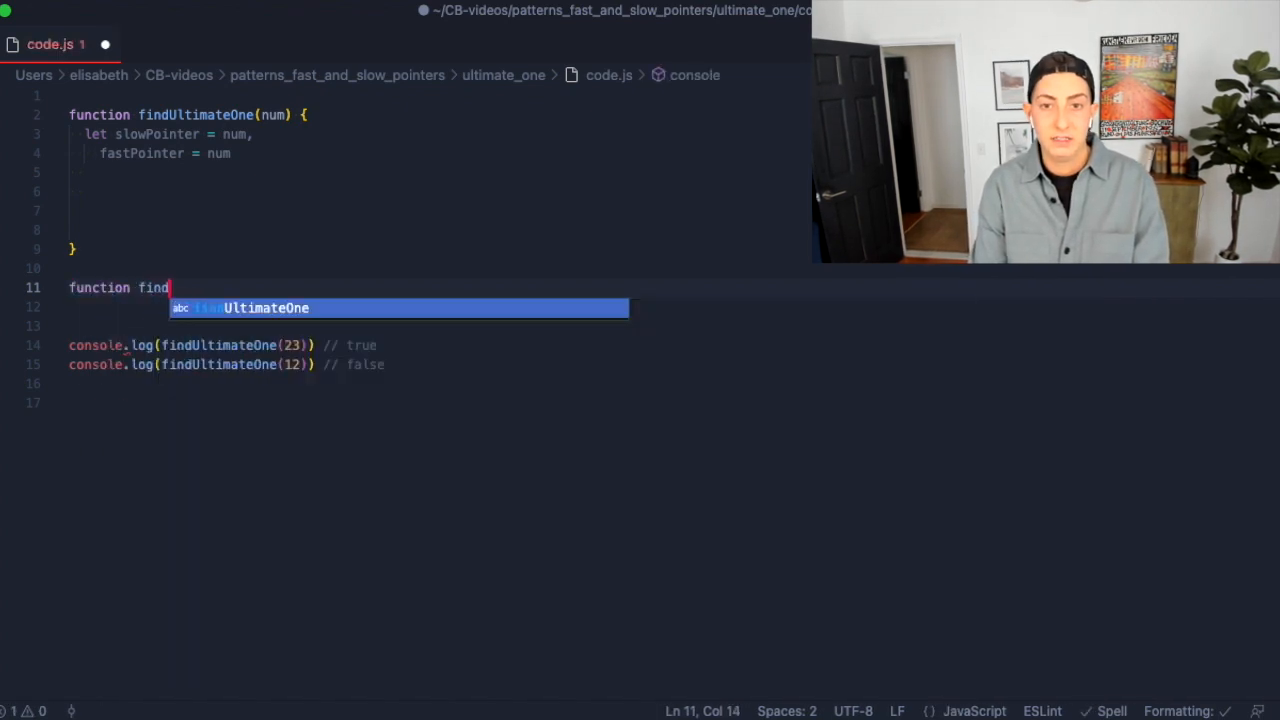
pyautogui.write('SquareSum()')
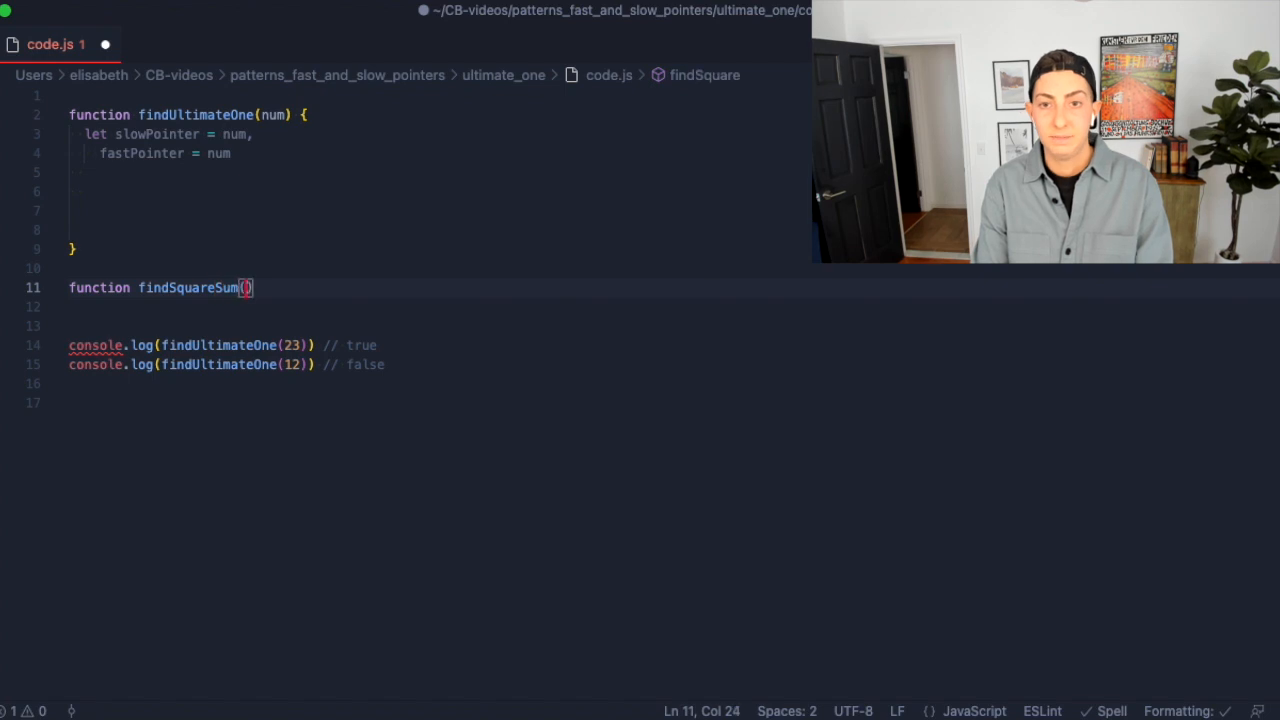
pyautogui.write('num')
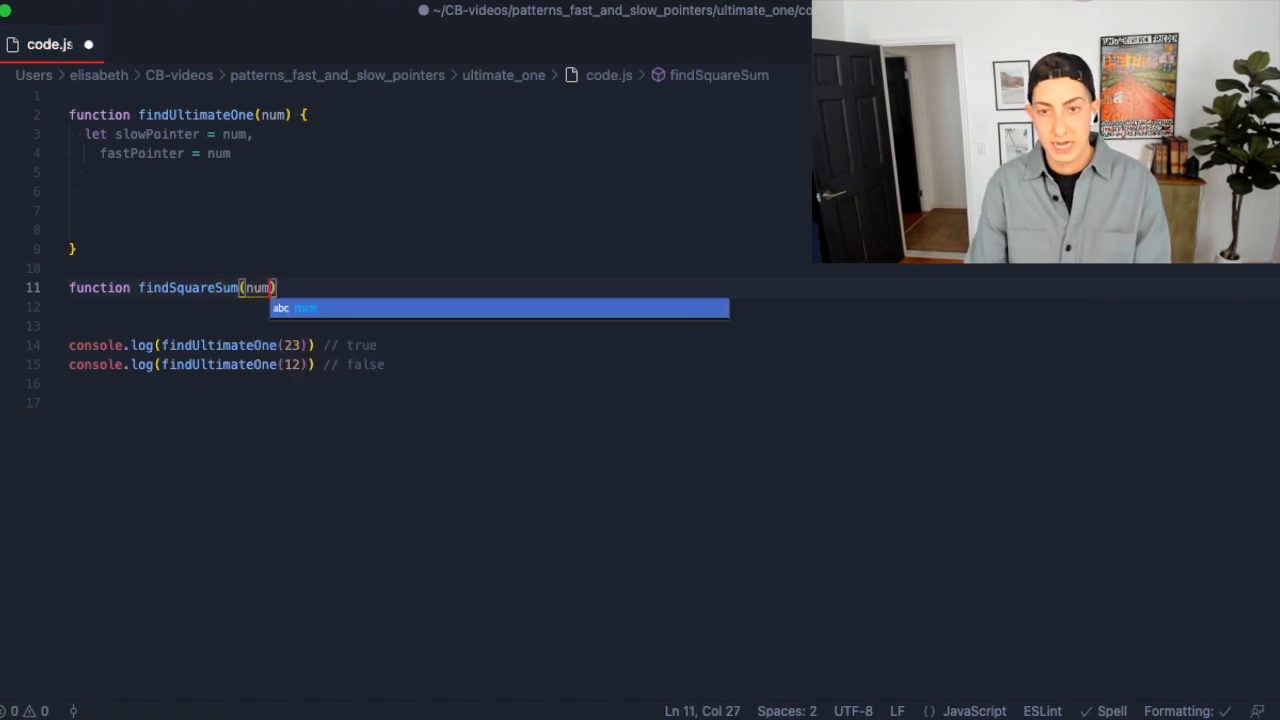
pyautogui.write(' {')
pyautogui.press('Enter')
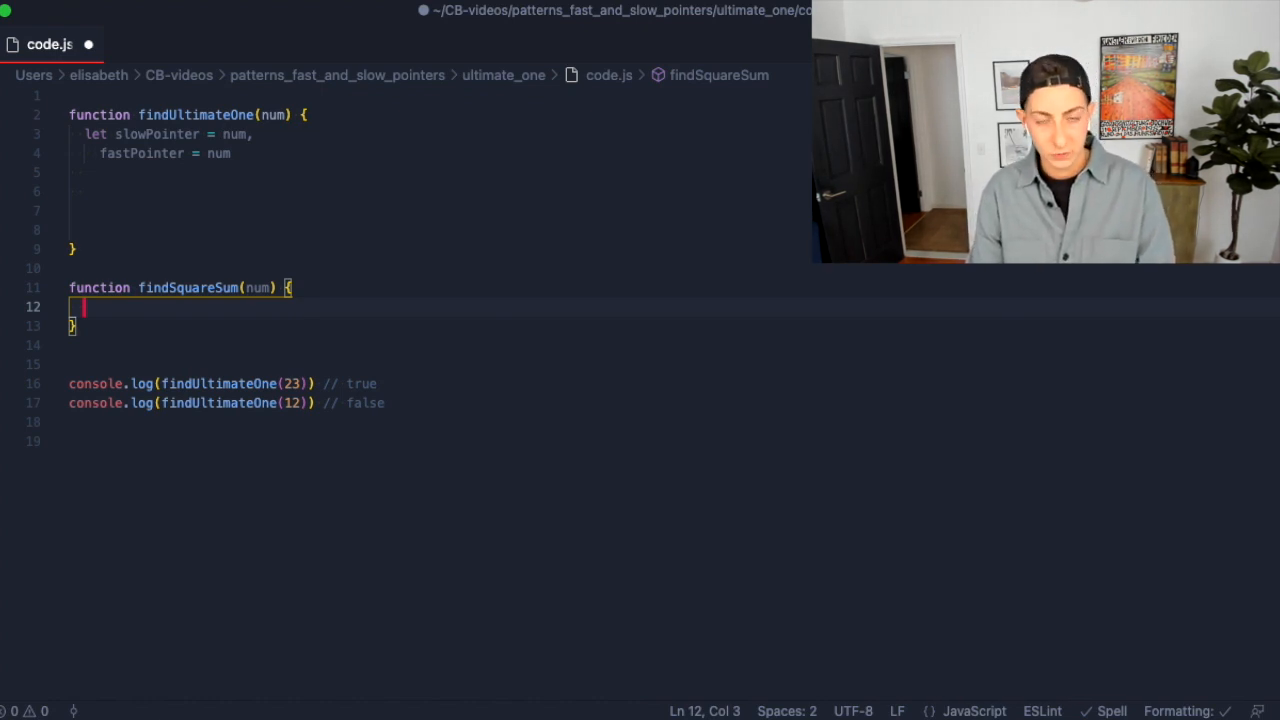
pyautogui.write('let sum')
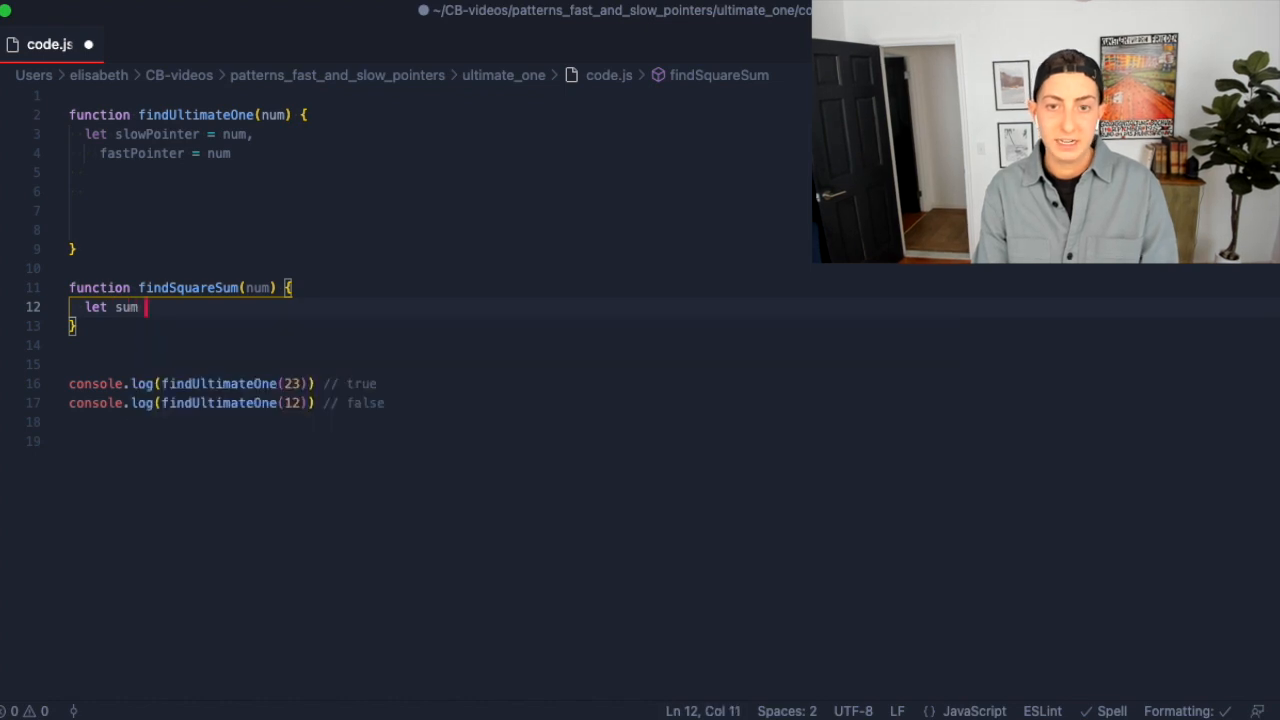
pyautogui.write('= 0')
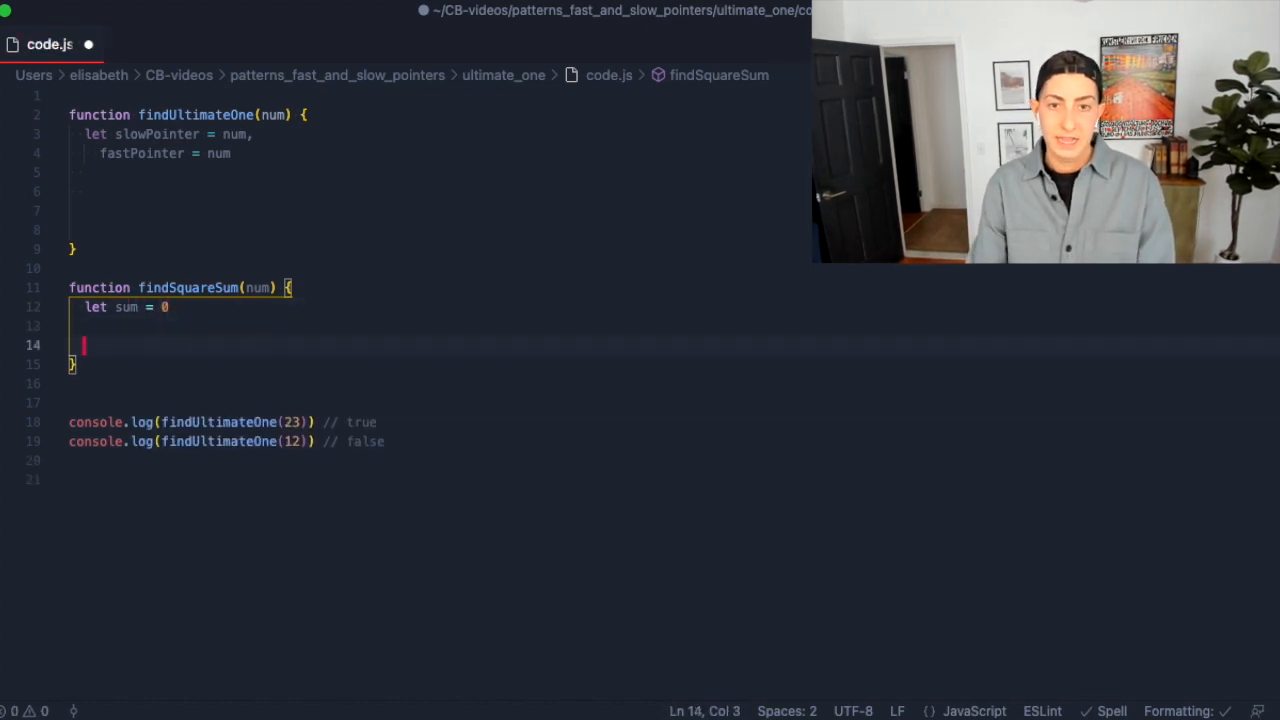
pyautogui.press('enter')
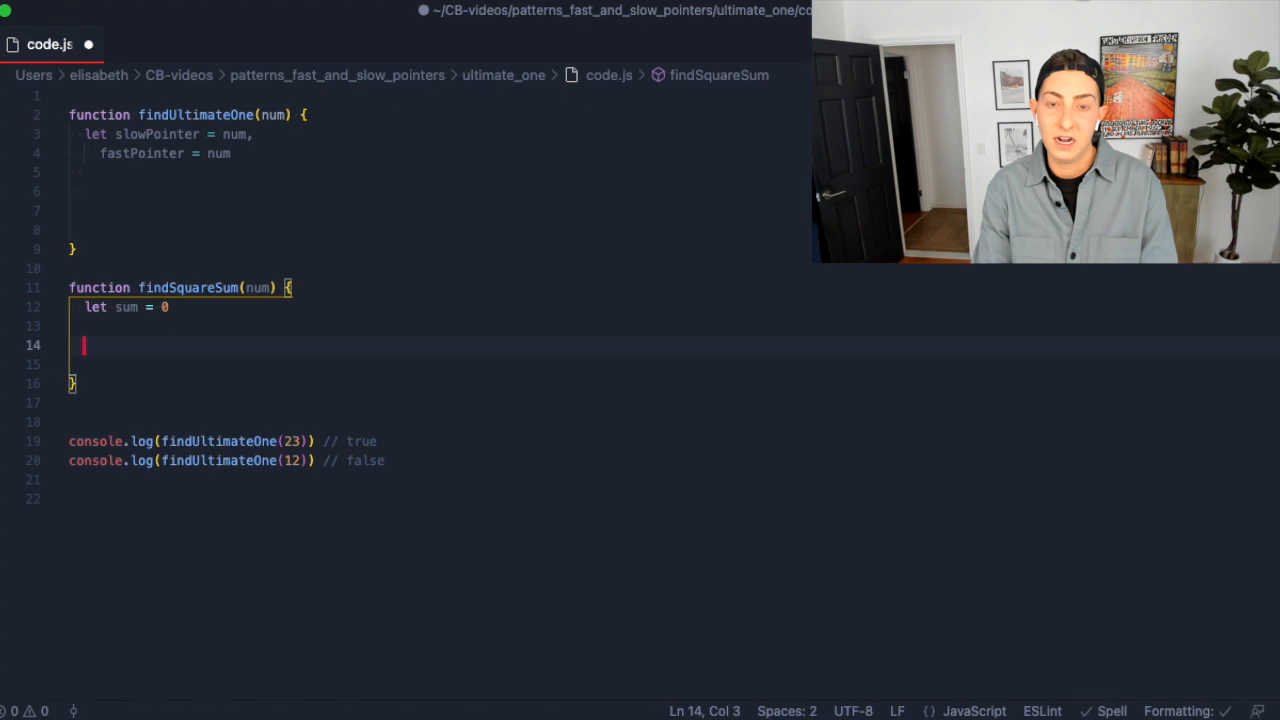
# Loop while num > 0, adding digit squares to sum via num % 10 and Math.floor(num / 10); return sum.
pyautogui.write('while (num')
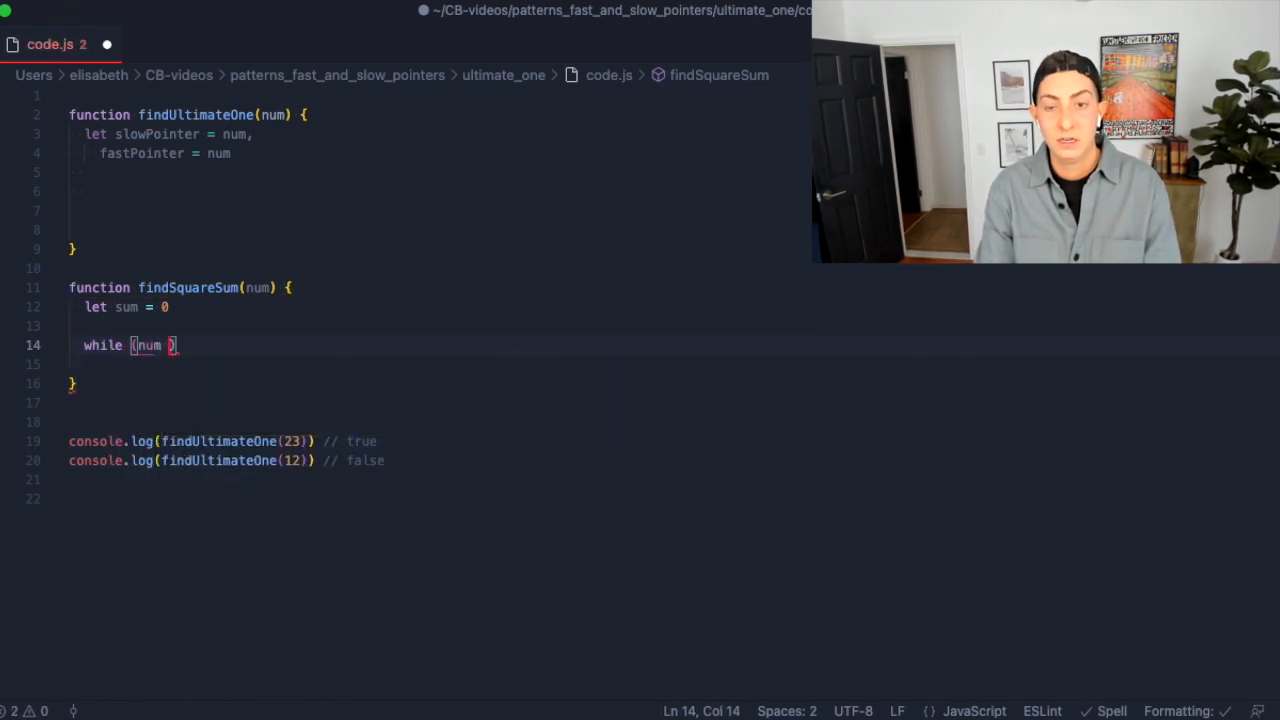
pyautogui.write('> 0) {')
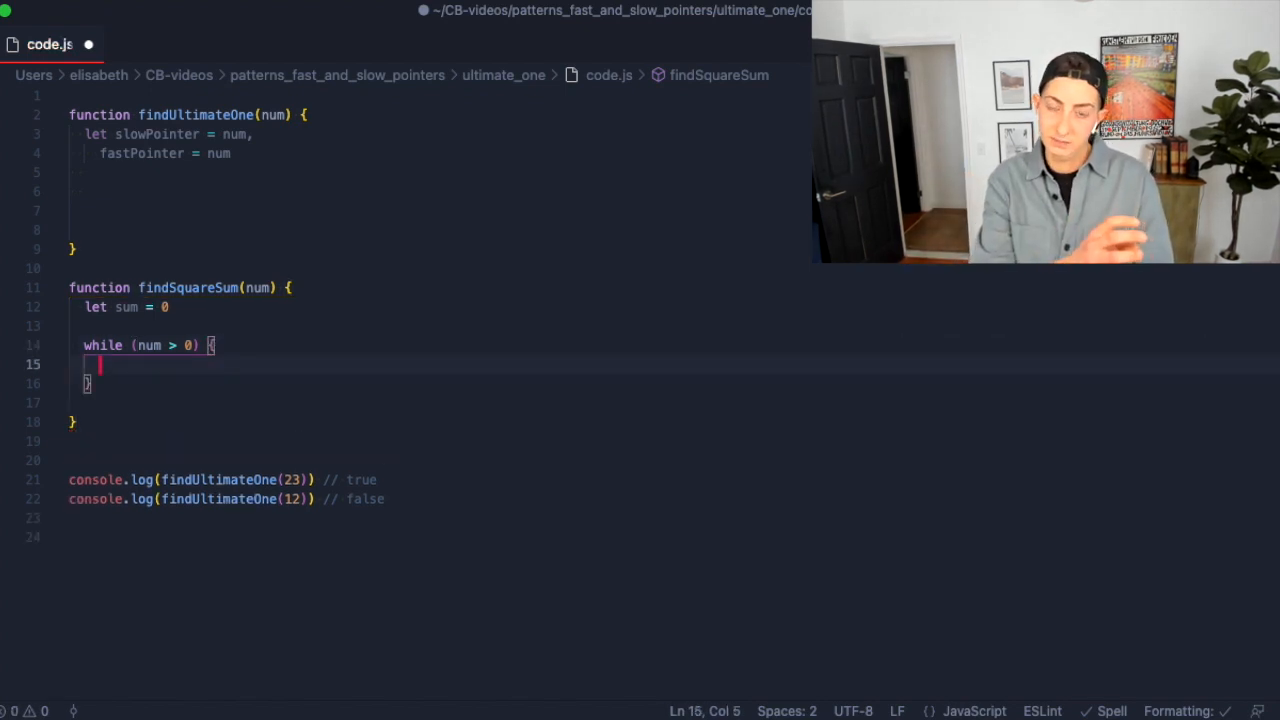
pyautogui.write('digit = num % 10')
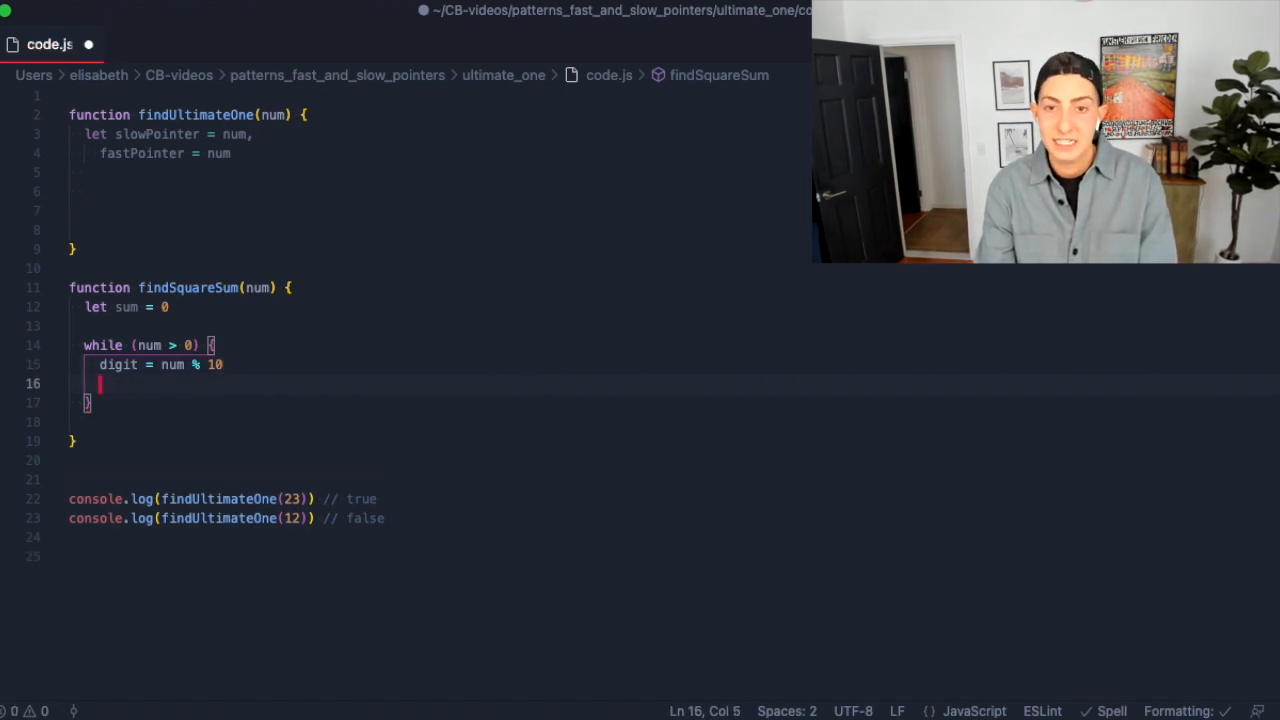
pyautogui.write('sum += digit * digit')
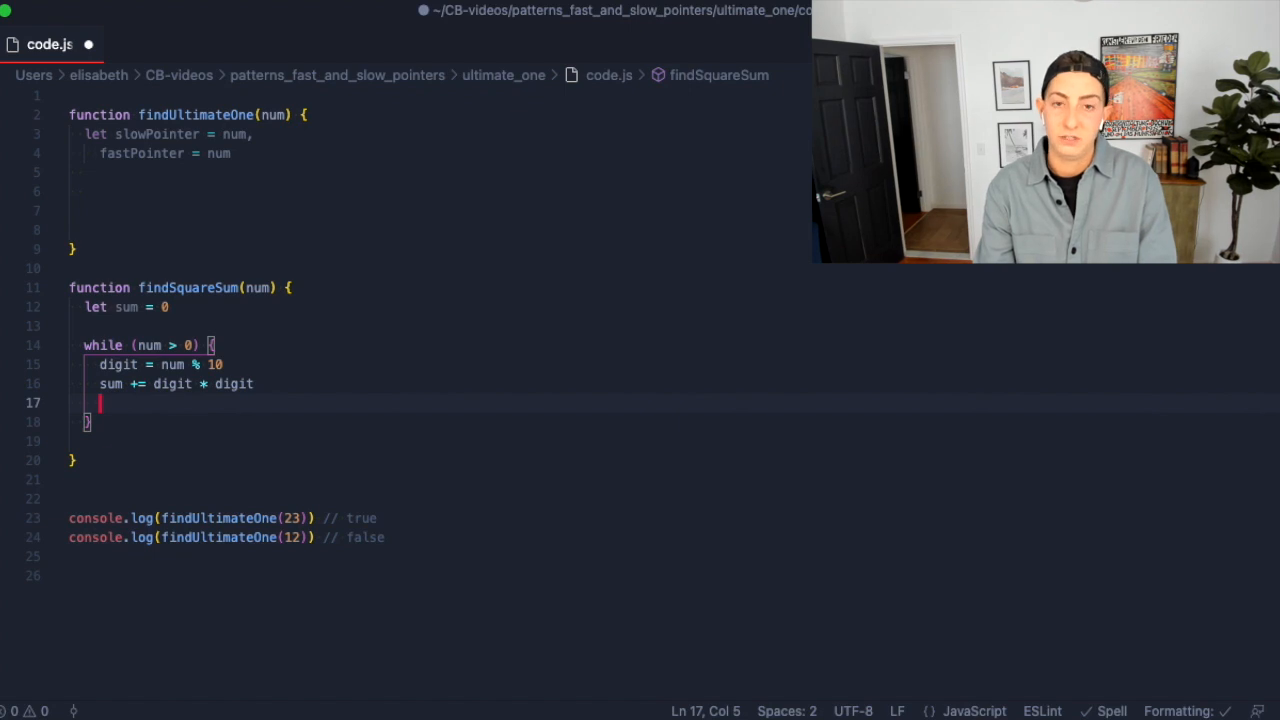
pyautogui.write('num = Math.floor()')
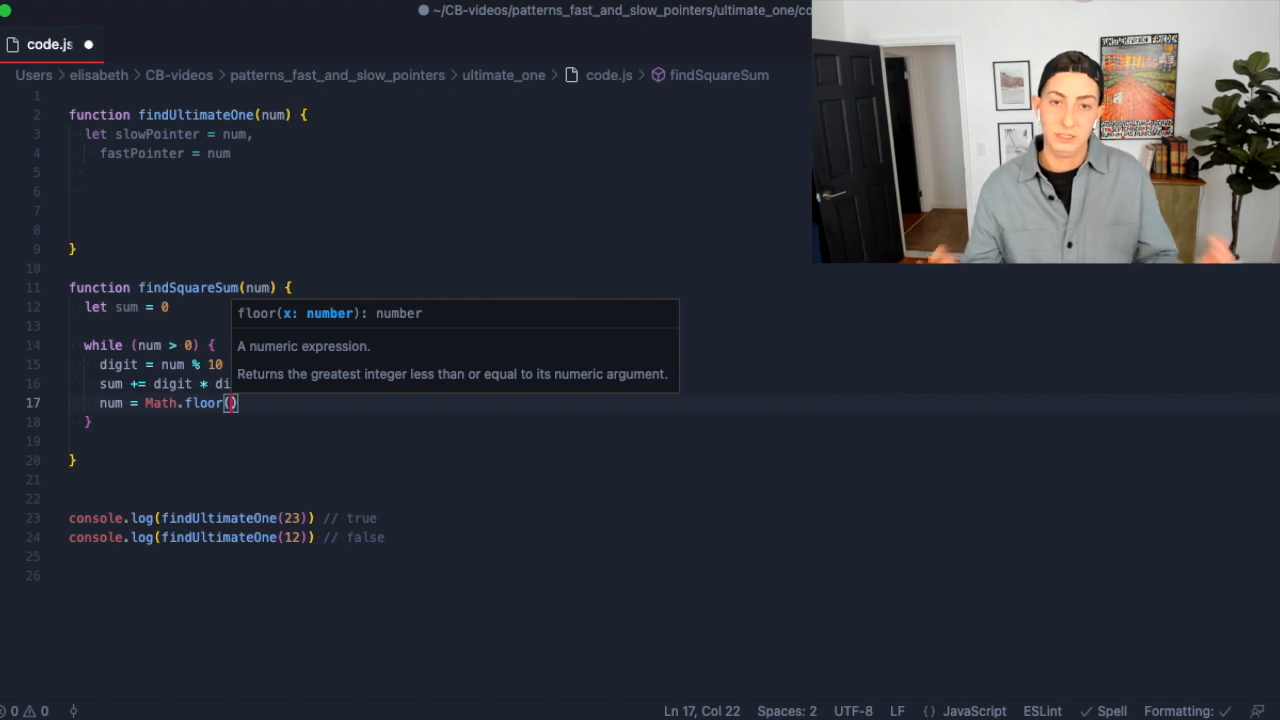
pyautogui.write('num /')
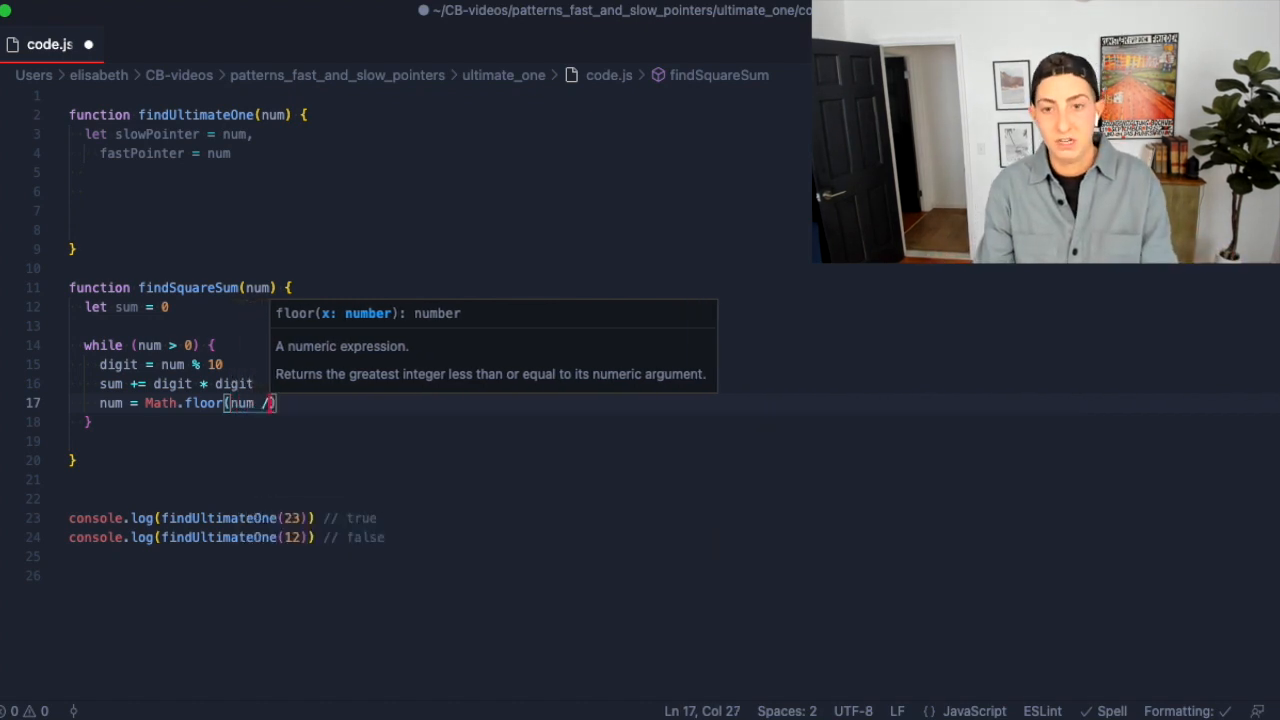
pyautogui.write('10')
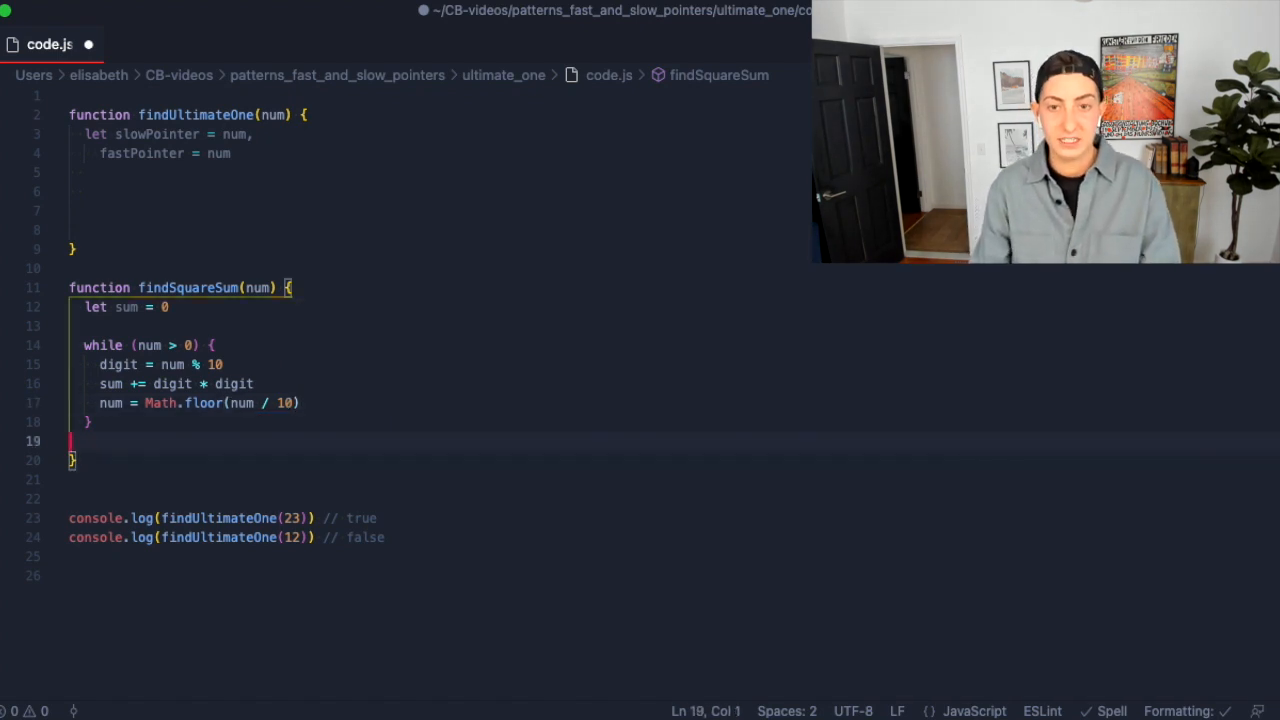
pyautogui.write('return sum')
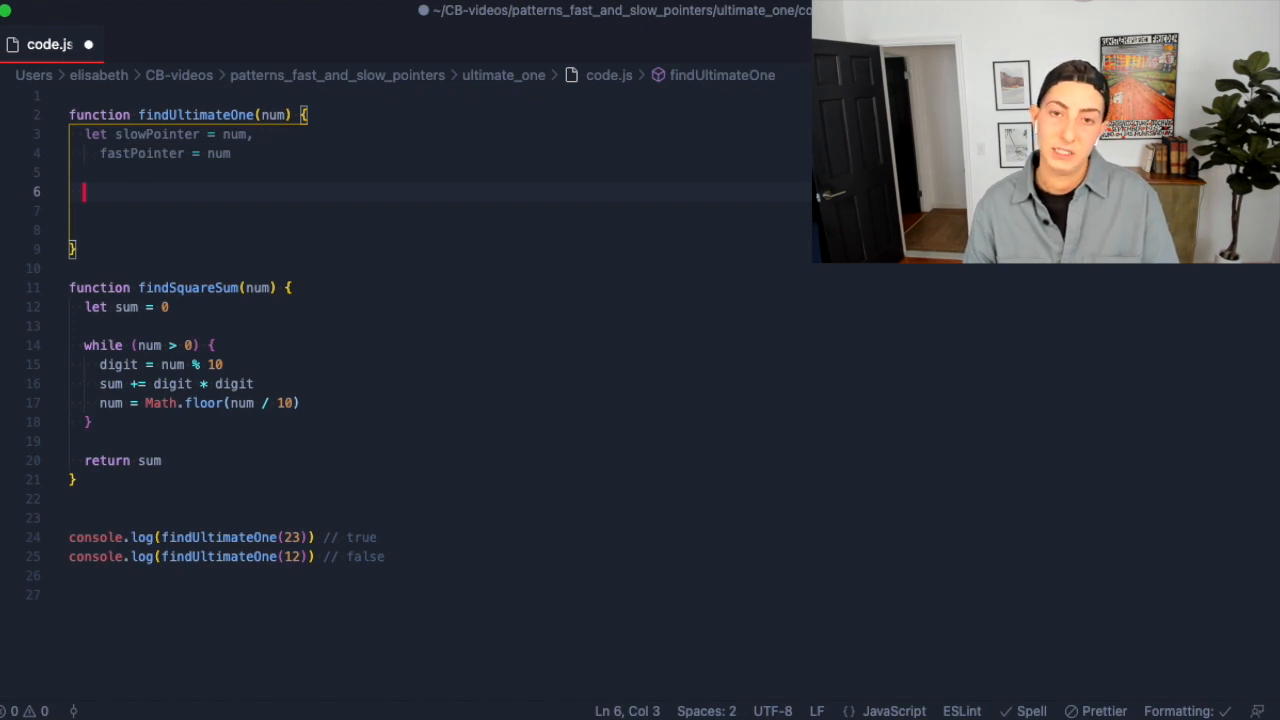
# Add planning comments: cycle when slowPointer === fastPointer returns false, else either pointer reaches 1.
pyautogui.write('//')
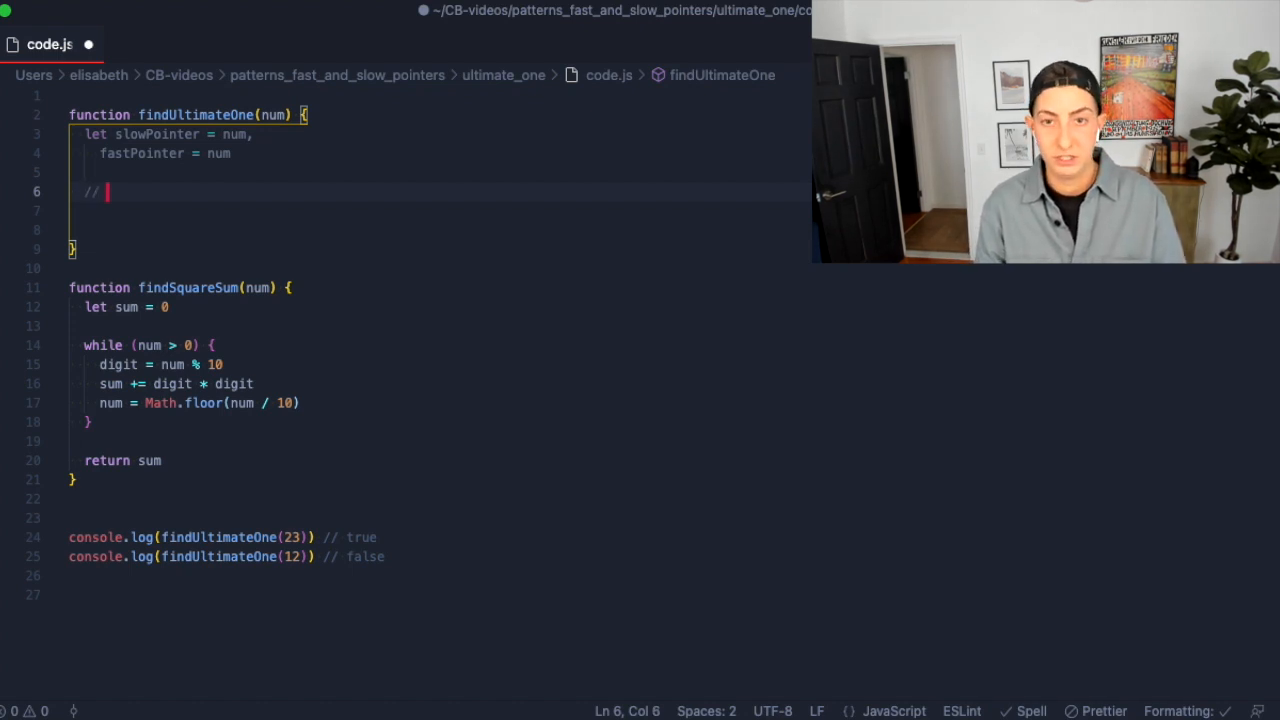
pyautogui.write('is there a cycle')
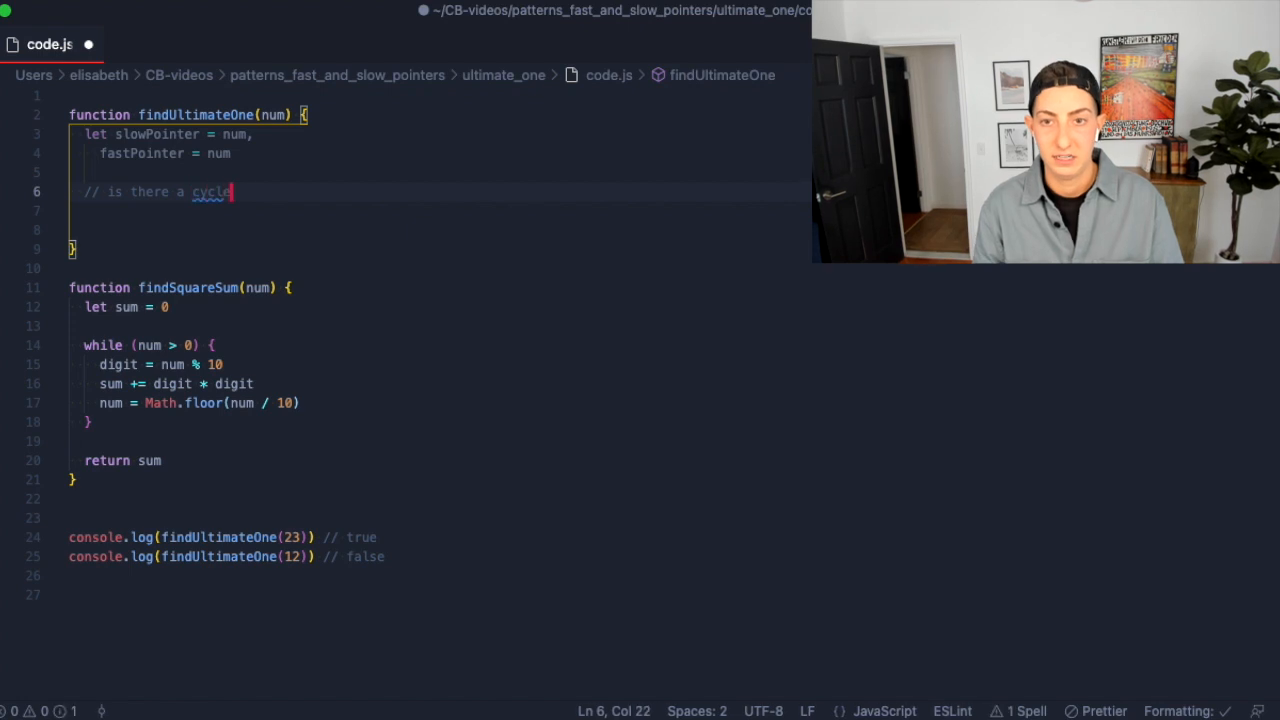
pyautogui.write('?')
pyautogui.click(447, 210)
pyautogui.write('//')
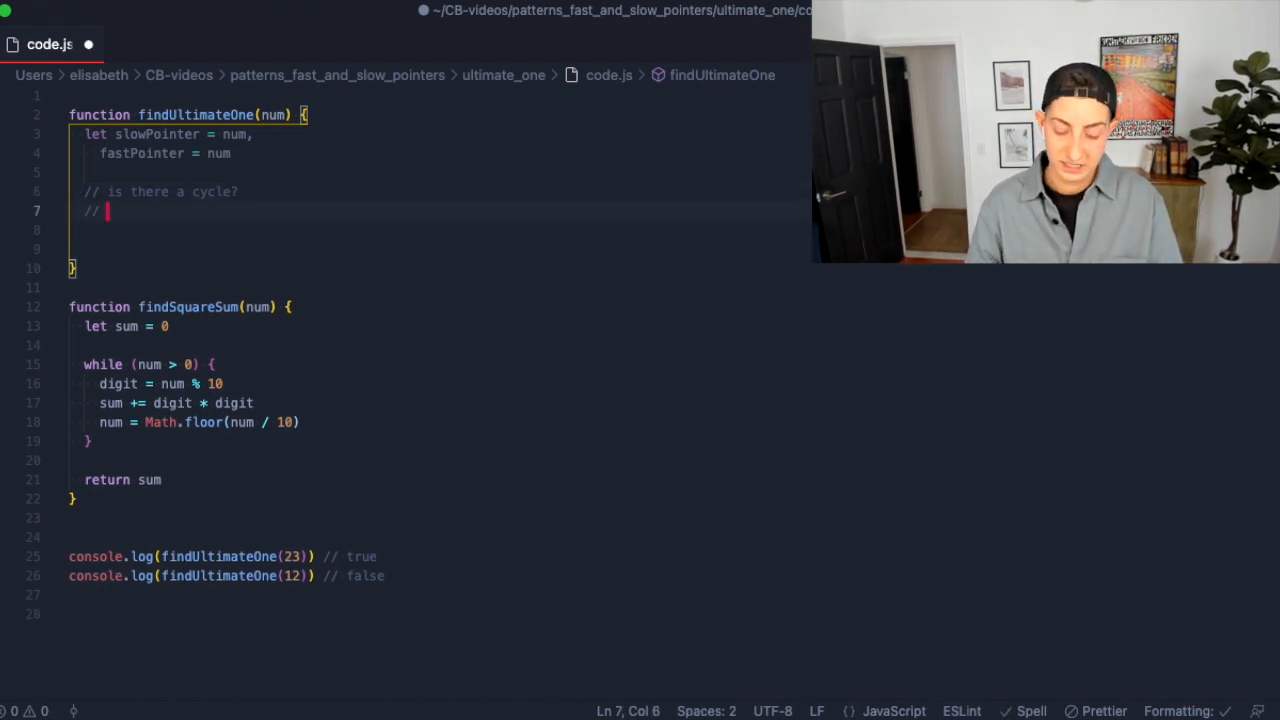
pyautogui.write('slowPointer === fastPoi')
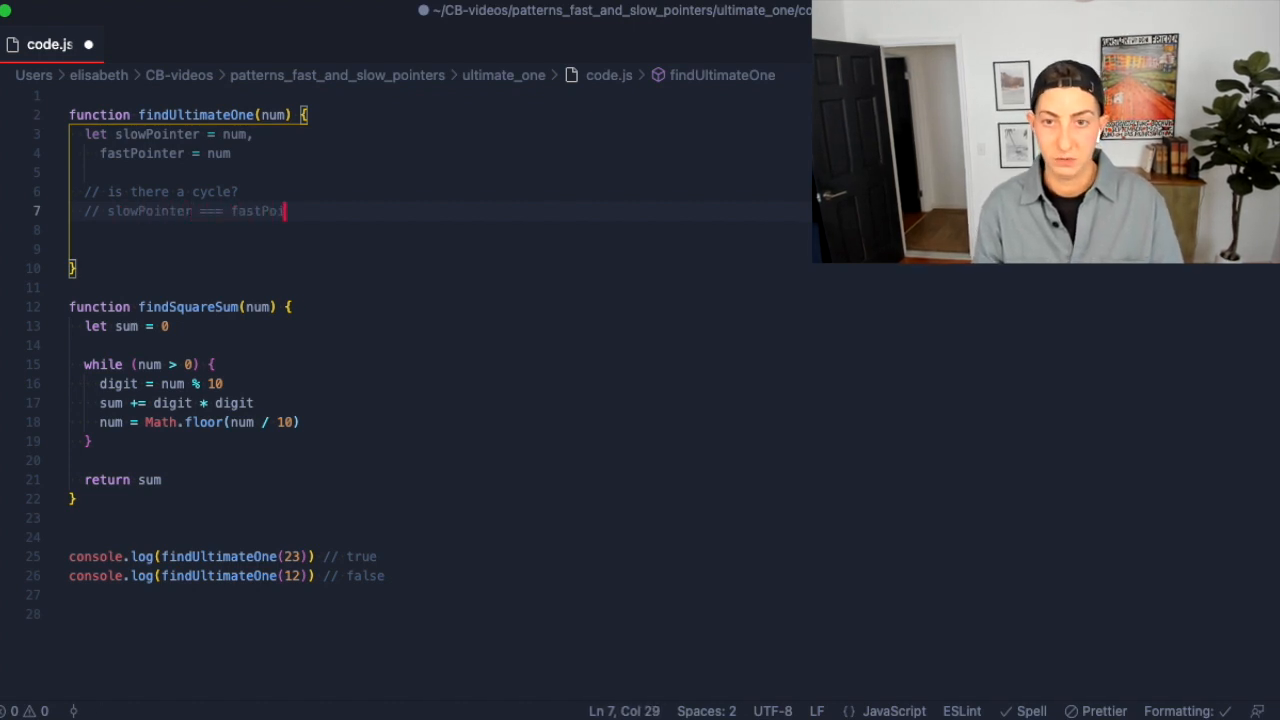
pyautogui.write('nter')
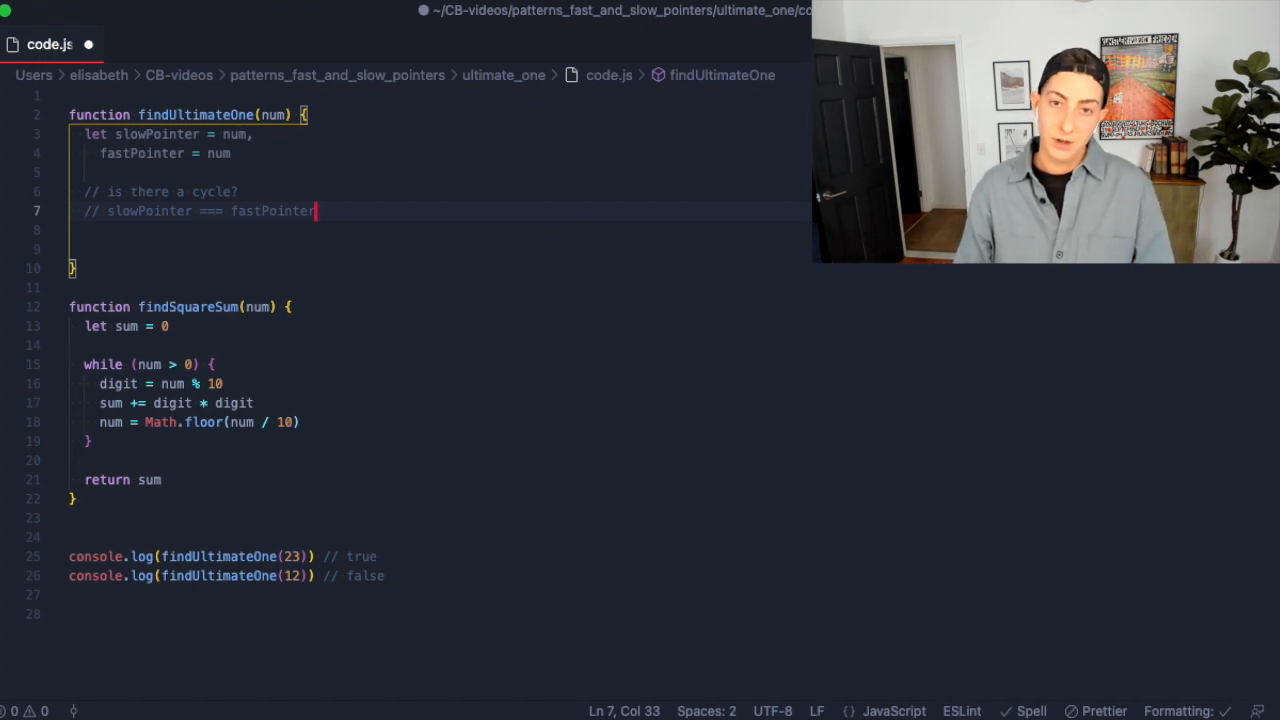
pyautogui.press('Enter')
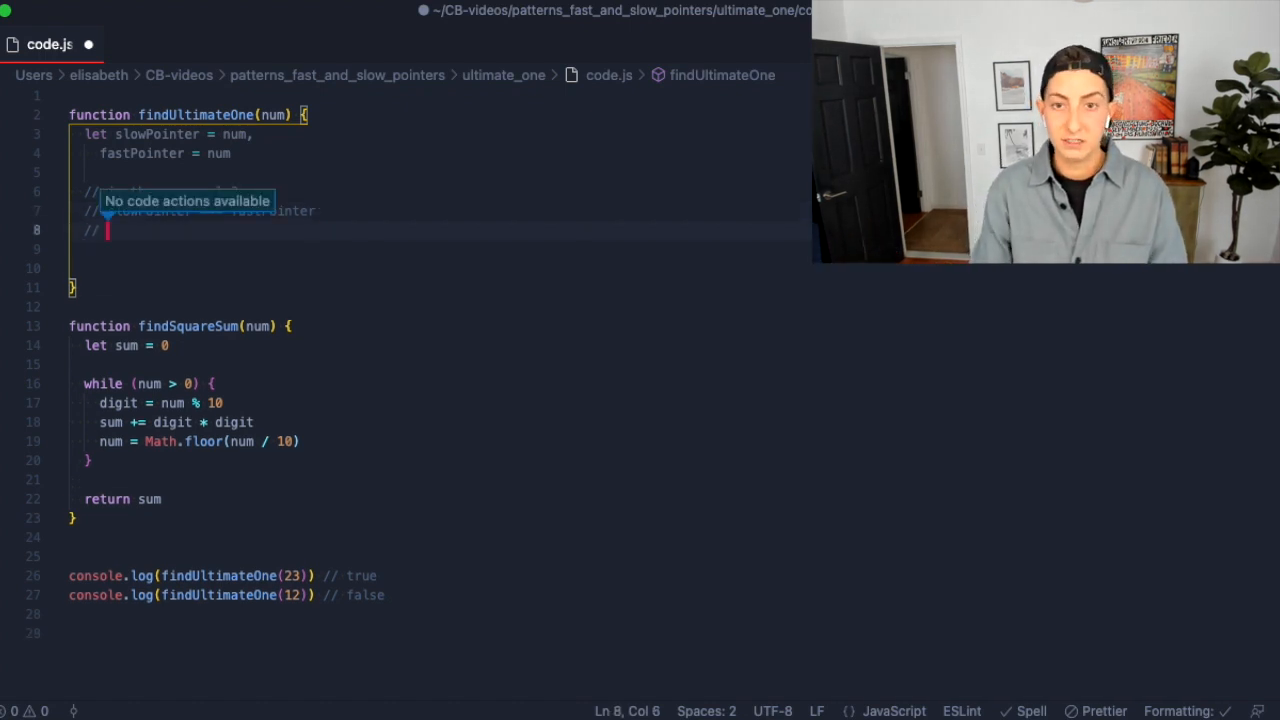
pyautogui.write('return')
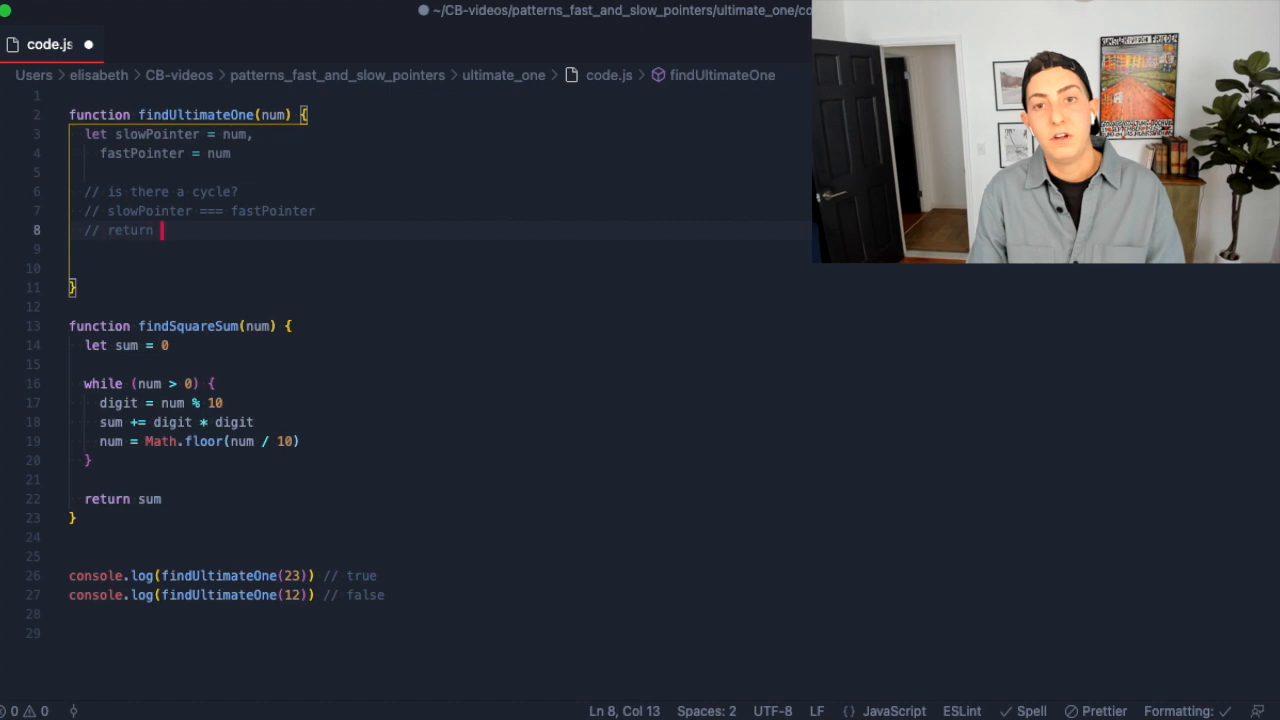
pyautogui.write('false')
pyautogui.click(439, 268)
pyautogui.write("// if there isn't a cycle?")
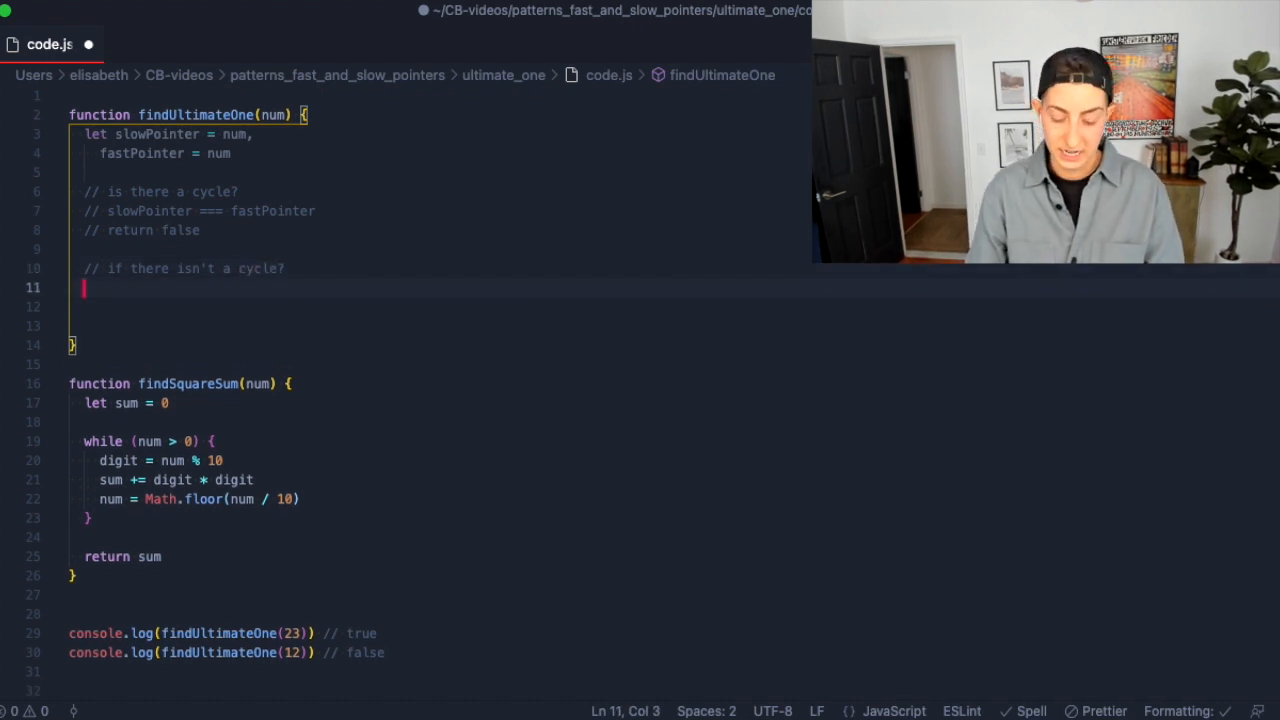
pyautogui.write('// either')
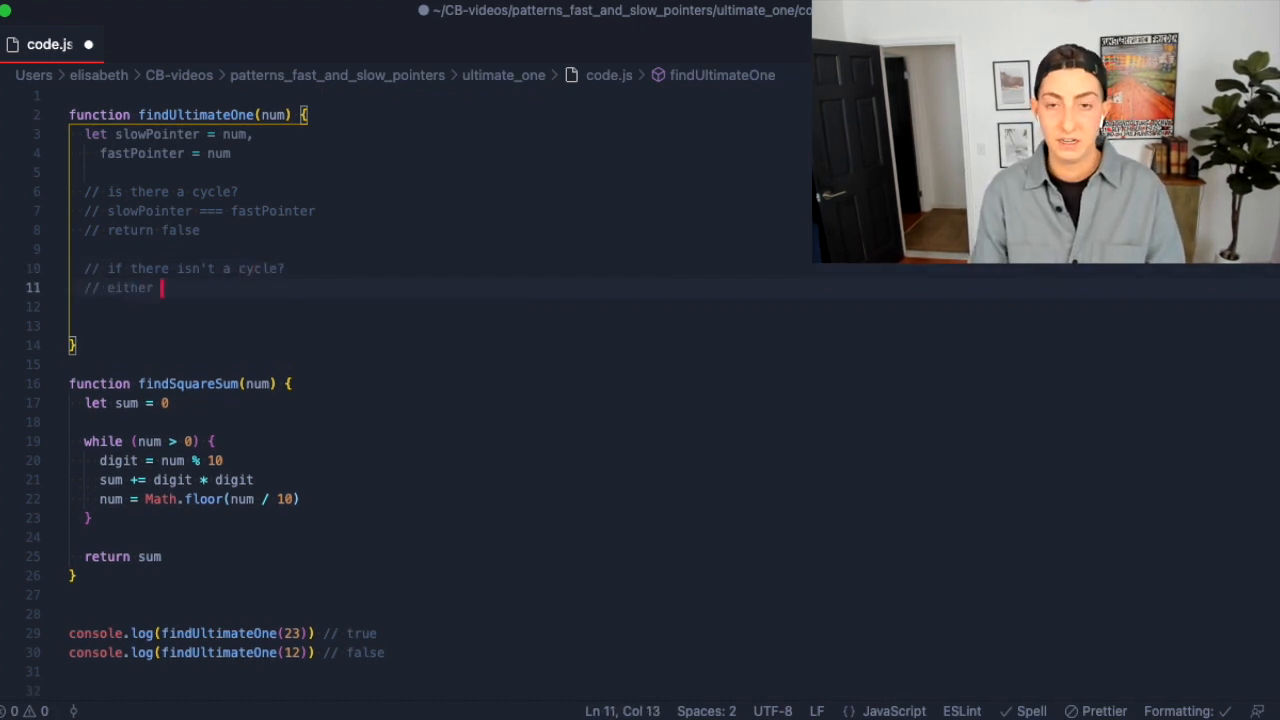
pyautogui.write('slowPointer or fastPointer === 1')
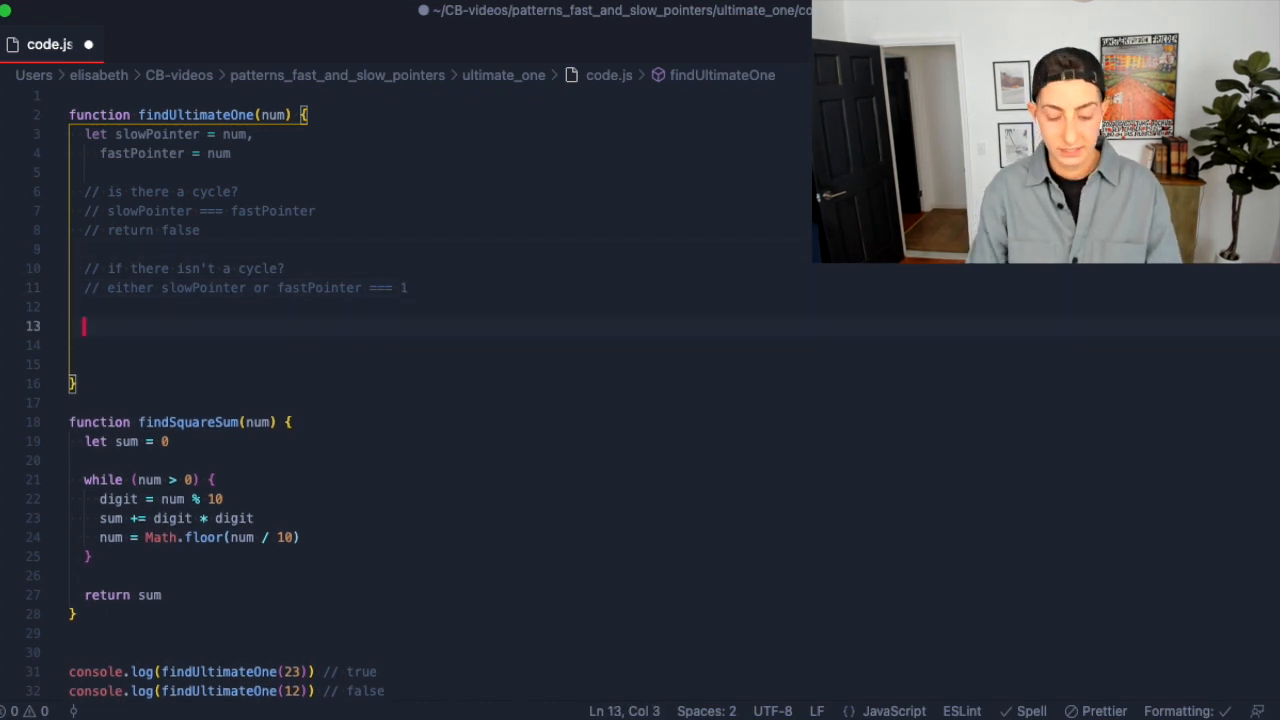
# Add a while (true) loop that sets slowPointer = findSquareSum(slowPointer).
pyautogui.write('while (true)')
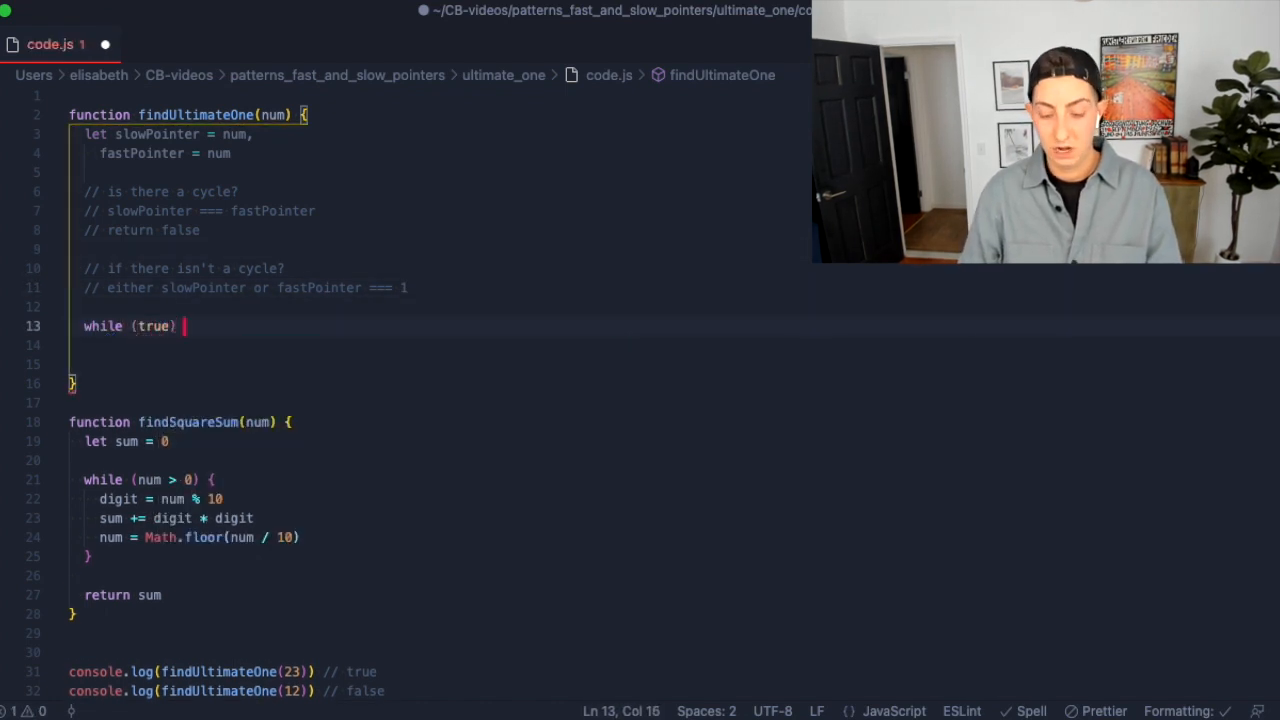
pyautogui.write('{')
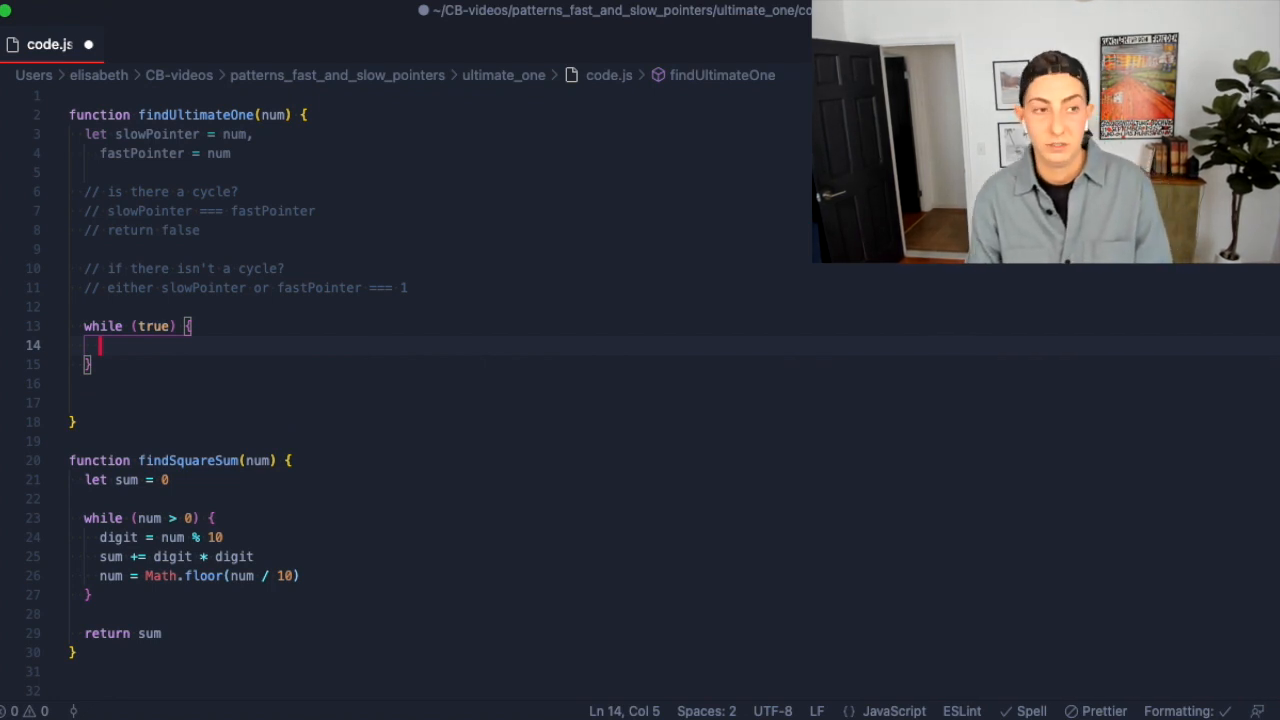
pyautogui.write('slow')
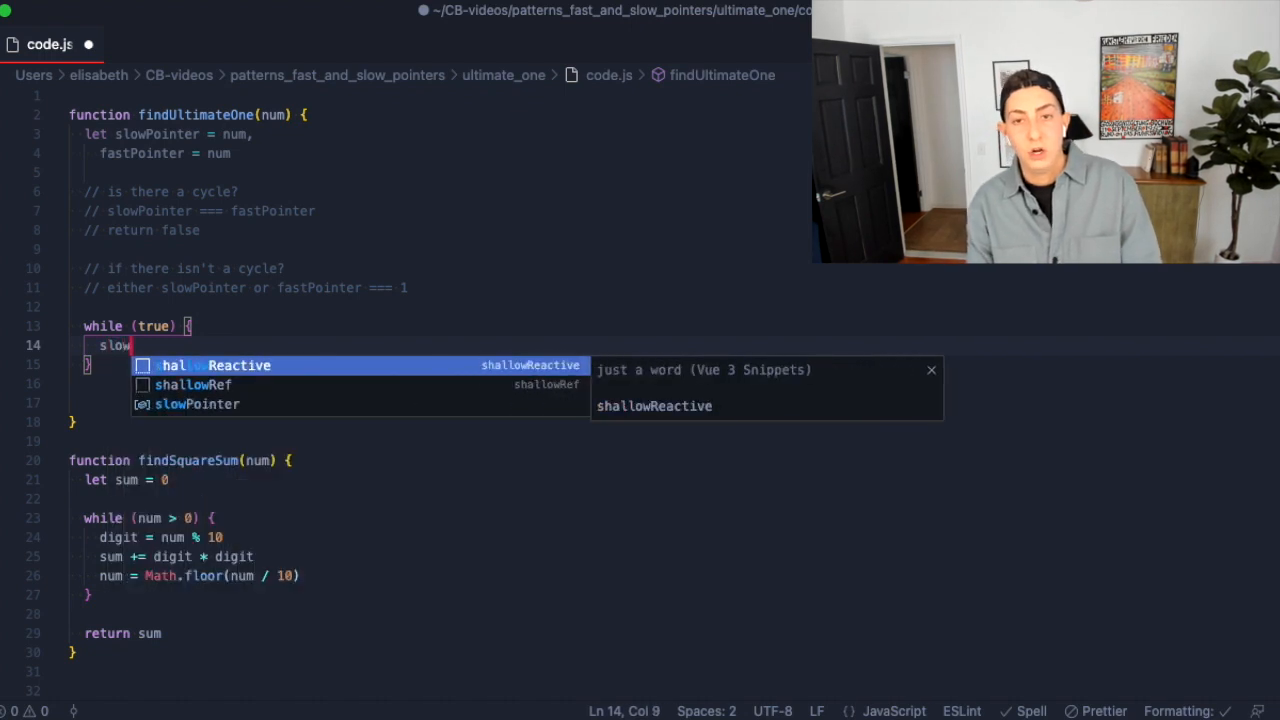
pyautogui.write('Pointer')
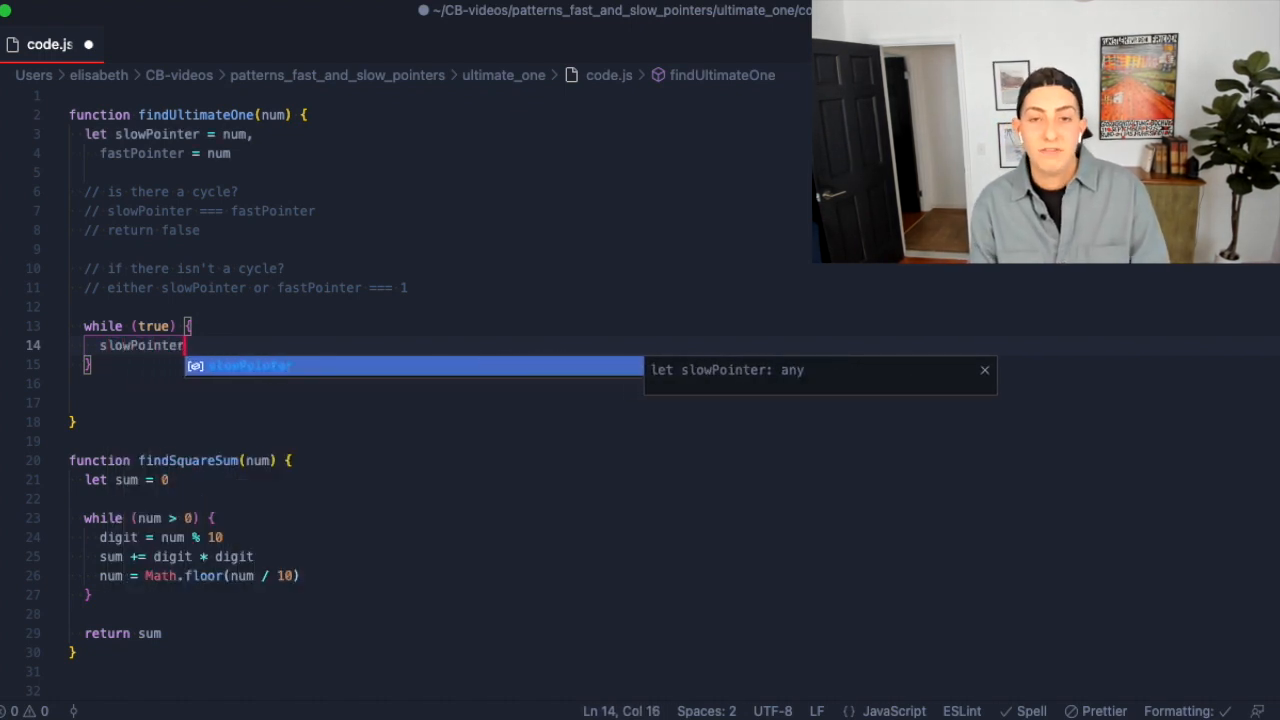
pyautogui.write('=')
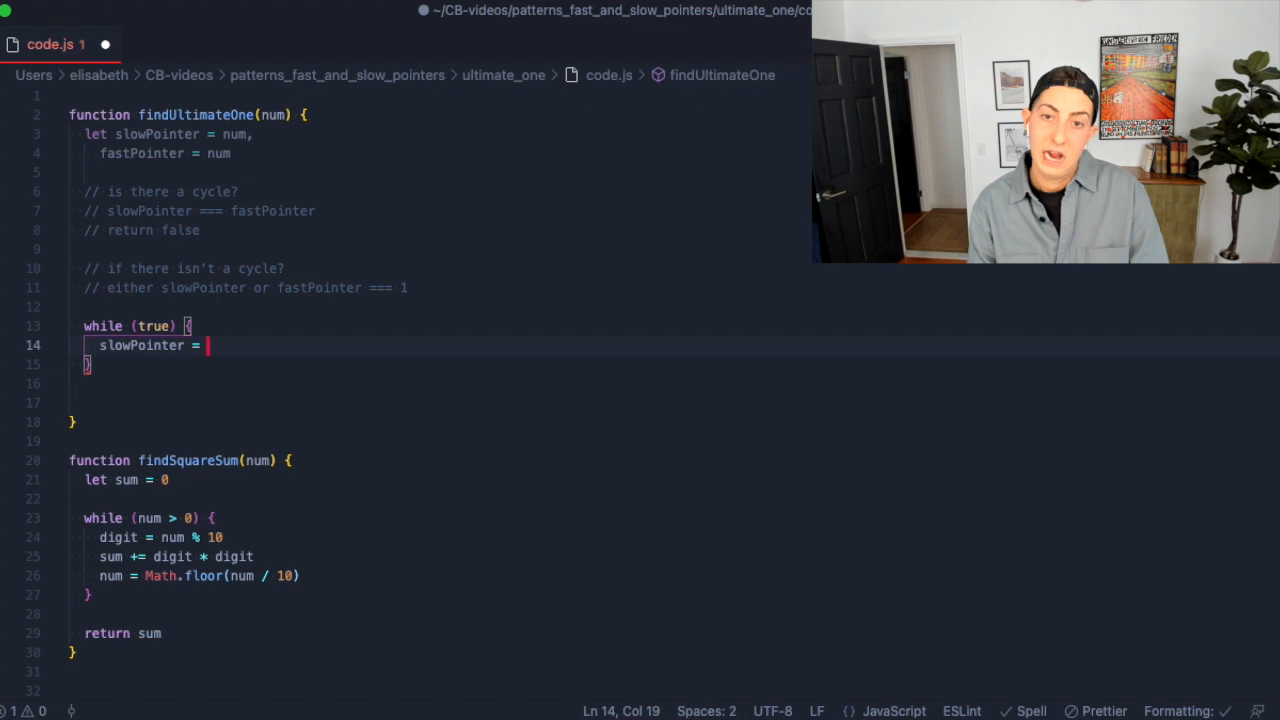
pyautogui.write('find')
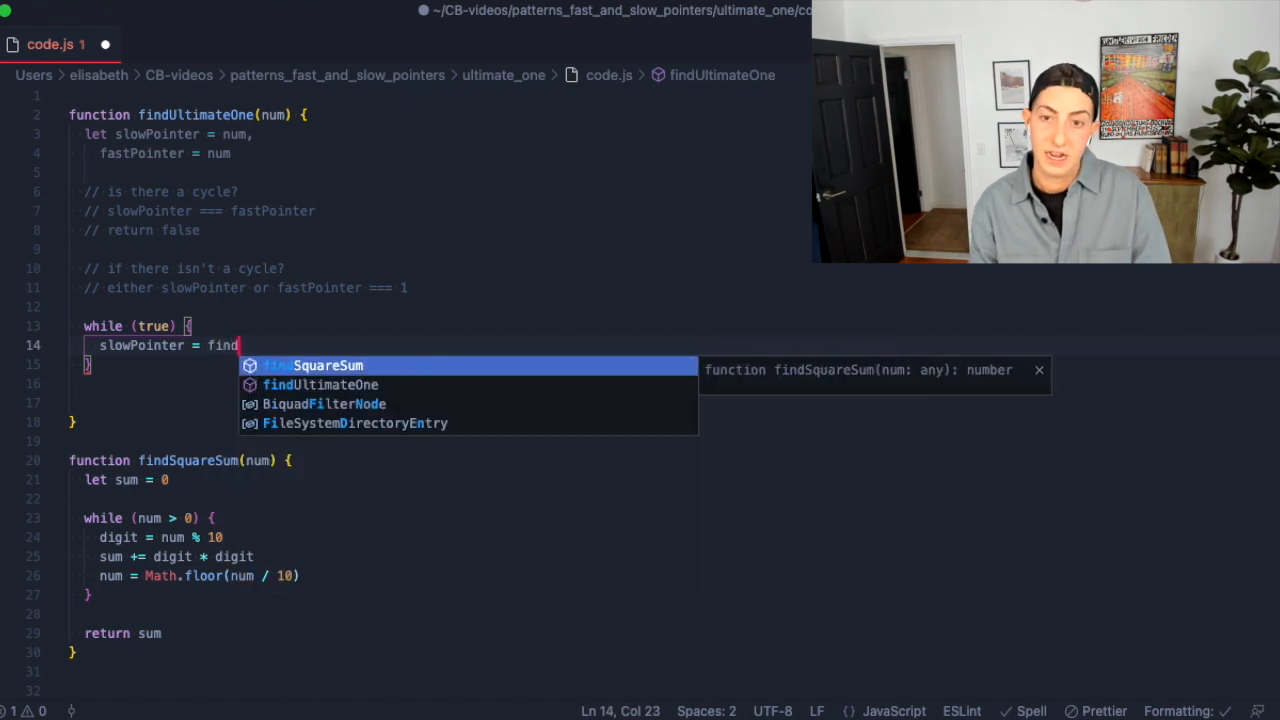
pyautogui.press('Tab')
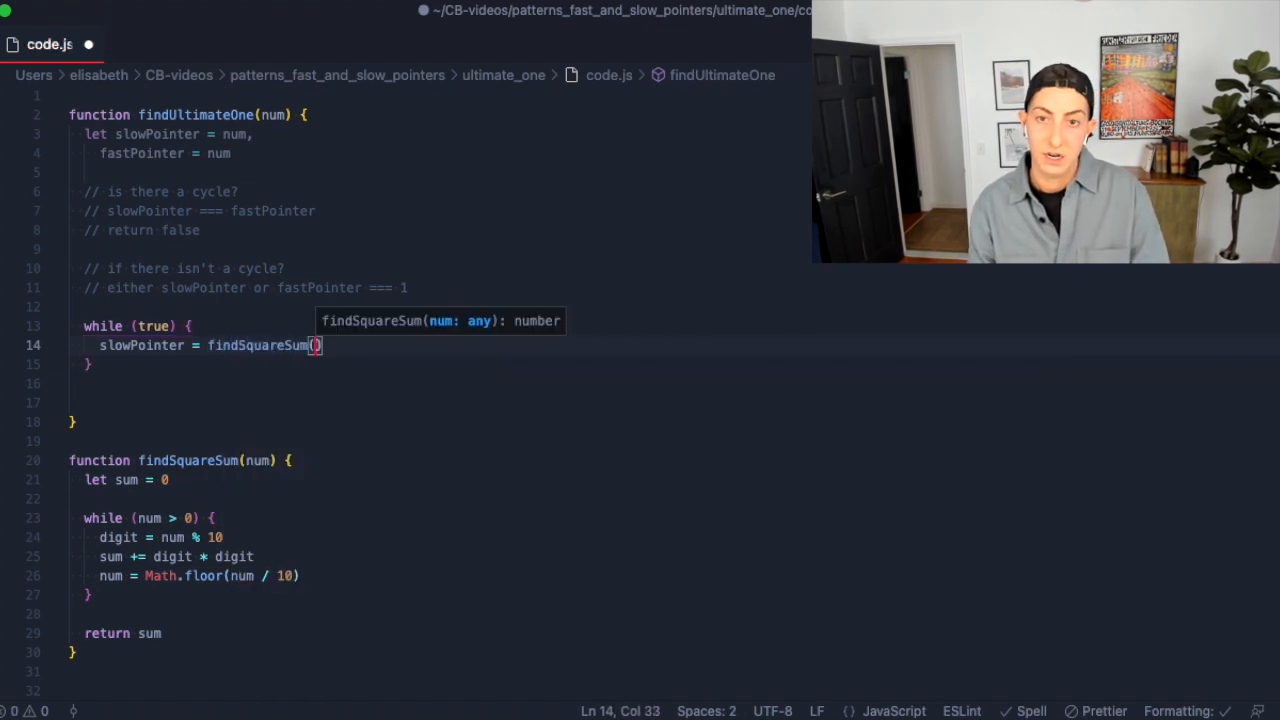
pyautogui.write('num')
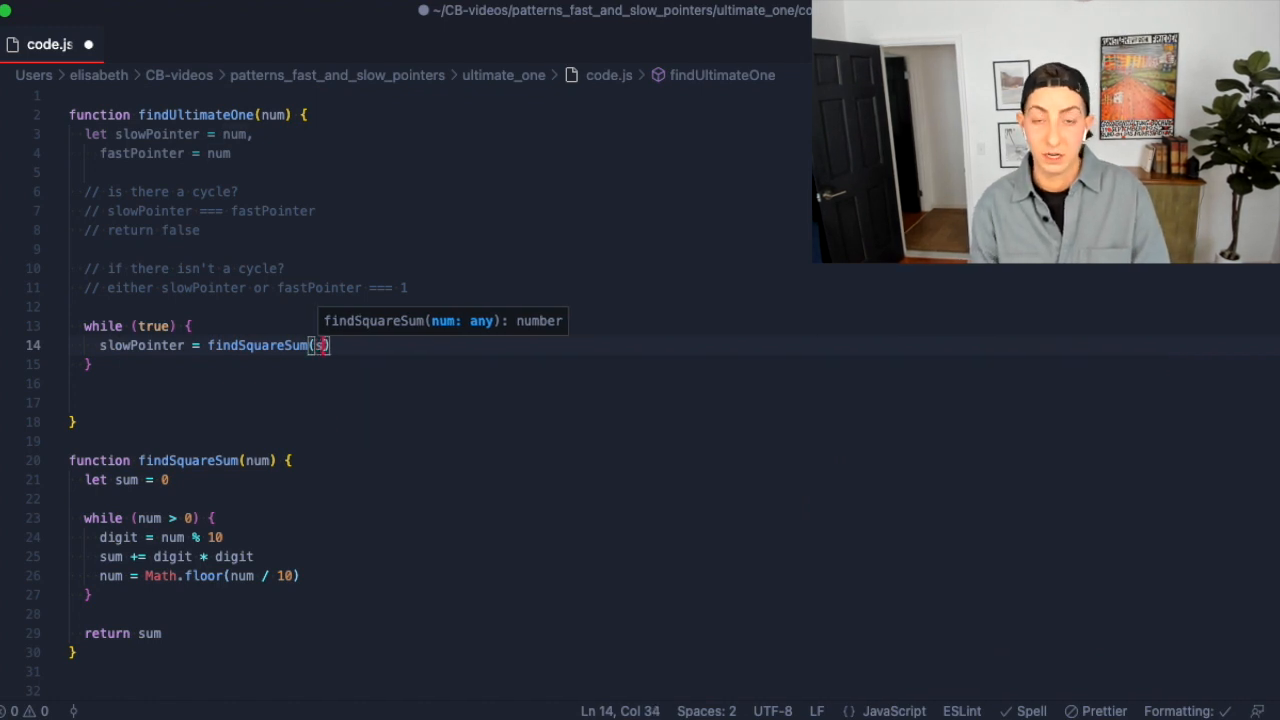
pyautogui.write('lowPointer')
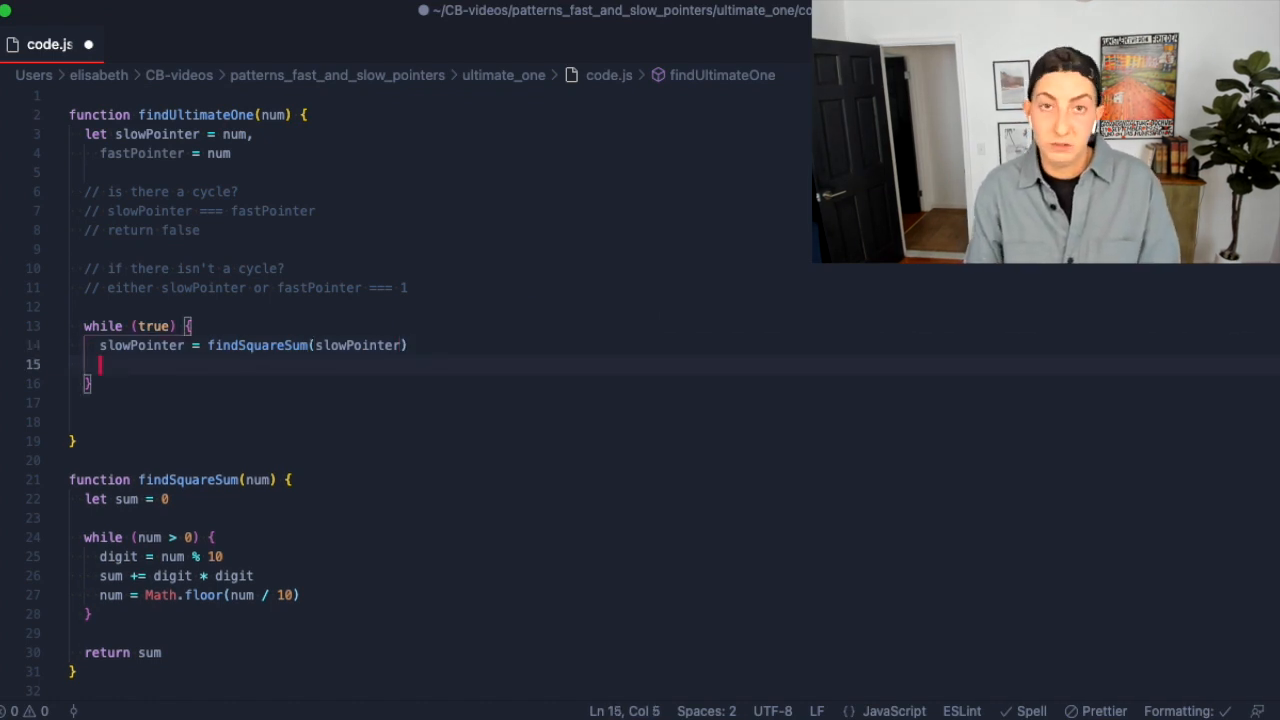
# Advance fastPointer twice with fastPointer = findSquareSum(findSquareSum(fastPointer)).
pyautogui.write('fastPointer =')
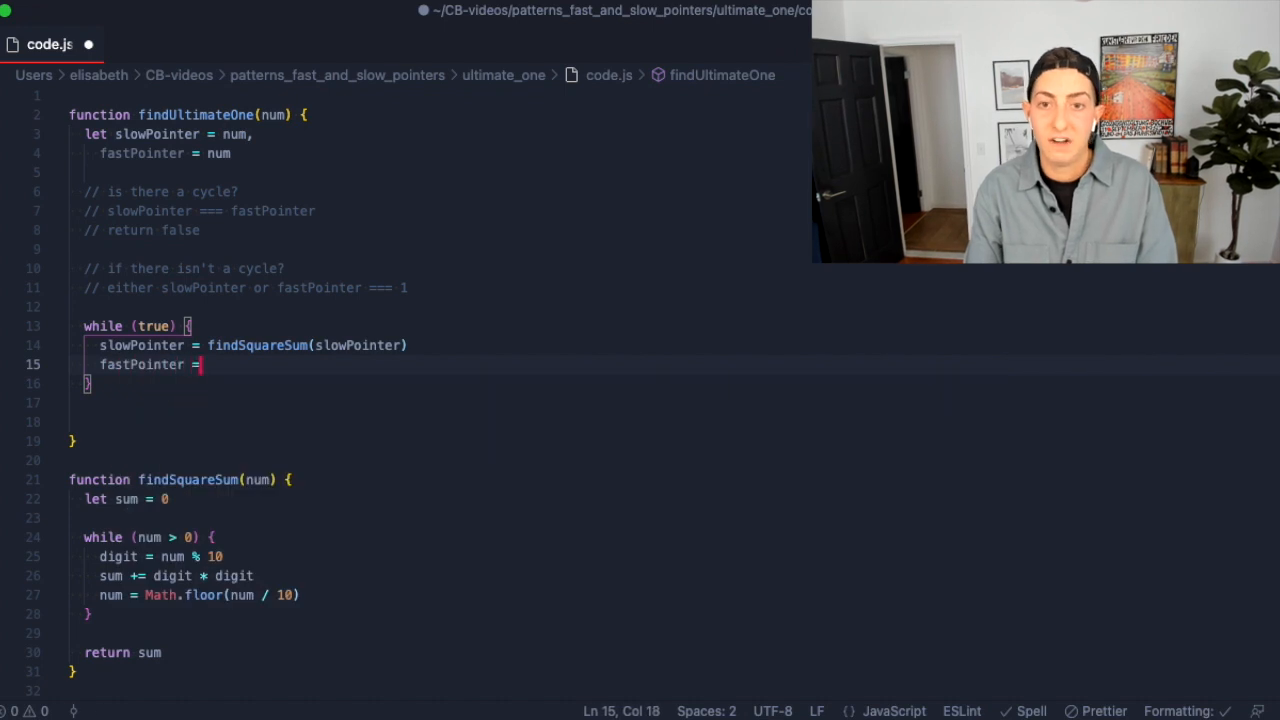
pyautogui.write('" "')
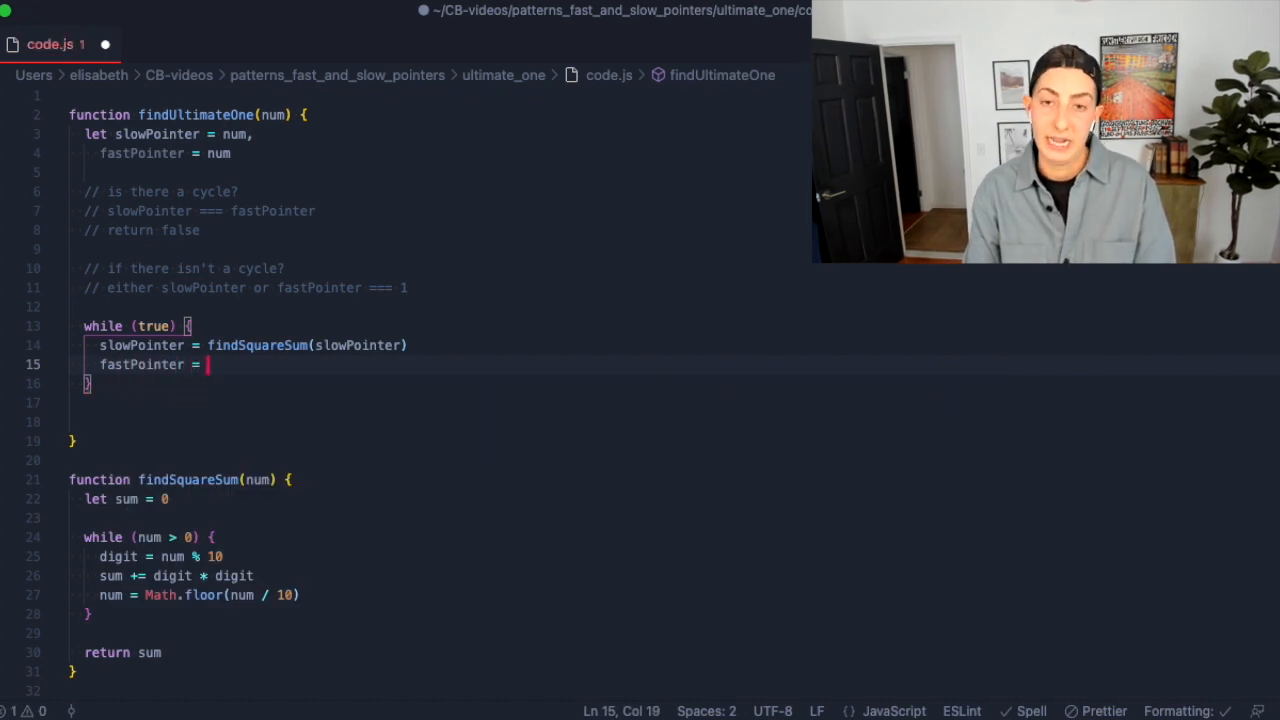
pyautogui.write('findS')
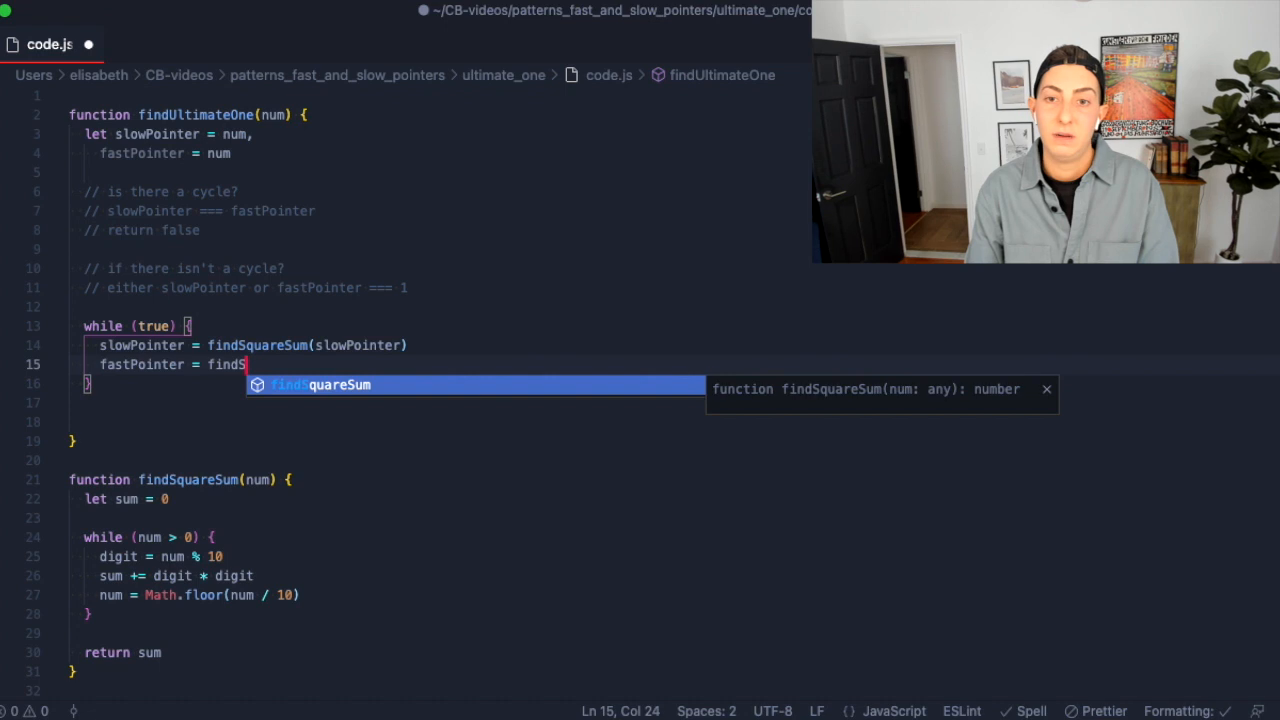
pyautogui.write('quare')
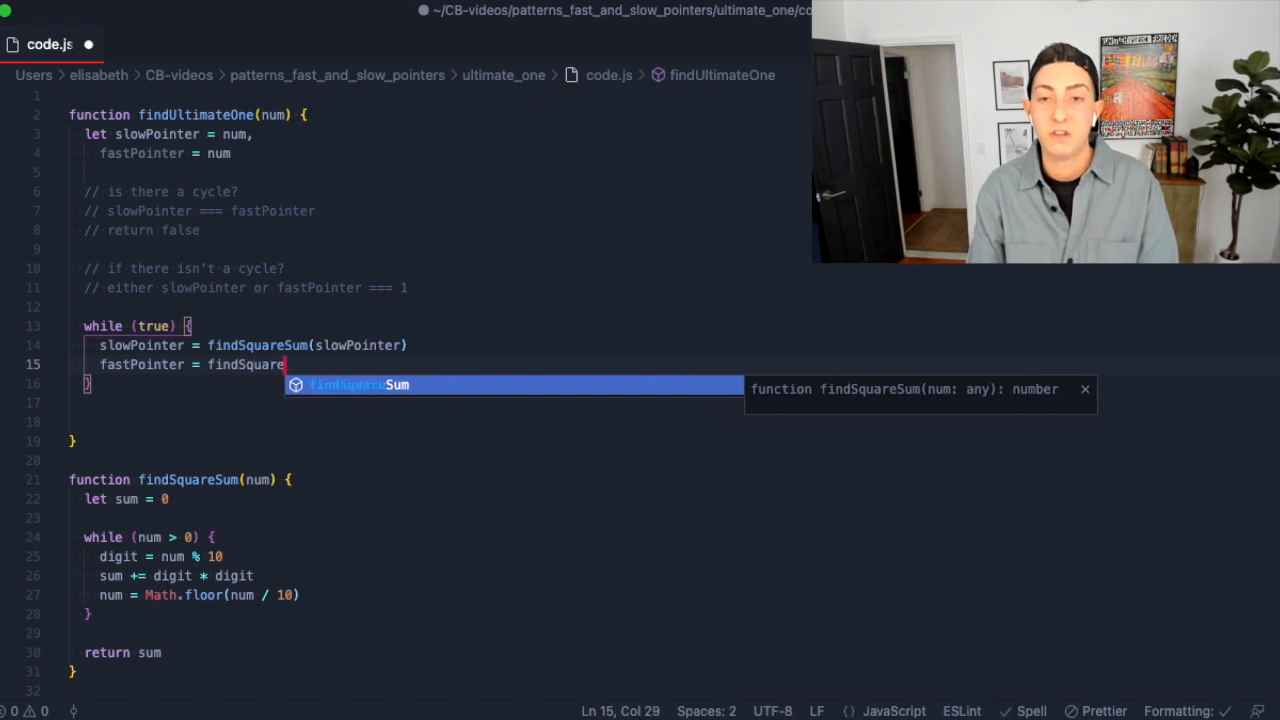
pyautogui.write('Sum(findSquareSum(f')
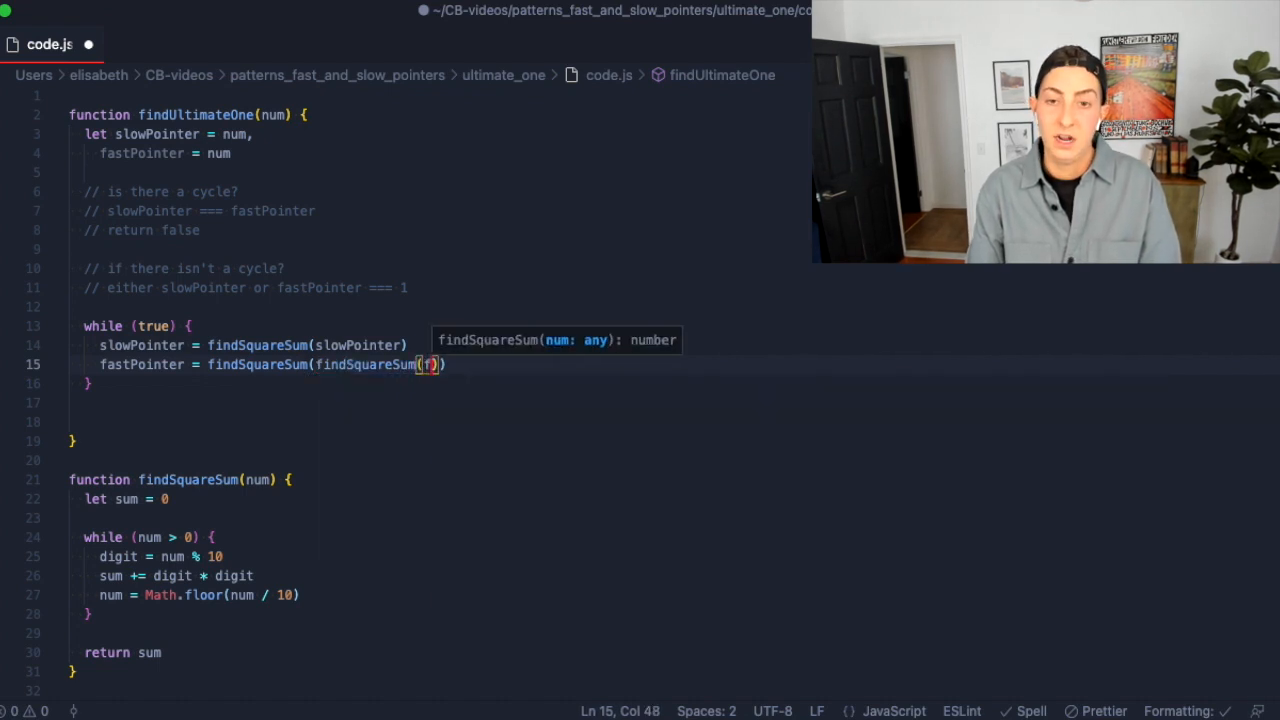
pyautogui.write('fastPointer')
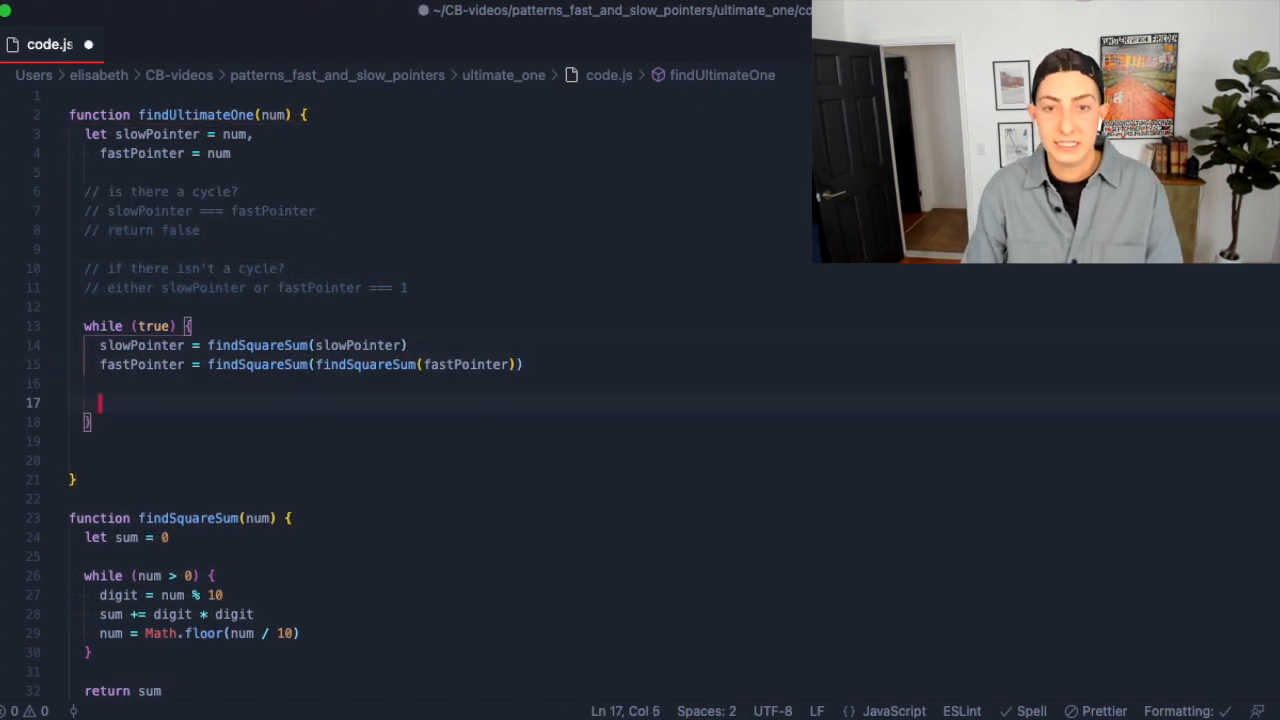
# Break out of the loop when slowPointer === fastPointer.
pyautogui.write('if (slow')
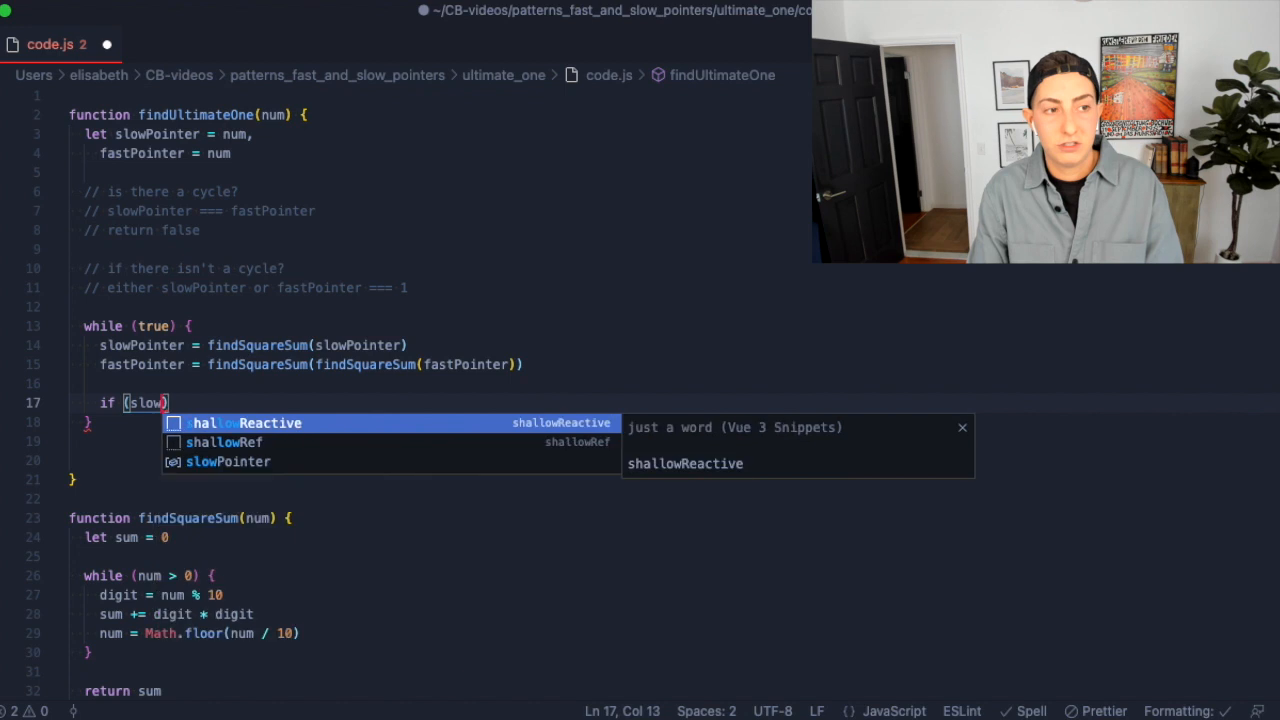
pyautogui.write('Pointer === fastPointer')
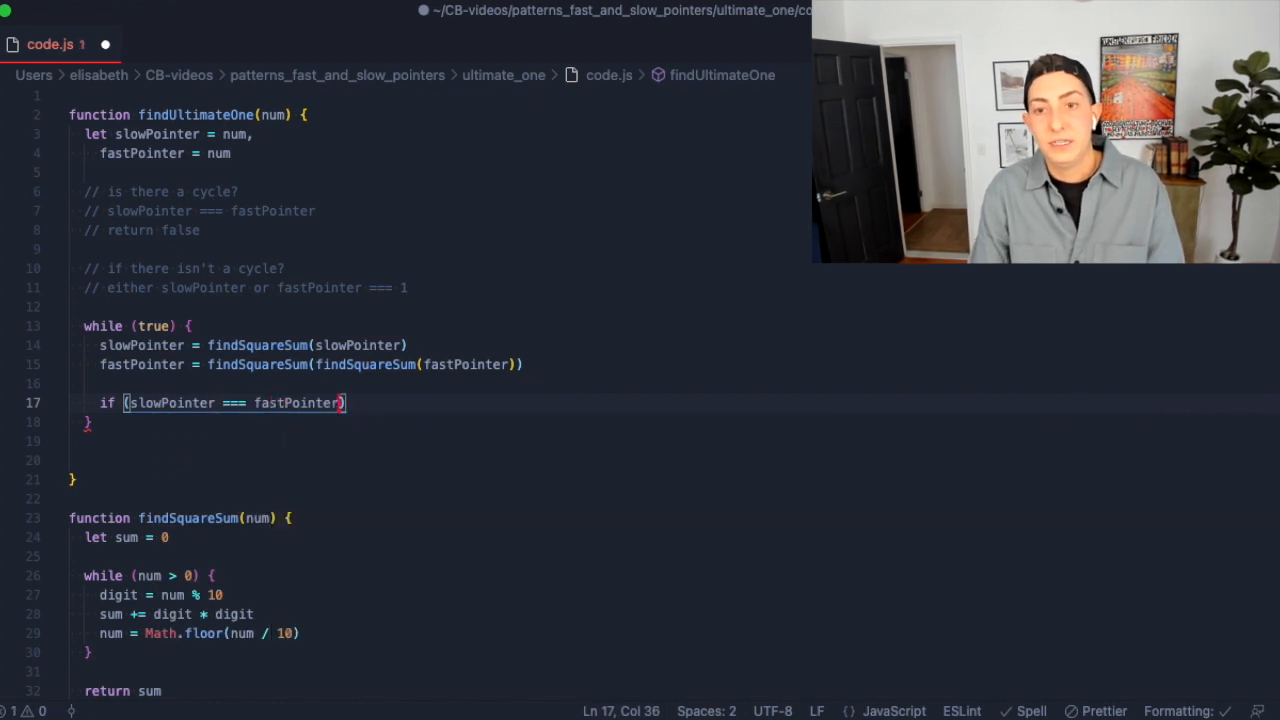
pyautogui.write('break')
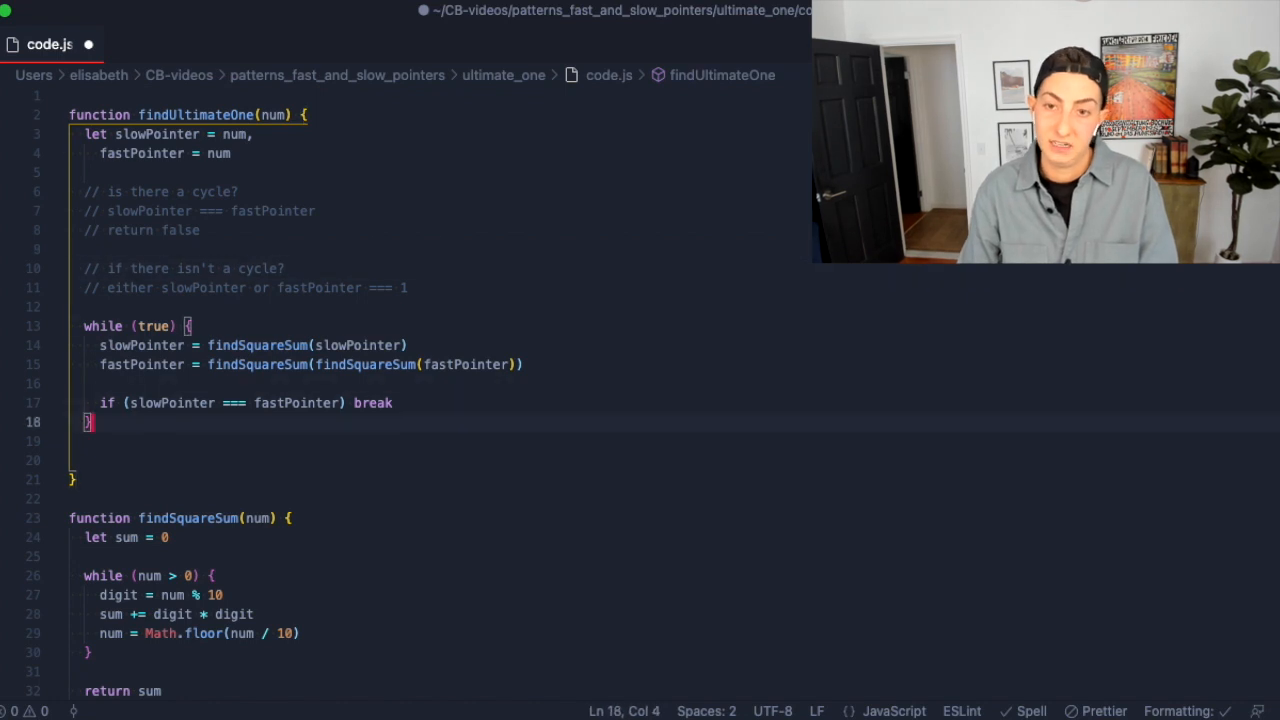
# Return true if slowPointer === 1 || fastPointer === 1.
pyautogui.write('if ()')
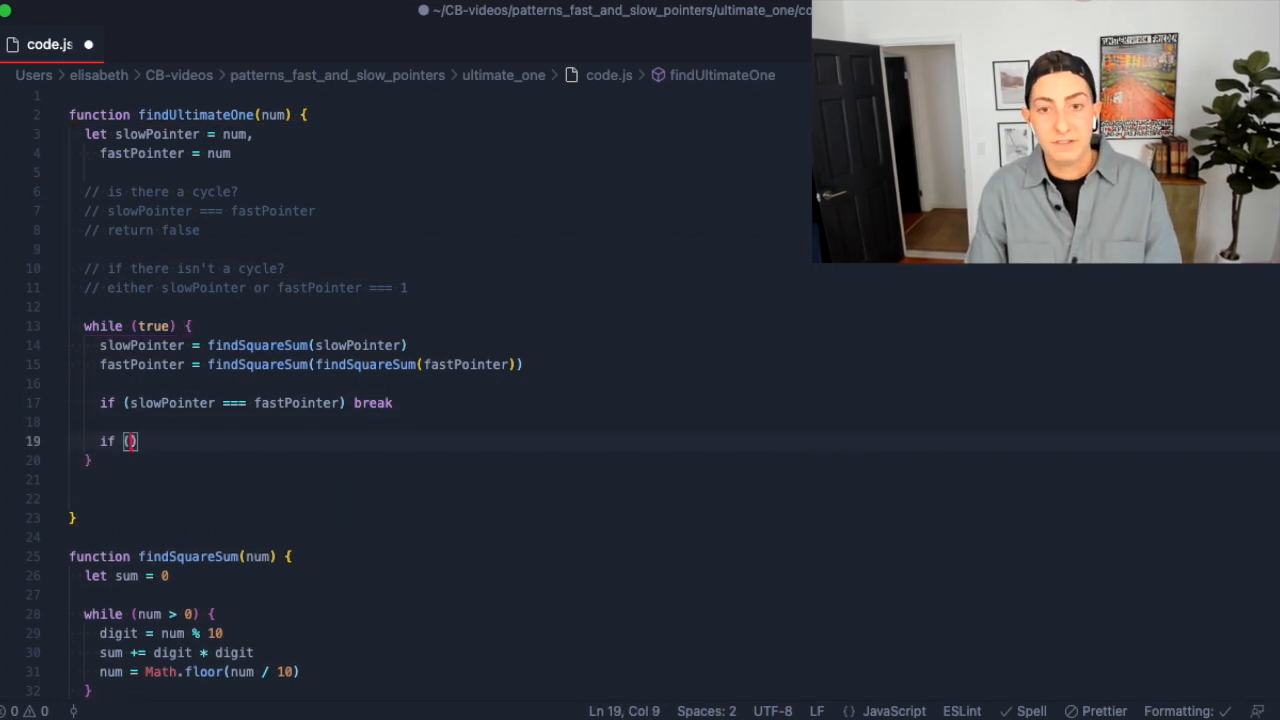
pyautogui.write('slowPointer')
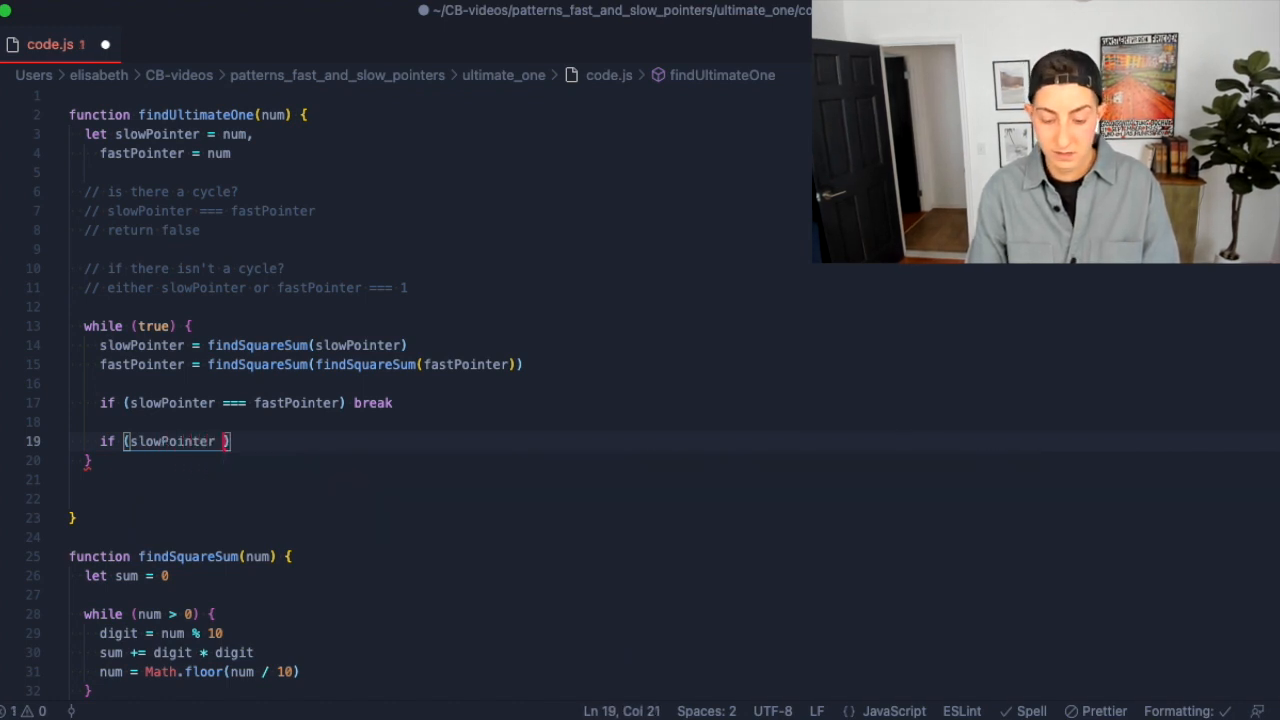
pyautogui.write('|| fastPo')
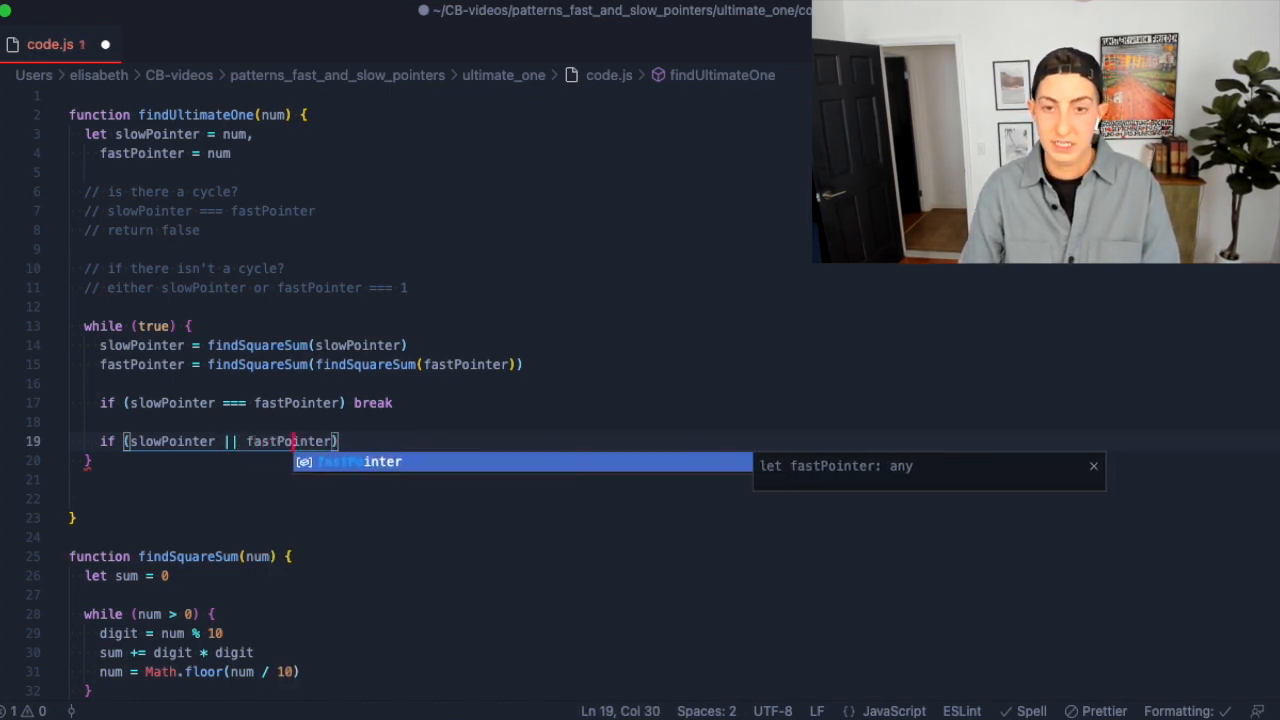
pyautogui.write('===')
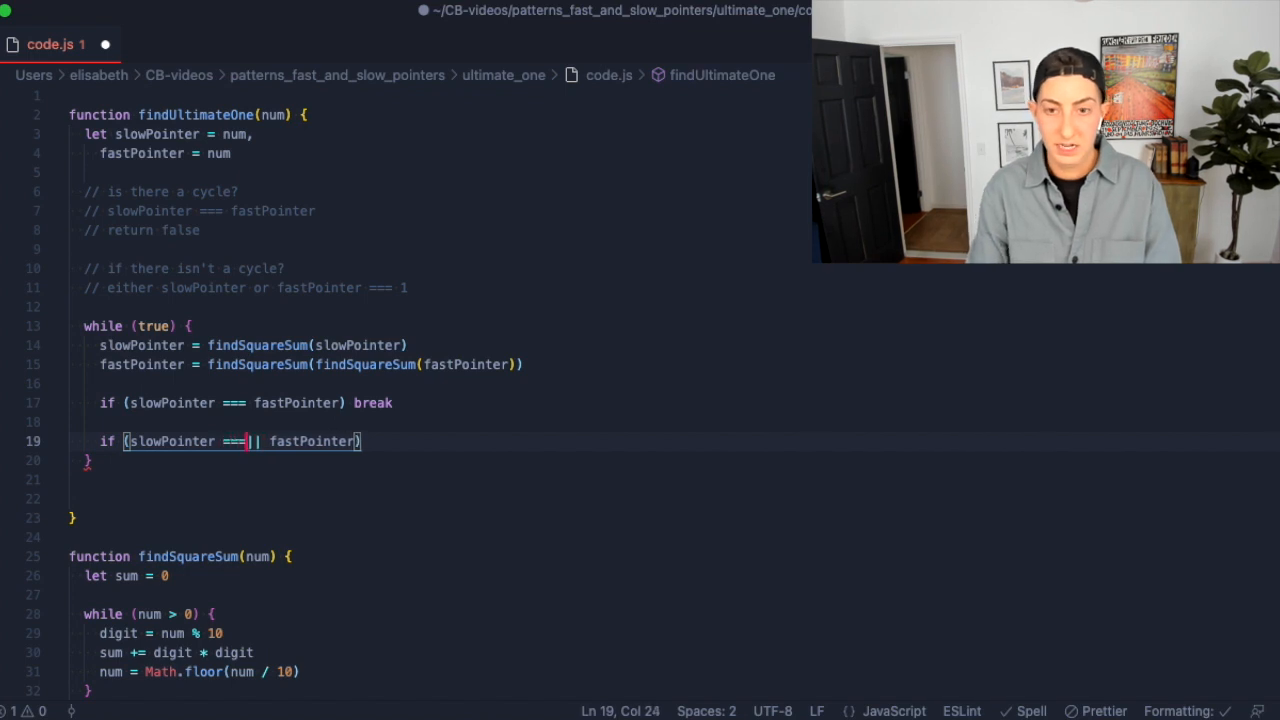
pyautogui.write('1')
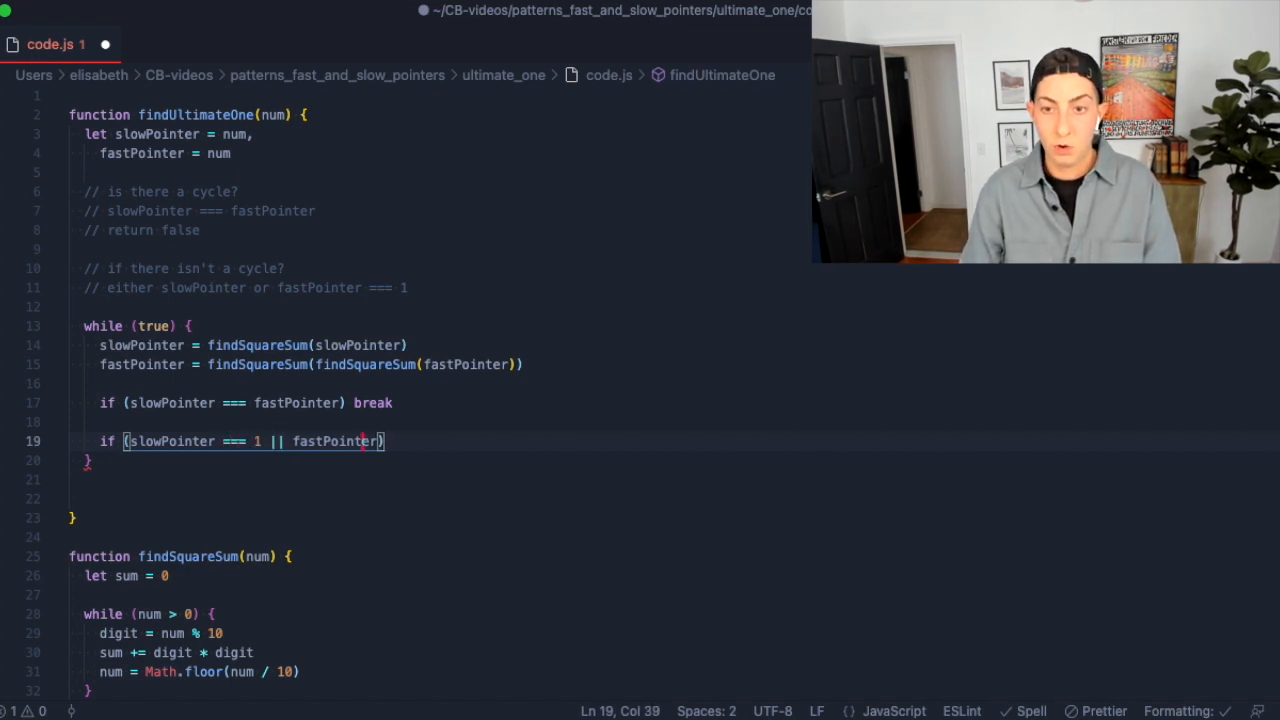
pyautogui.write('=== 1')
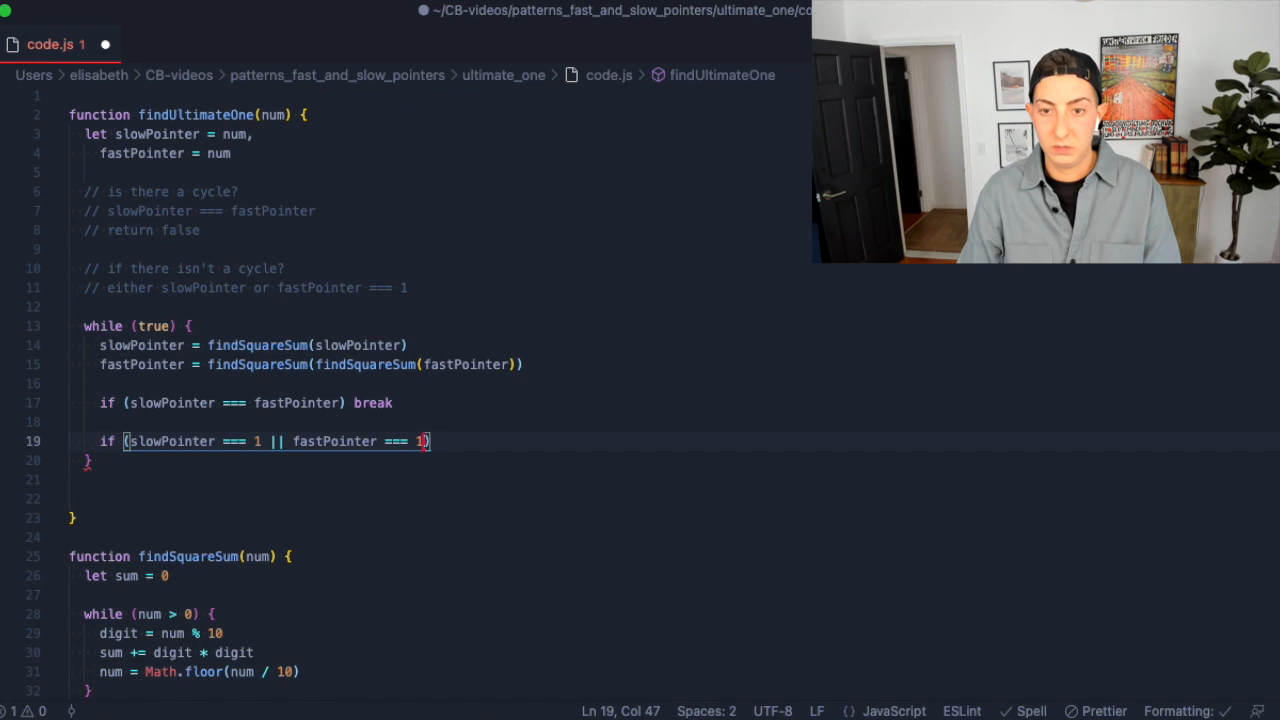
pyautogui.write('{')
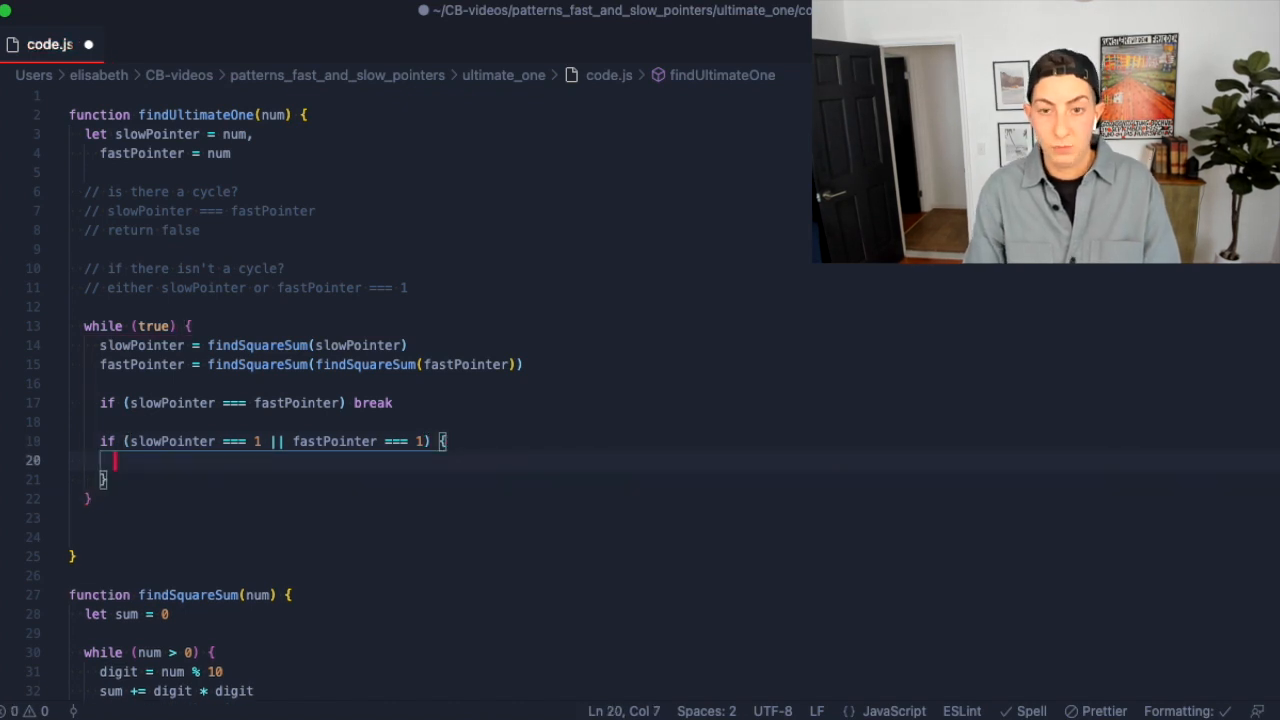
pyautogui.write('return')
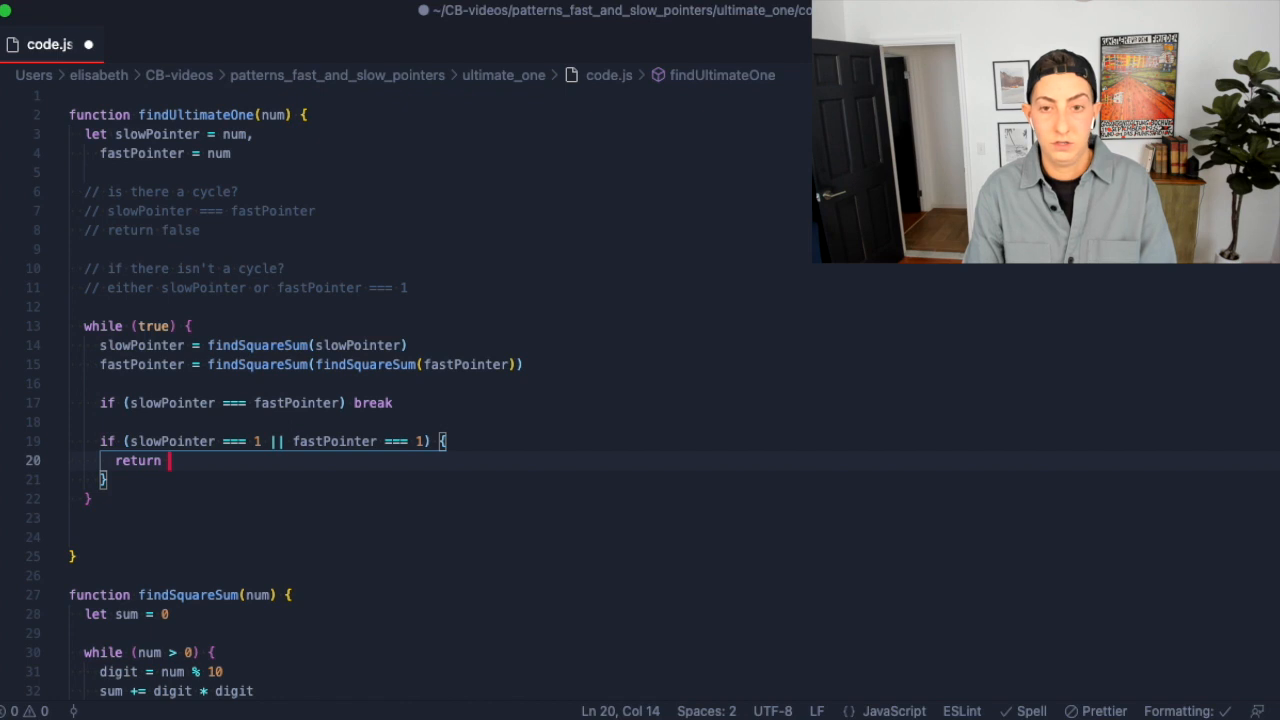
pyautogui.write('true')
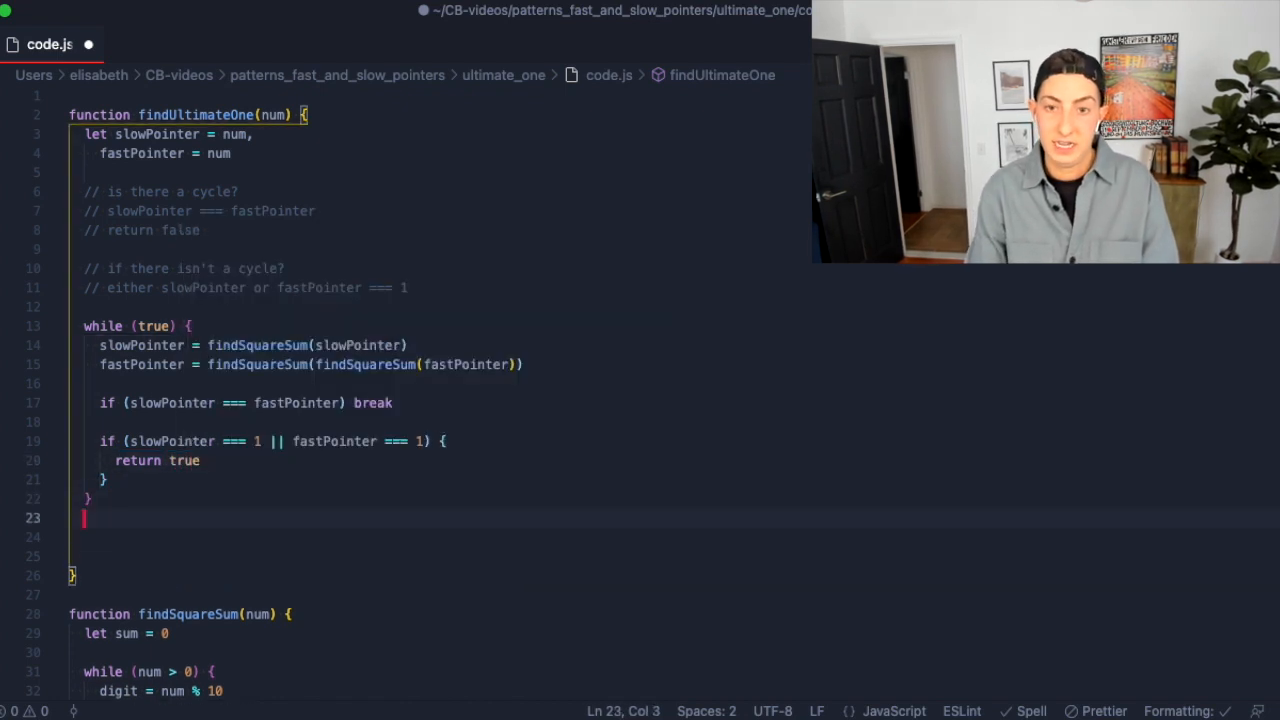
# Replace break with return false in the pointer-equality check and save code.js.
pyautogui.press('Enter')
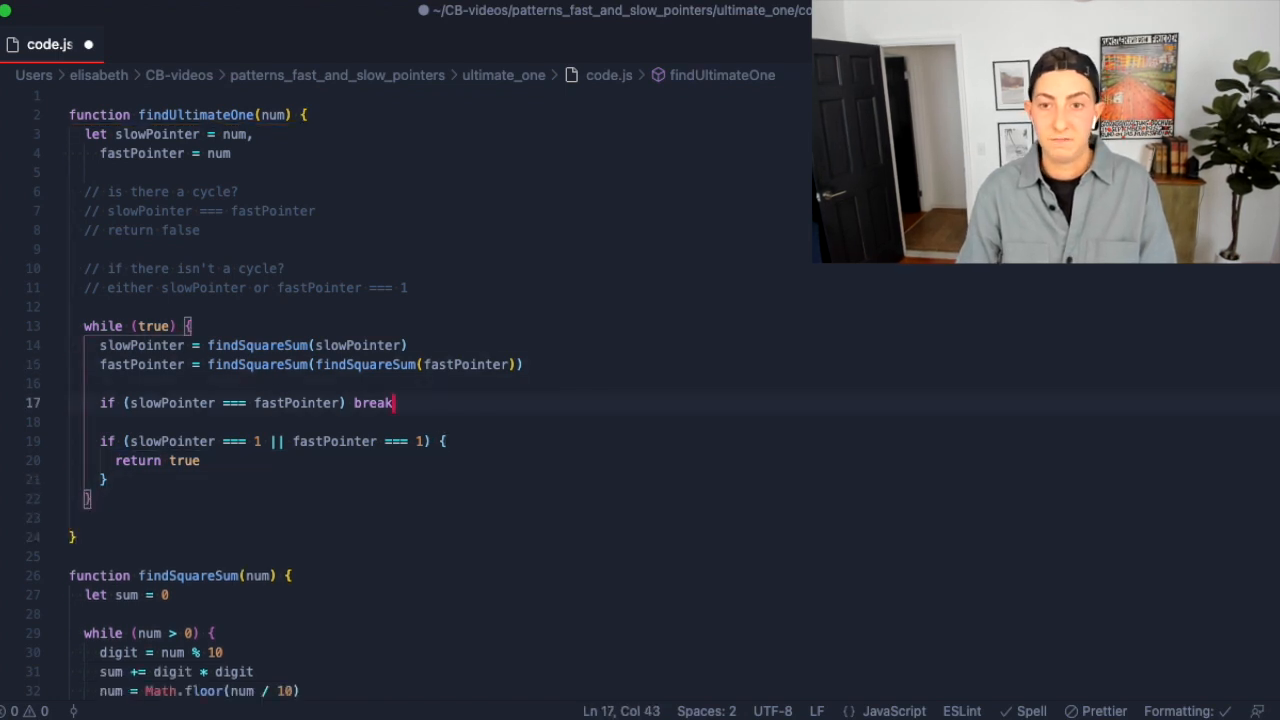
pyautogui.write('return fal')
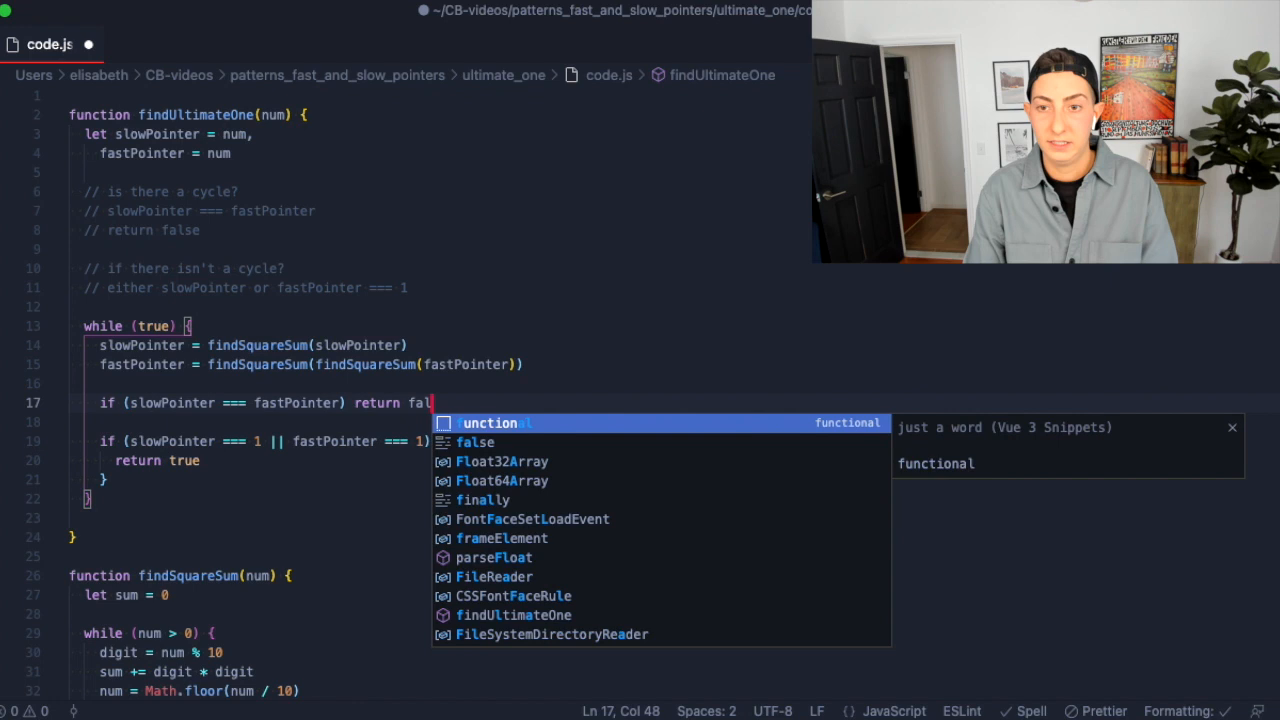
pyautogui.write('se')
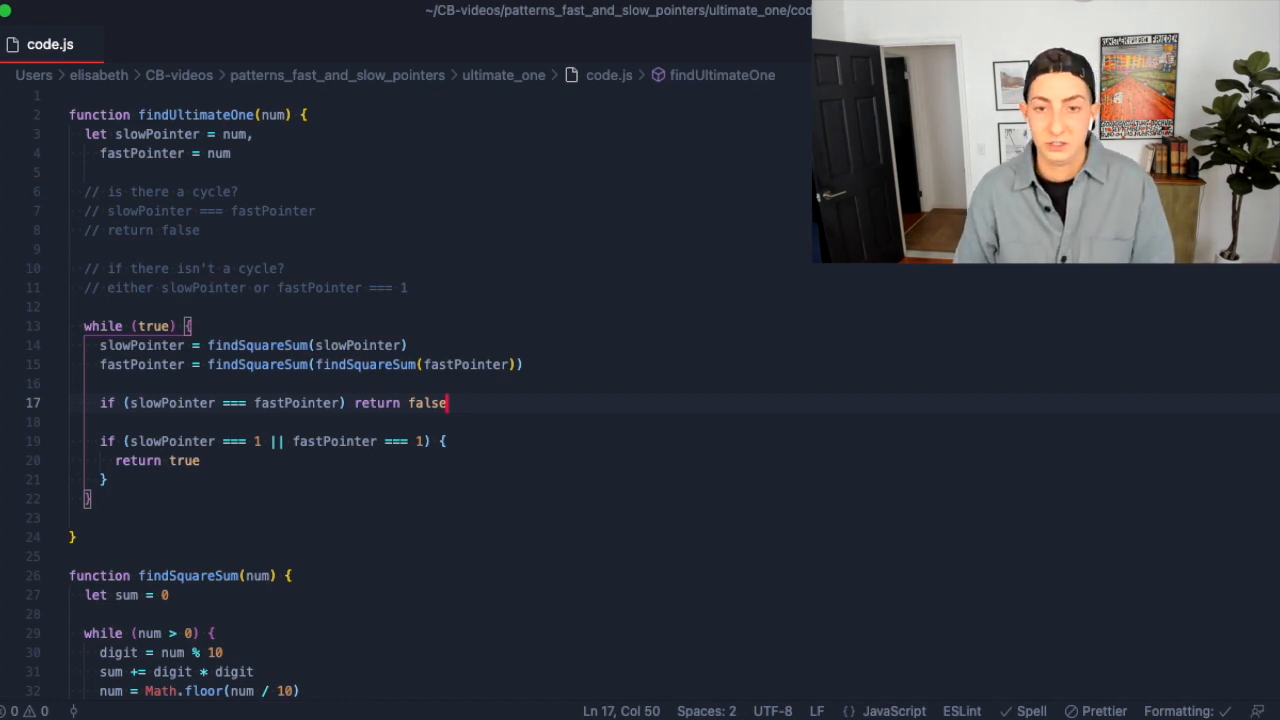
pyautogui.scroll(-3)
pyautogui.write('cd')
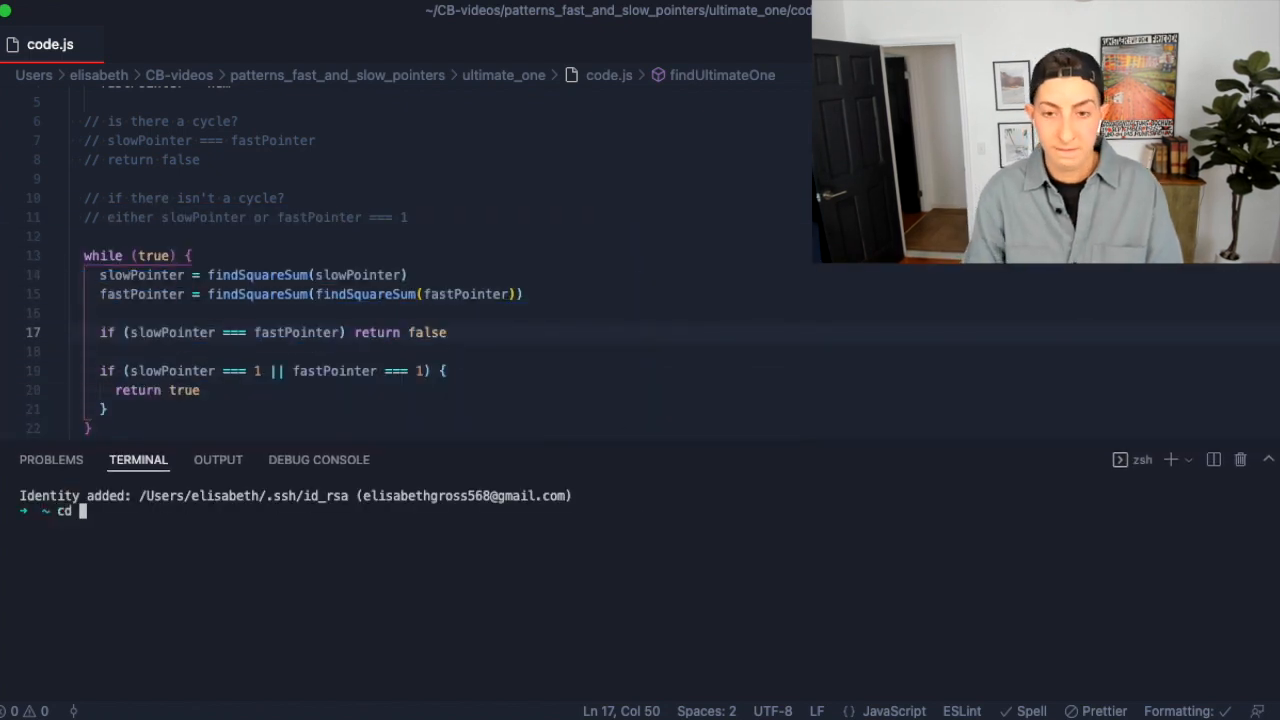
# In the terminal, cd into CB-videos/patterns_fast_and_slow_pointers/ultimate_one and run node code.js.
pyautogui.write('CB-videos/patterns_fast_and_slow_pointers/ultimate_one')
pyautogui.write('node code.js')
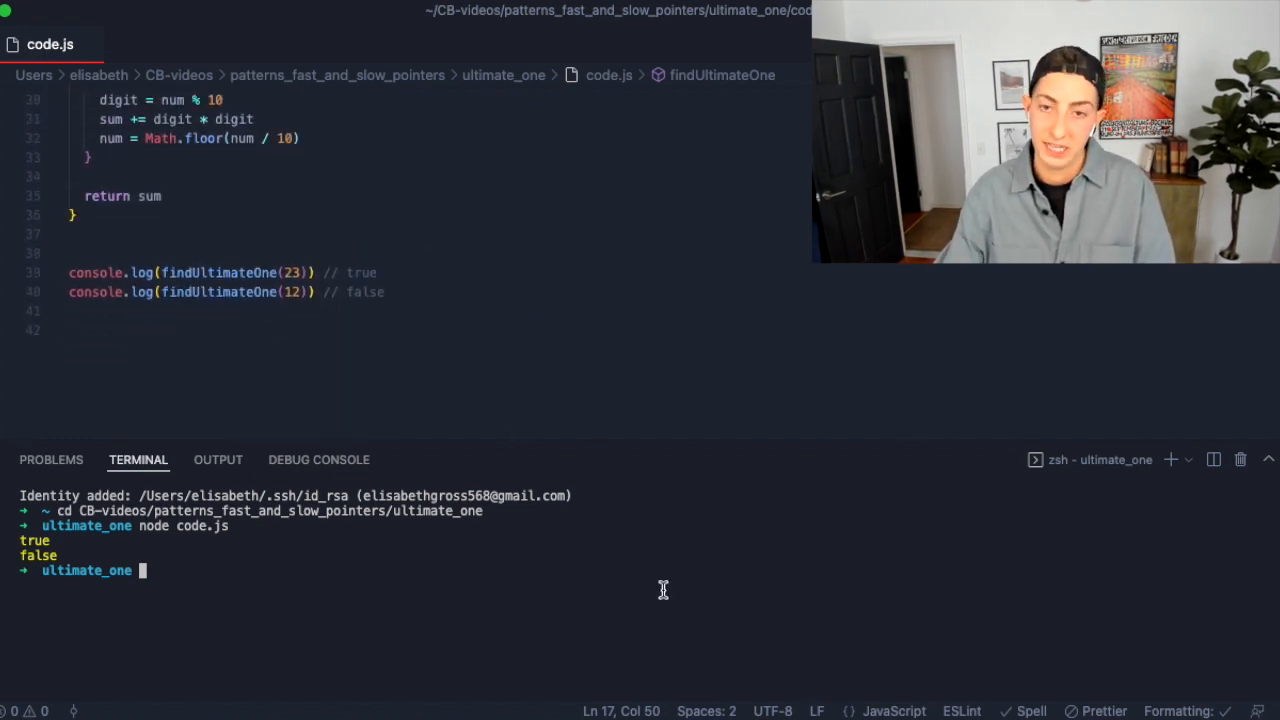
pyautogui.scroll(-3)
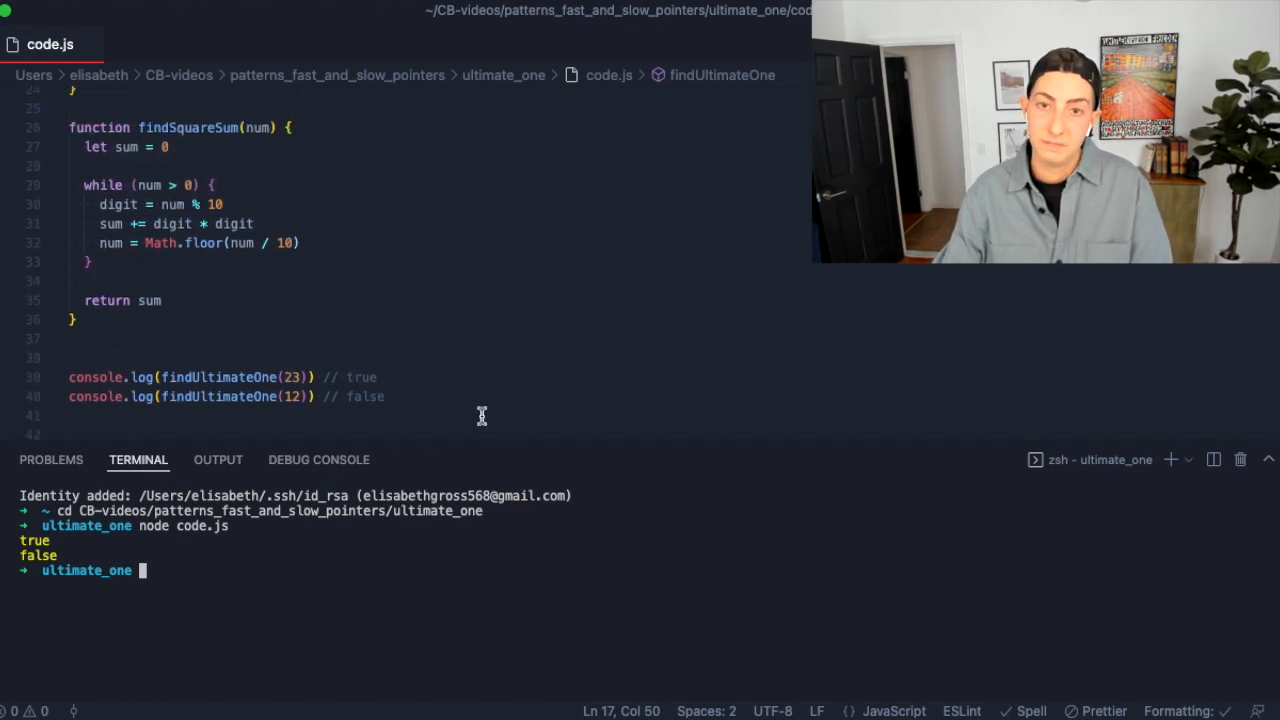
pyautogui.scroll(3)
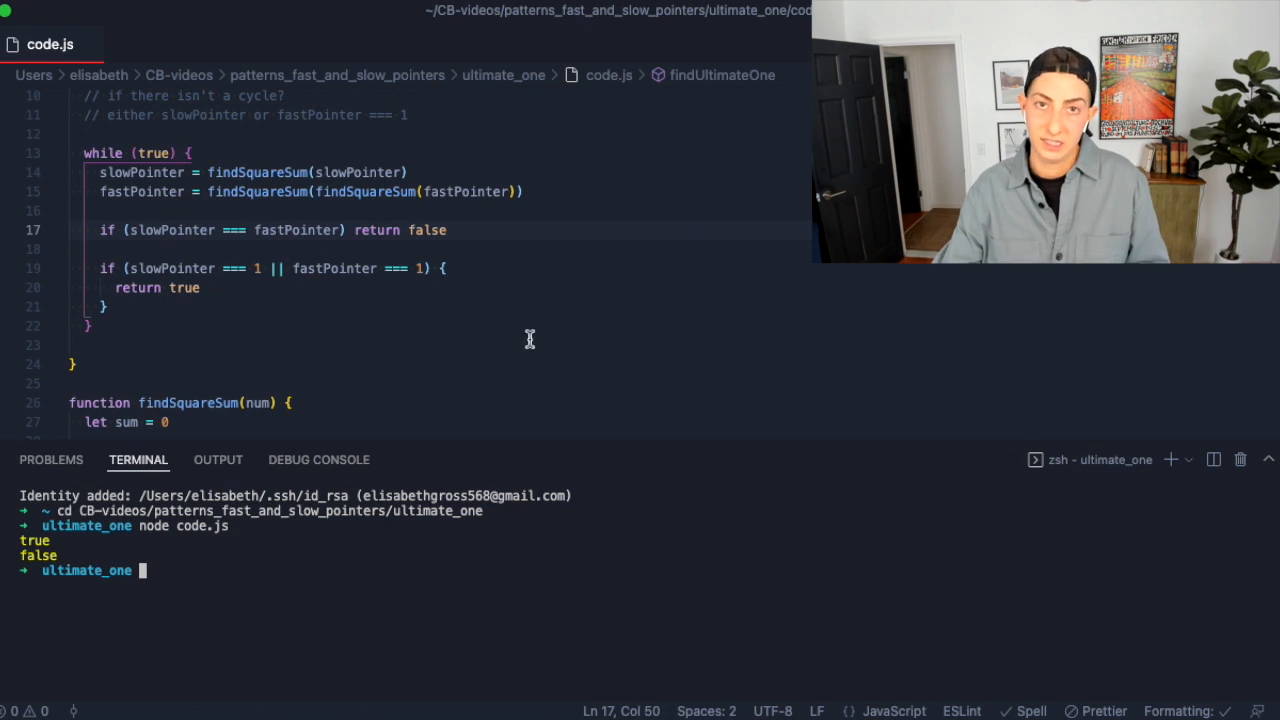
pyautogui.moveTo(535, 291)
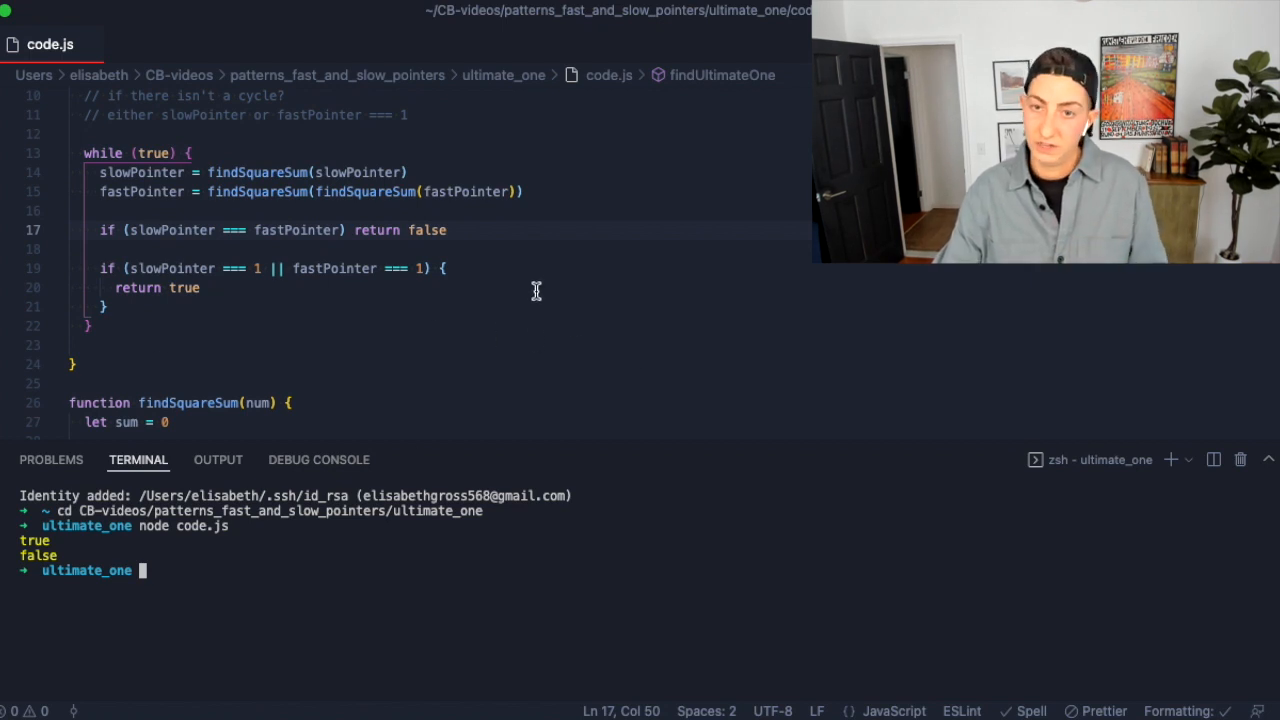
pyautogui.moveTo(508, 296)
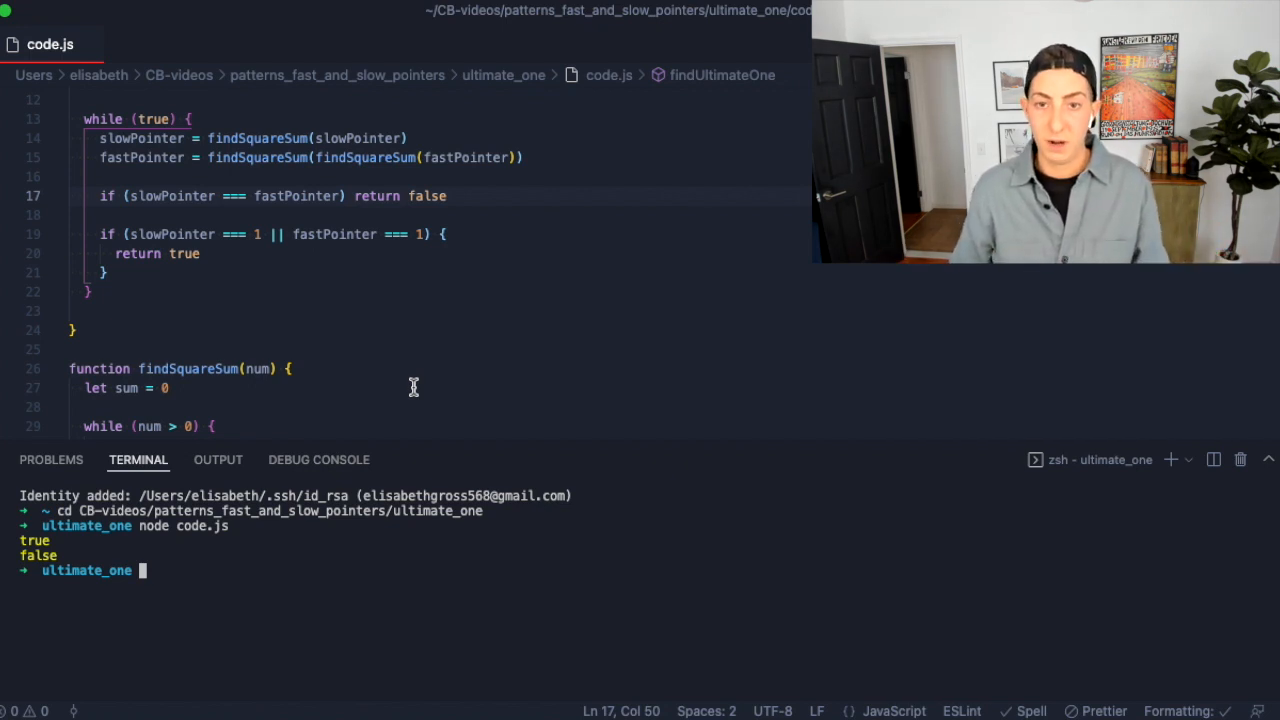
pyautogui.scroll(-3)
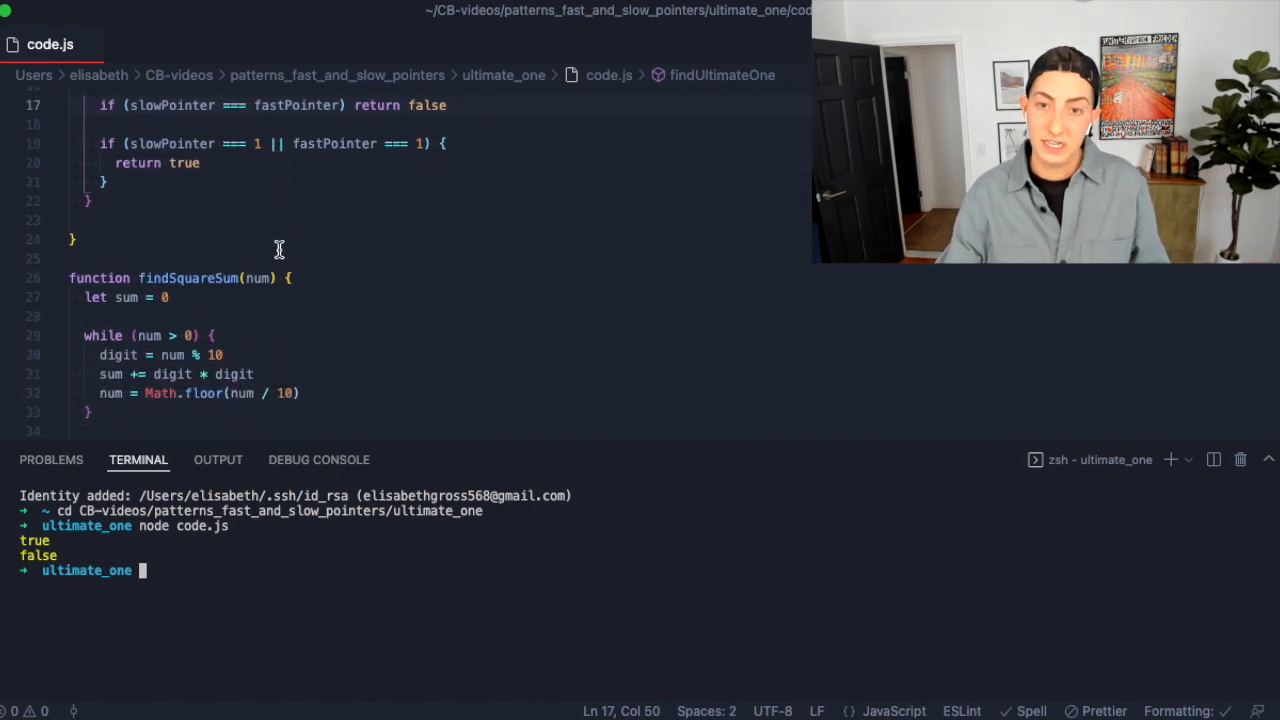
pyautogui.scroll(-3)
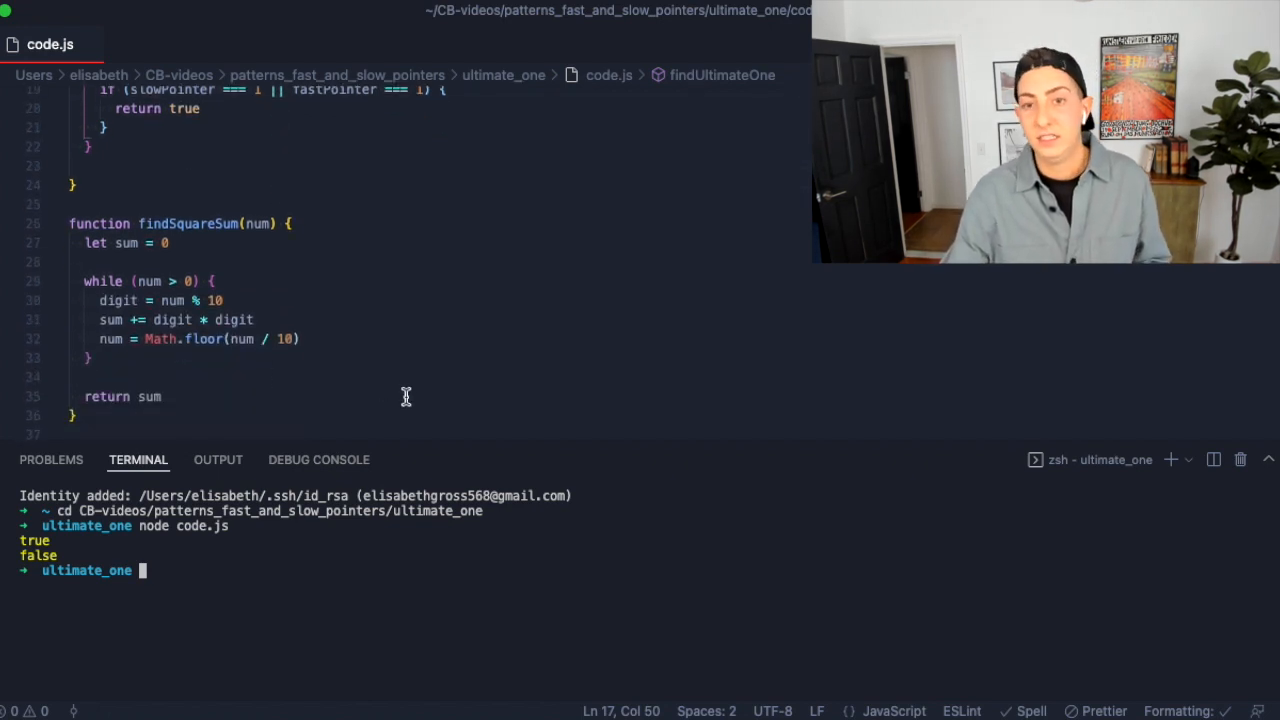
pyautogui.moveTo(520, 450)
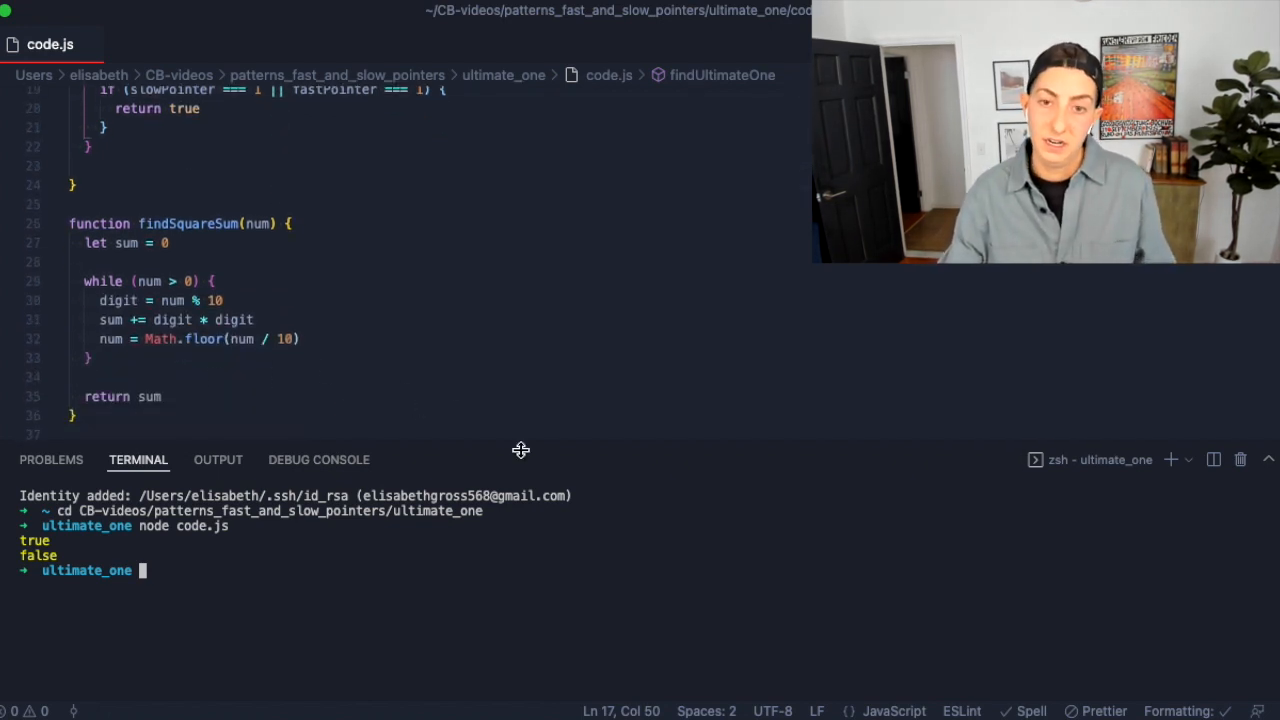
pyautogui.moveTo(467, 399)
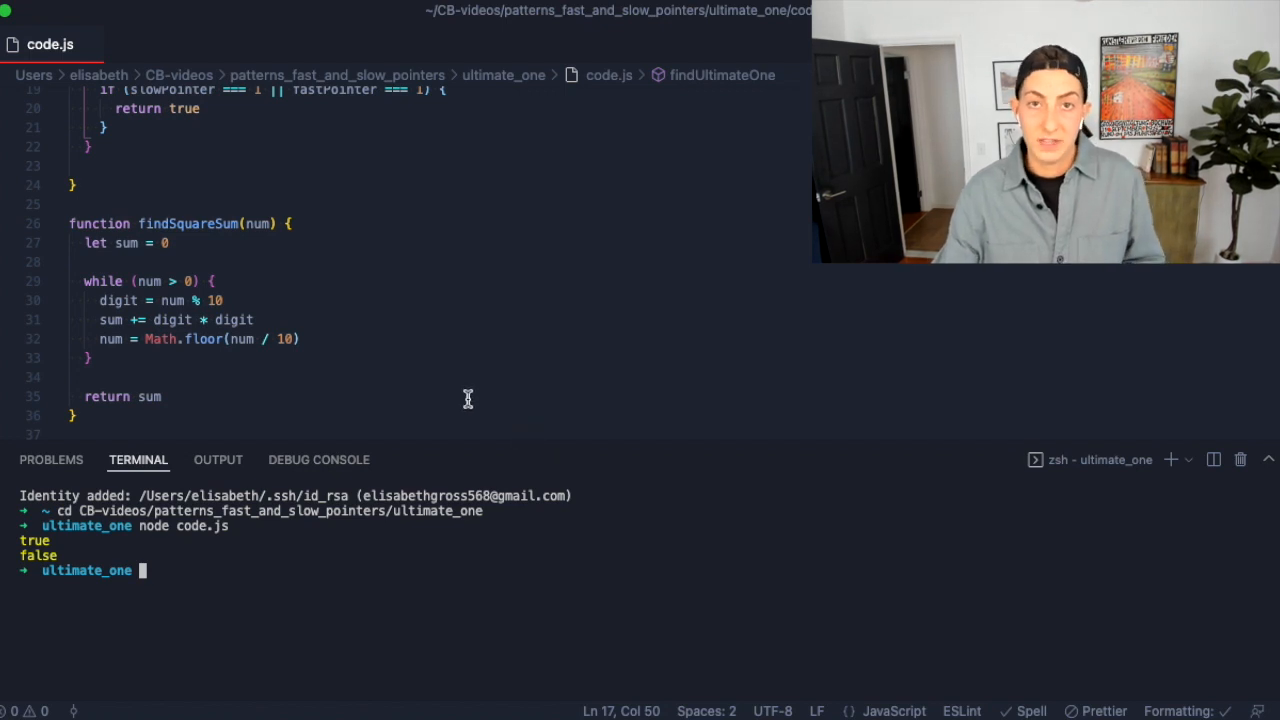